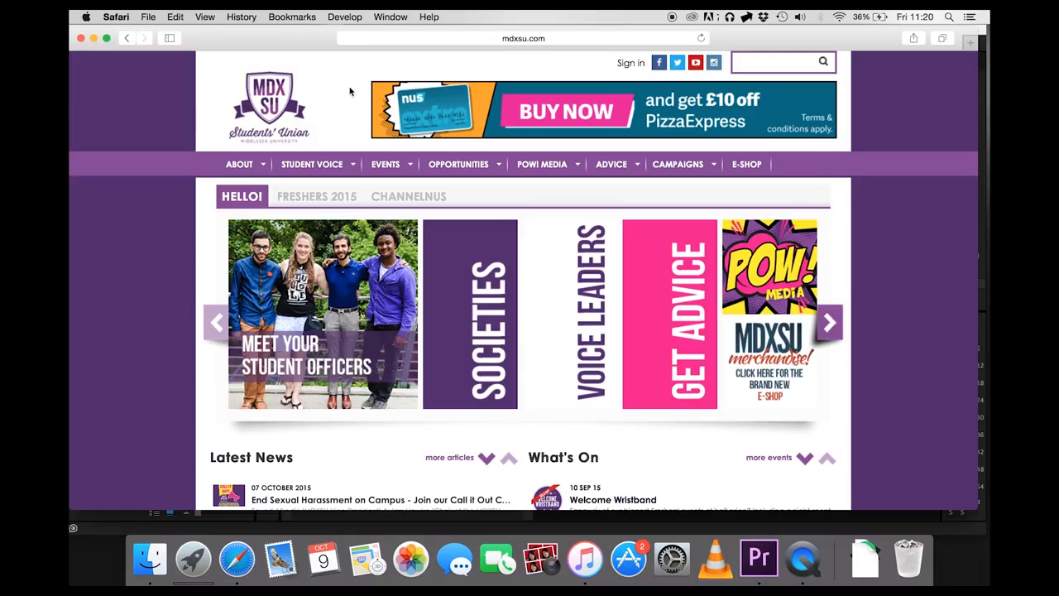
- Go from the MDXSU home page to the Sign In page
left_click(316, 196)
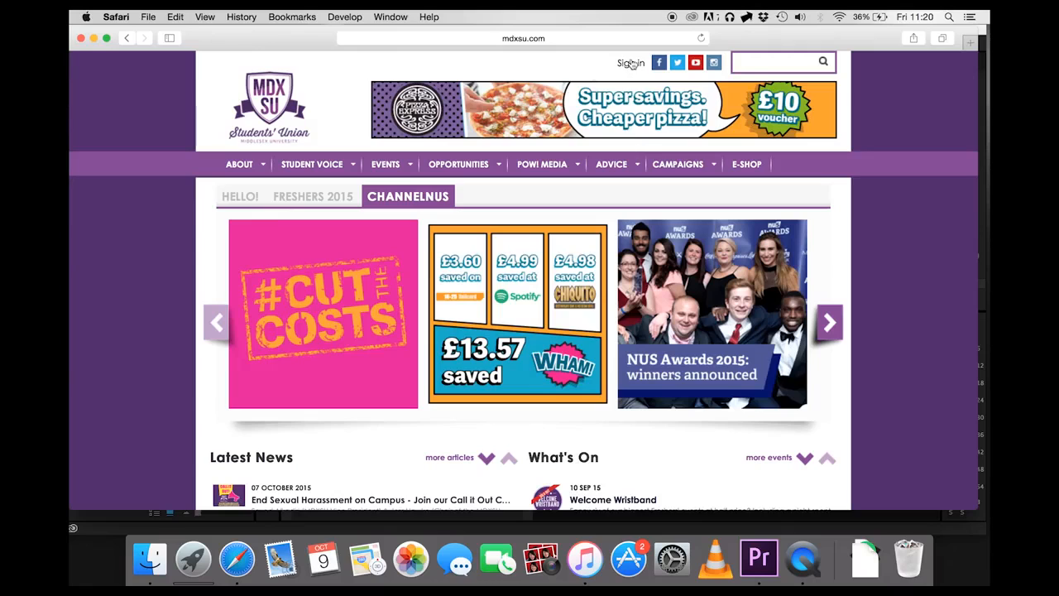
left_click(630, 63)
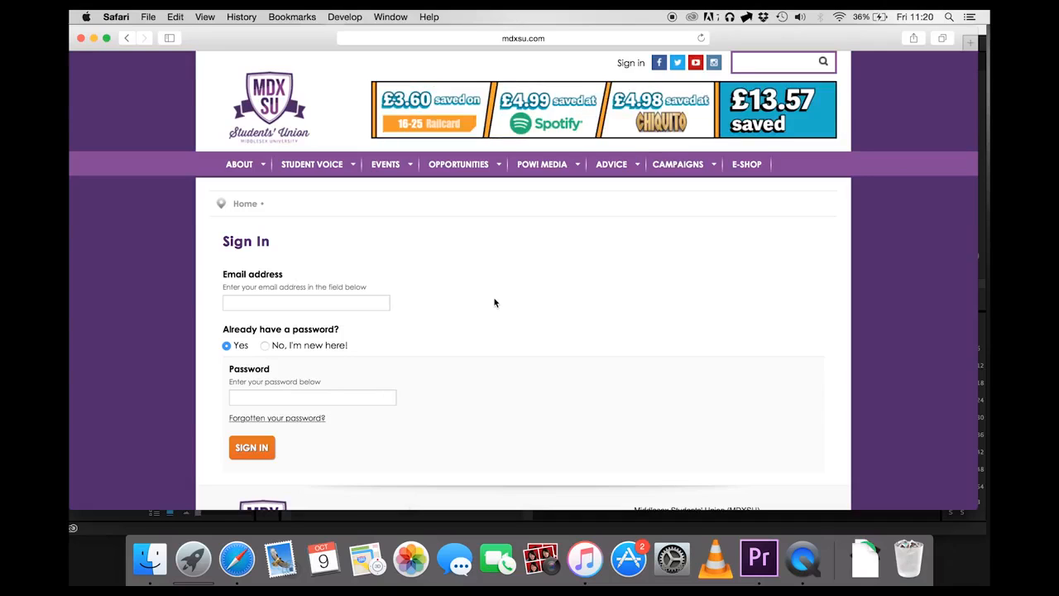
mouse_move(268, 316)
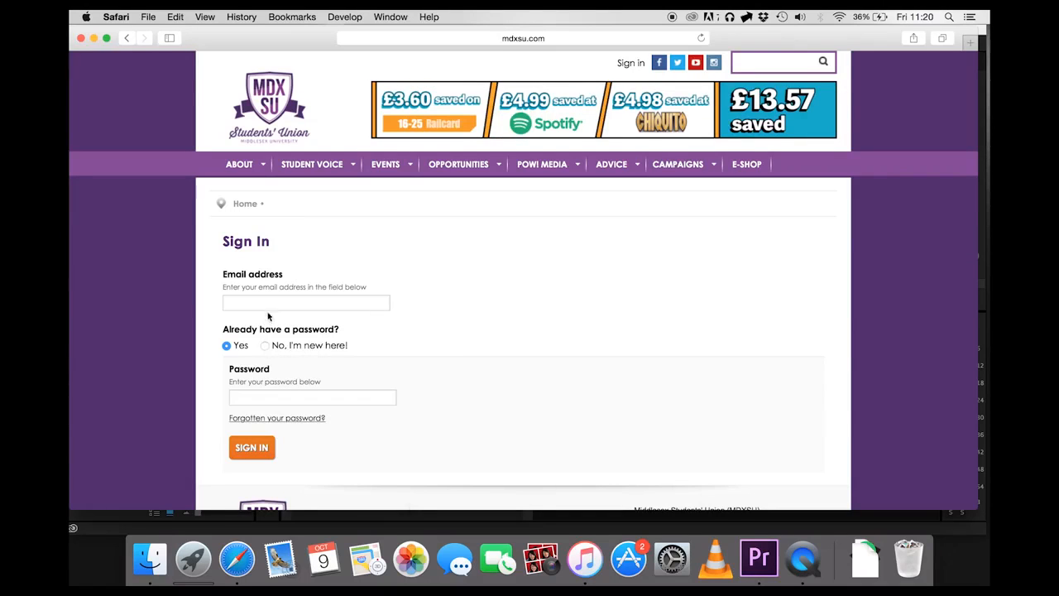
- Sign in as r.wall and reach the Cat Appreciation Society group page
type("r.wall")
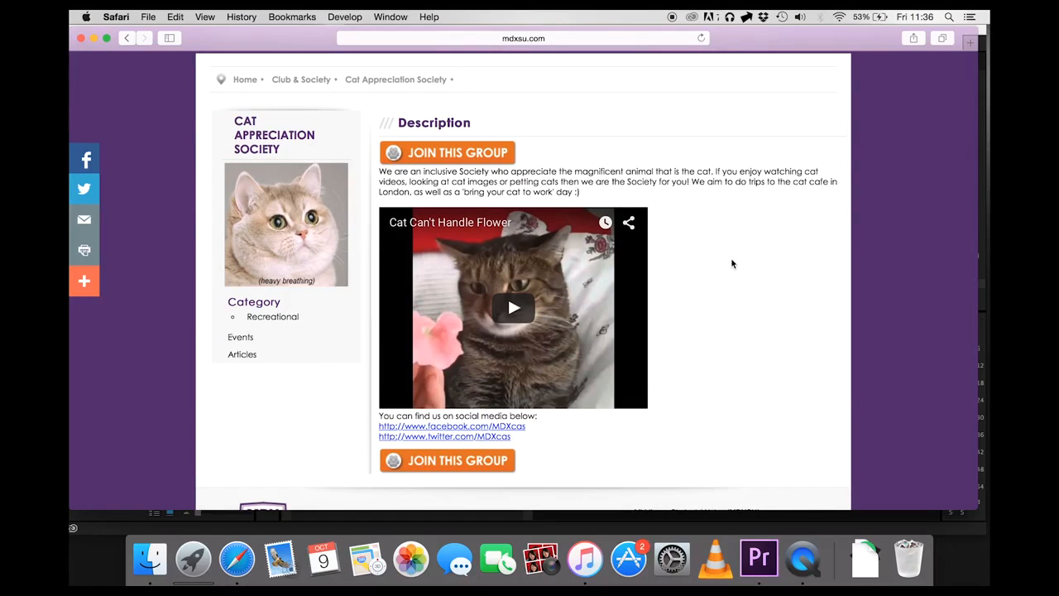
mouse_move(702, 207)
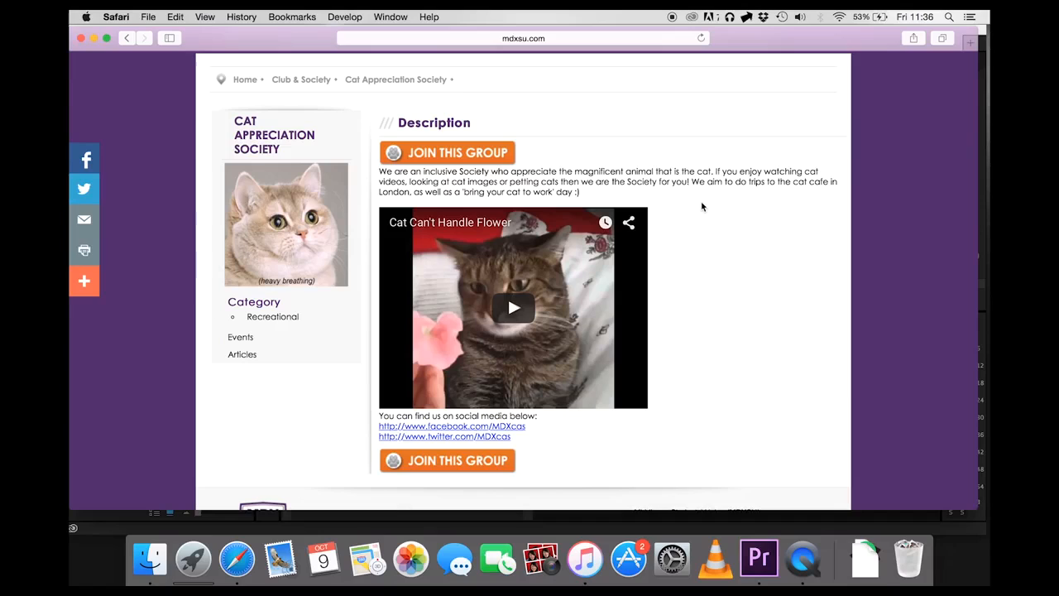
mouse_move(695, 205)
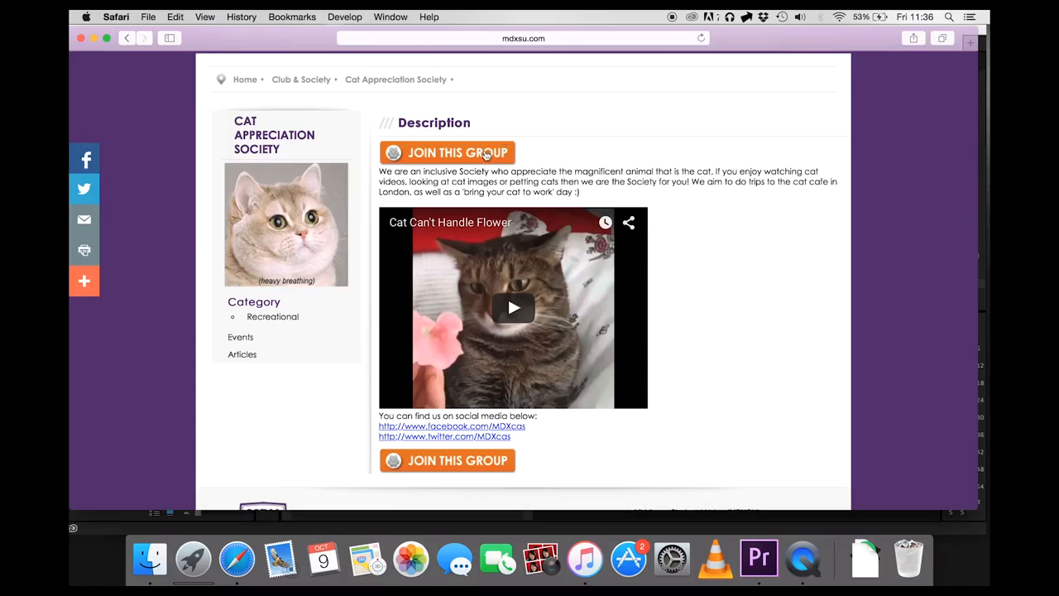
- Join the Cat Appreciation Society and show the signed-in account's menu
left_click(447, 153)
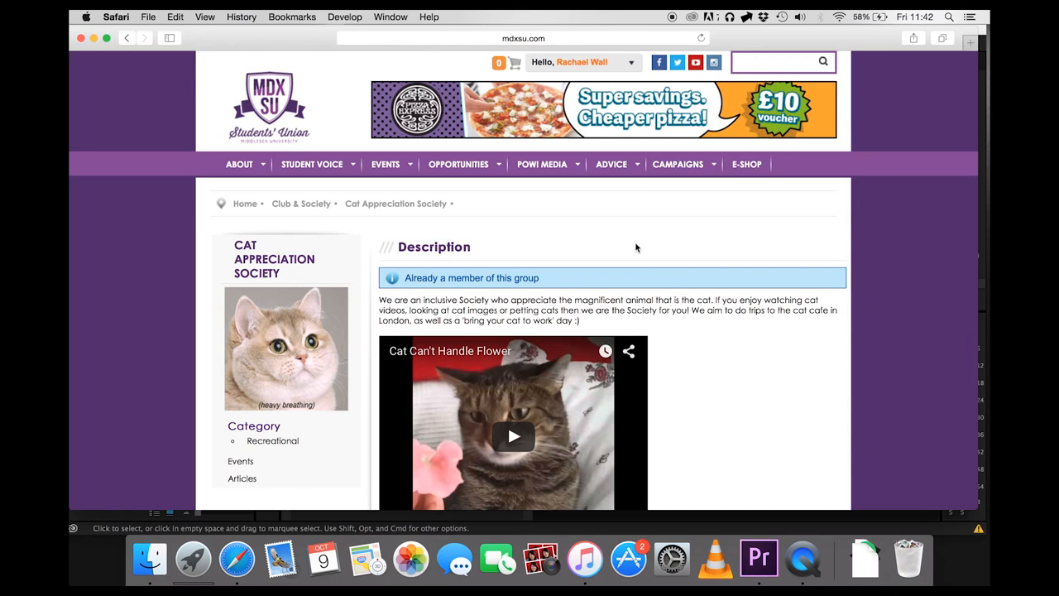
left_click(583, 63)
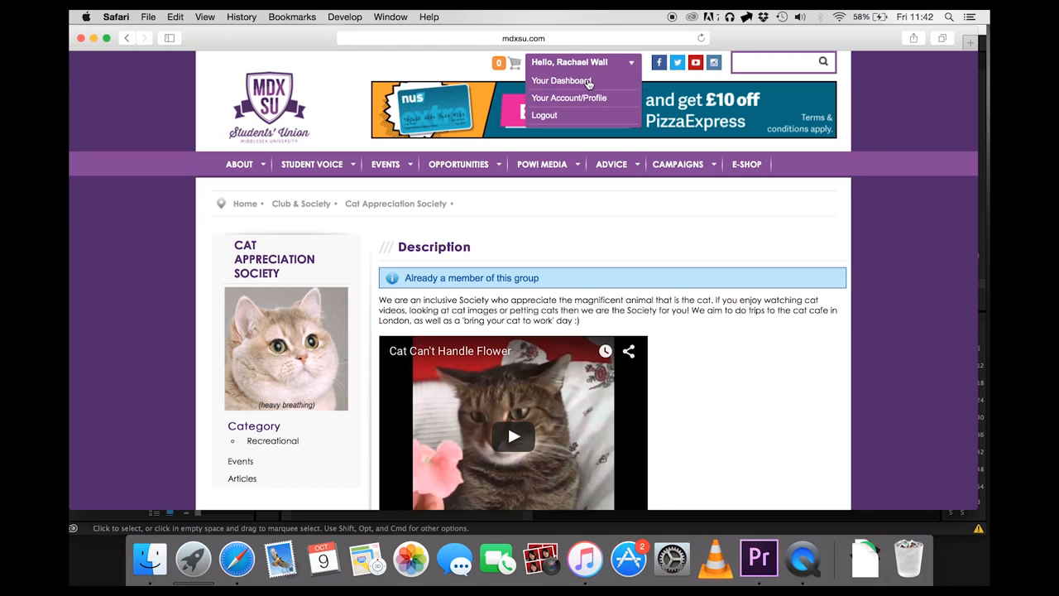
- Reach the dashboard's user groups list: Administrators, Alumni and Current Members
left_click(561, 79)
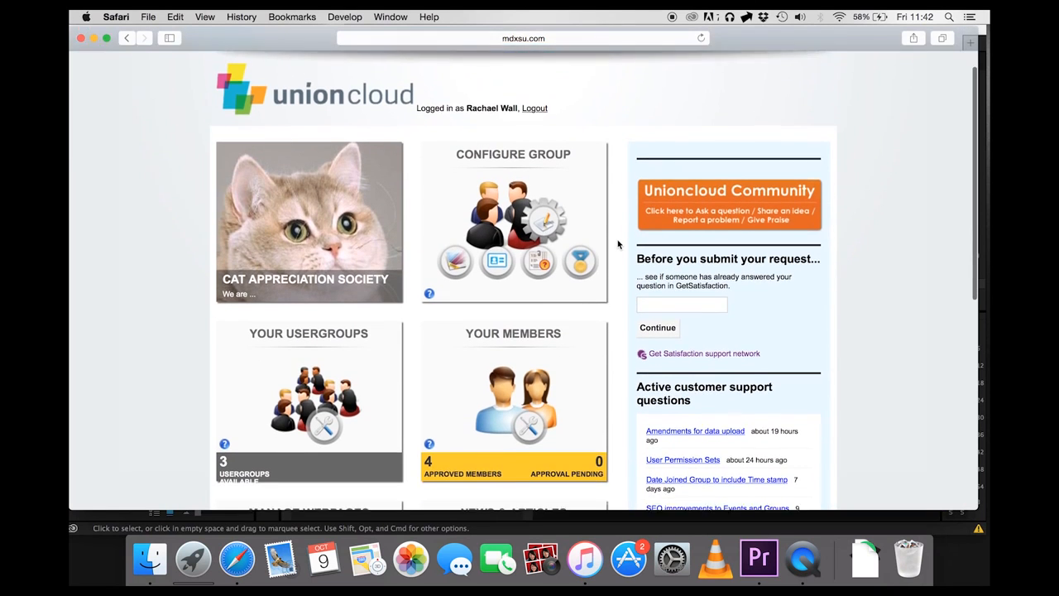
scroll("down", 3)
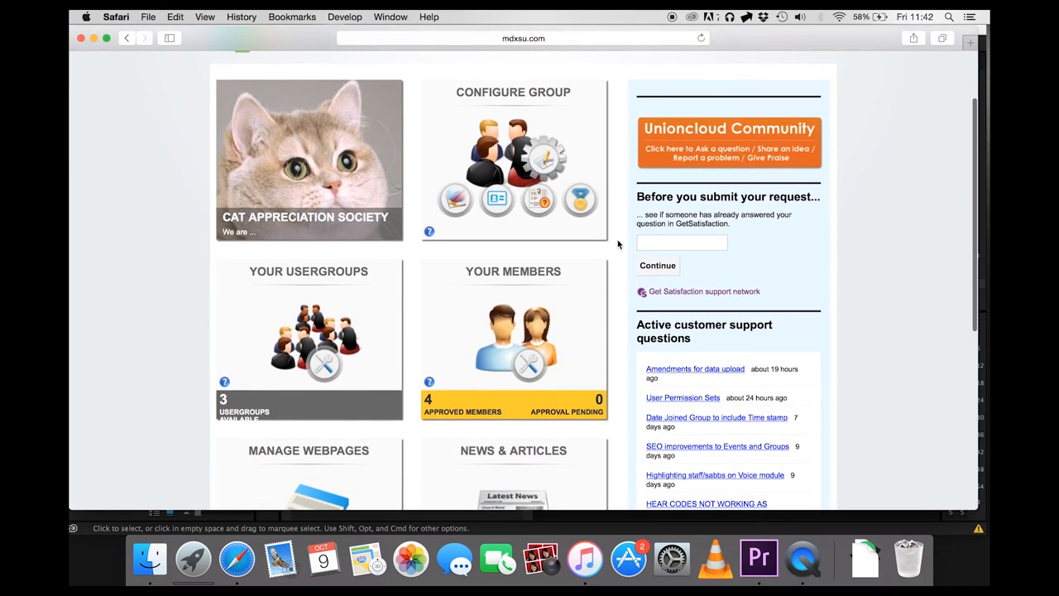
scroll("down", 3)
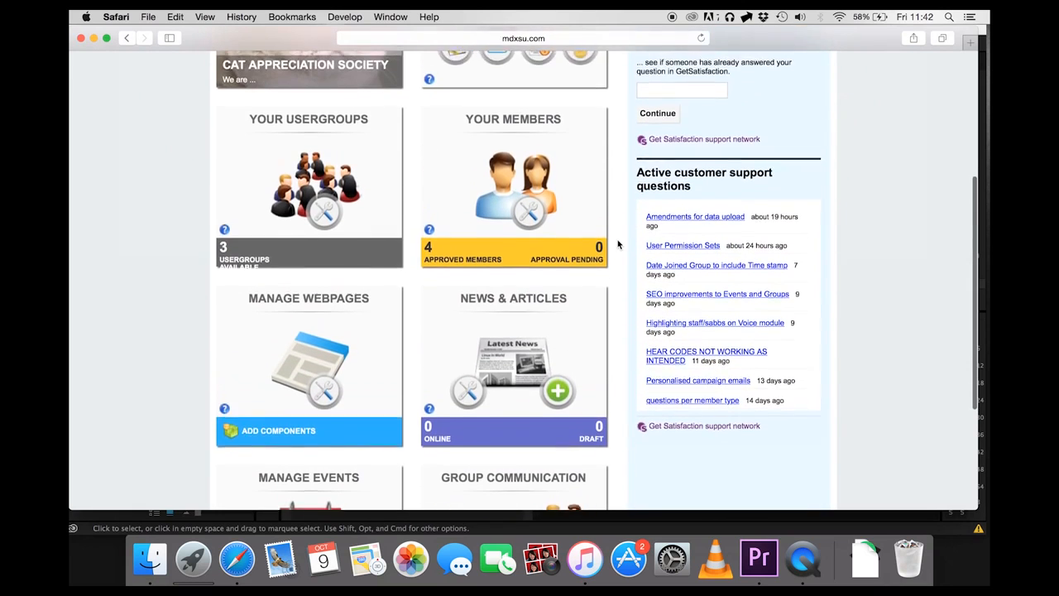
scroll("up", 3)
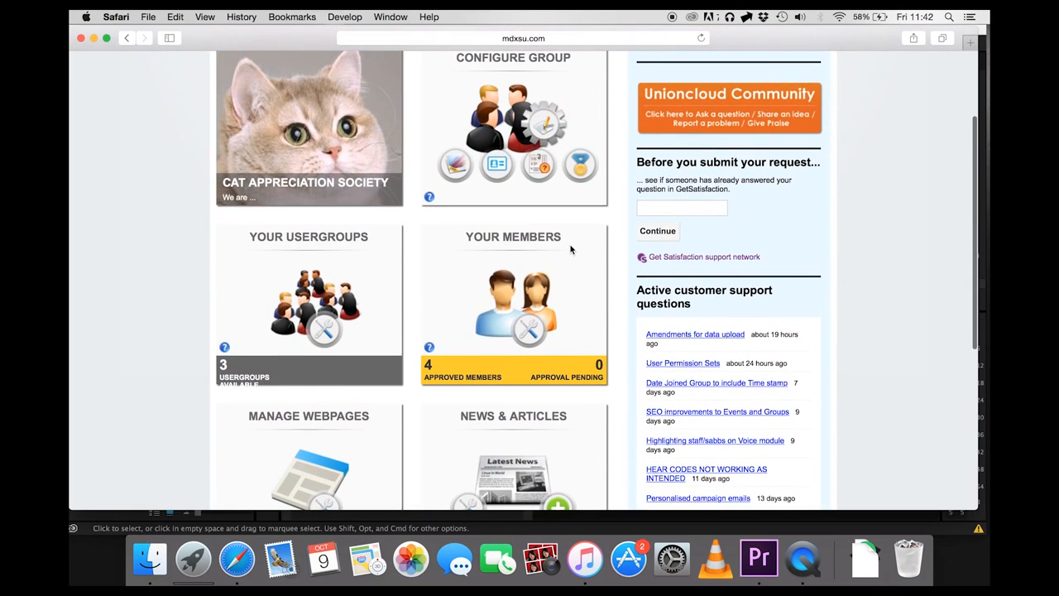
mouse_move(411, 304)
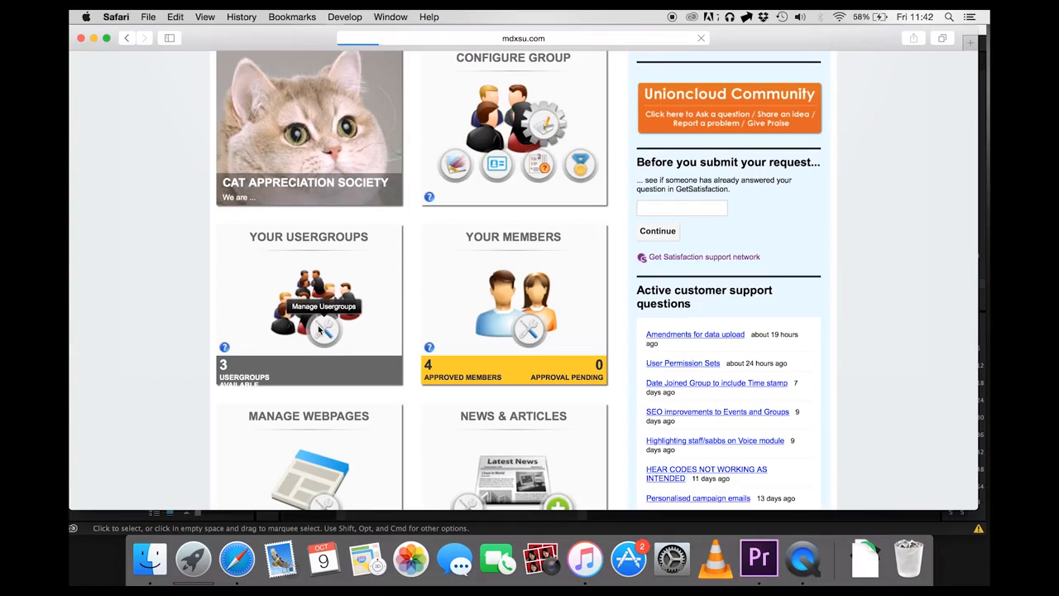
left_click(324, 306)
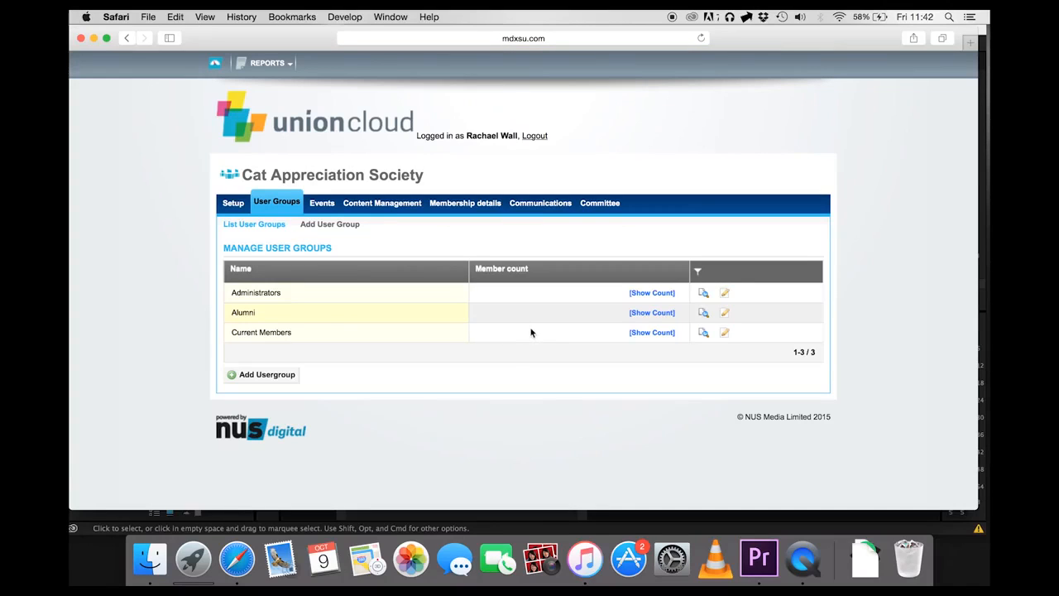
mouse_move(538, 331)
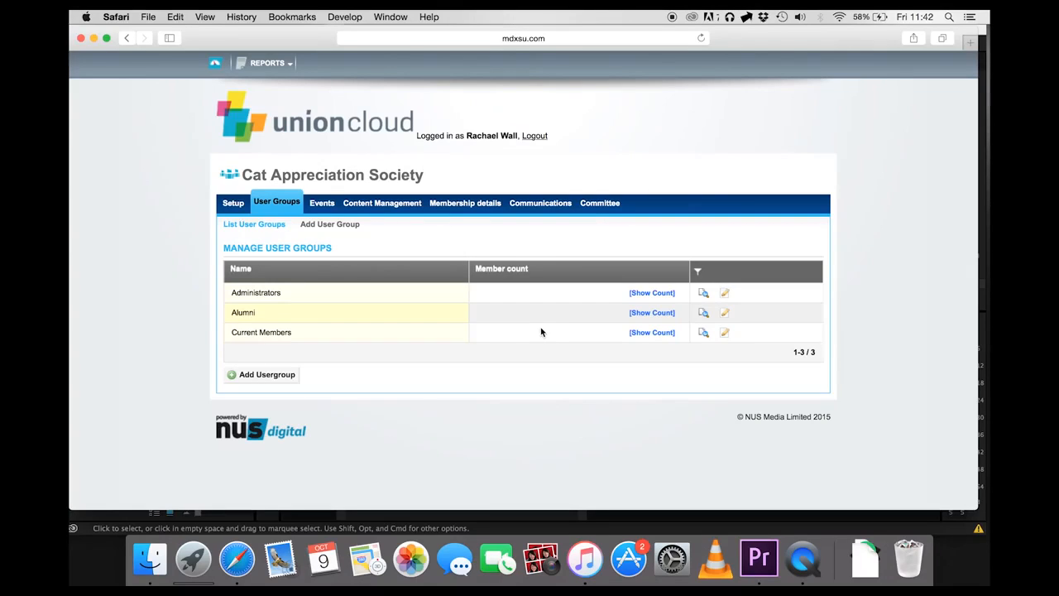
mouse_move(596, 314)
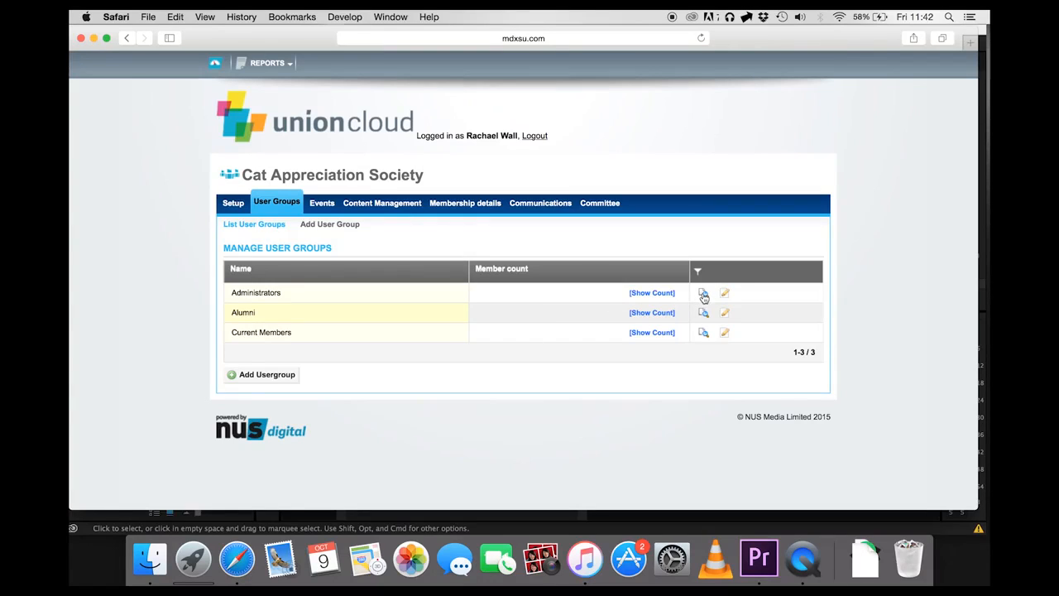
- Add the student matching 'ndre' to the Administrators group, expiring 31-07-2016
left_click(702, 291)
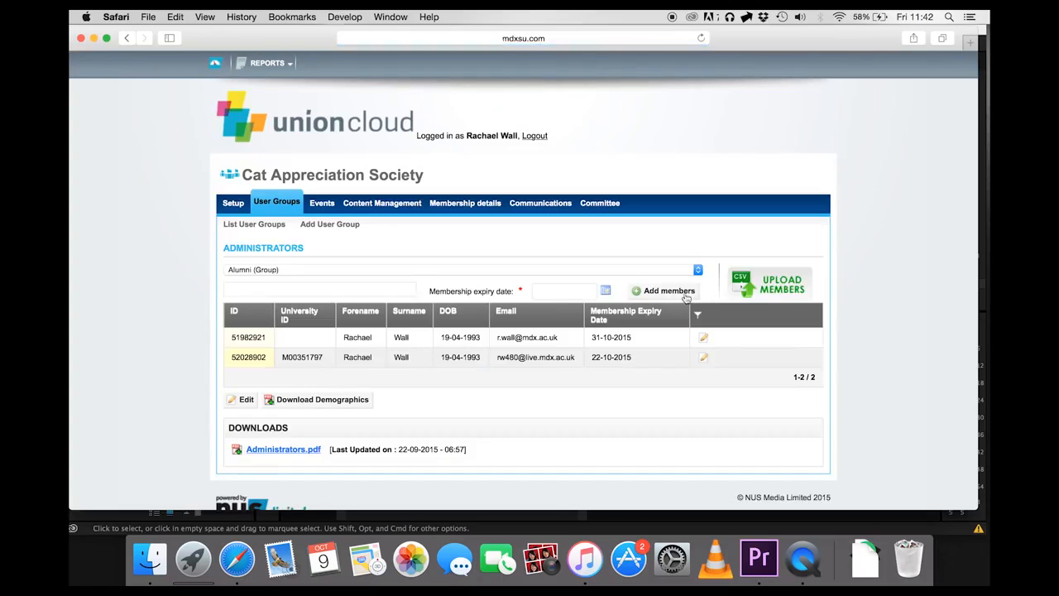
left_click(463, 268)
type("a")
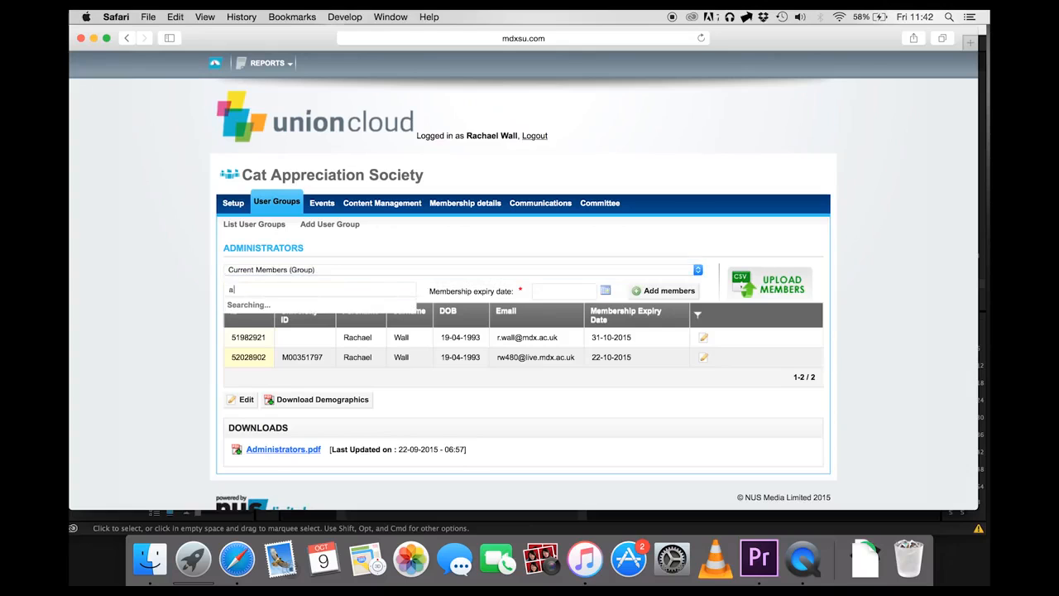
type("ndre")
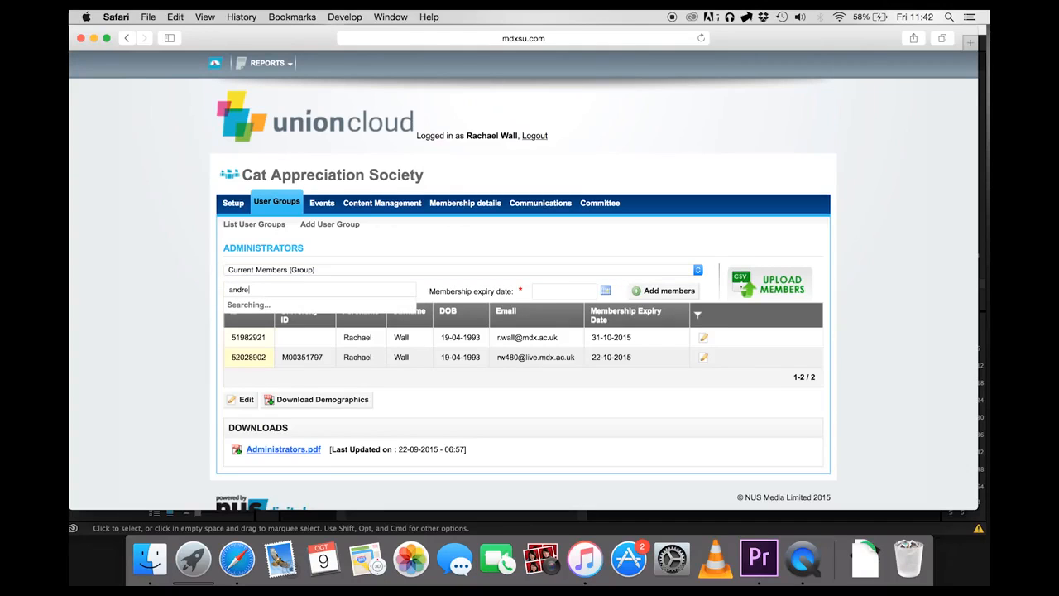
left_click(318, 289)
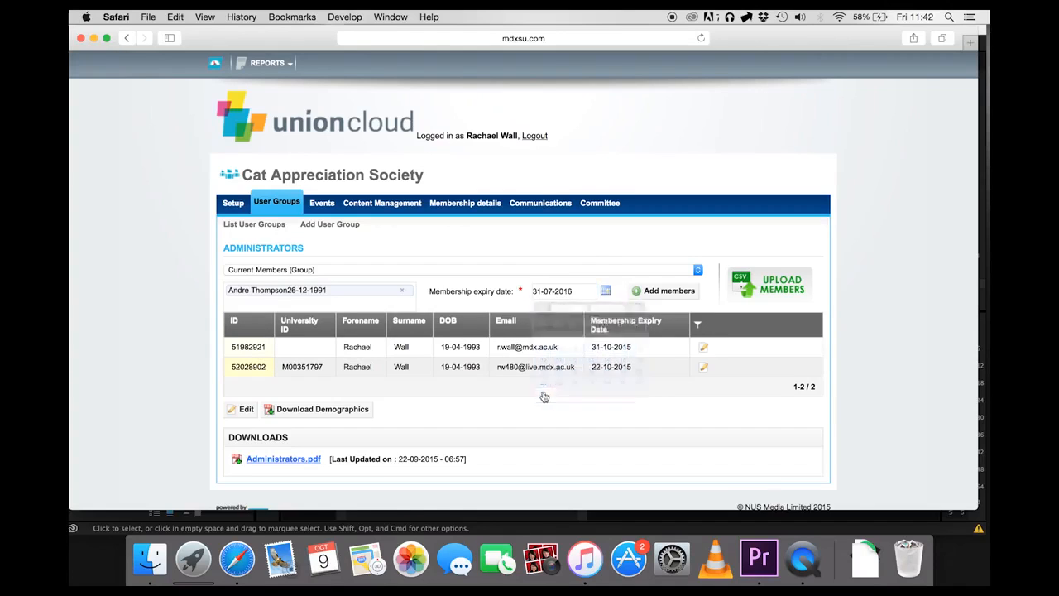
left_click(666, 291)
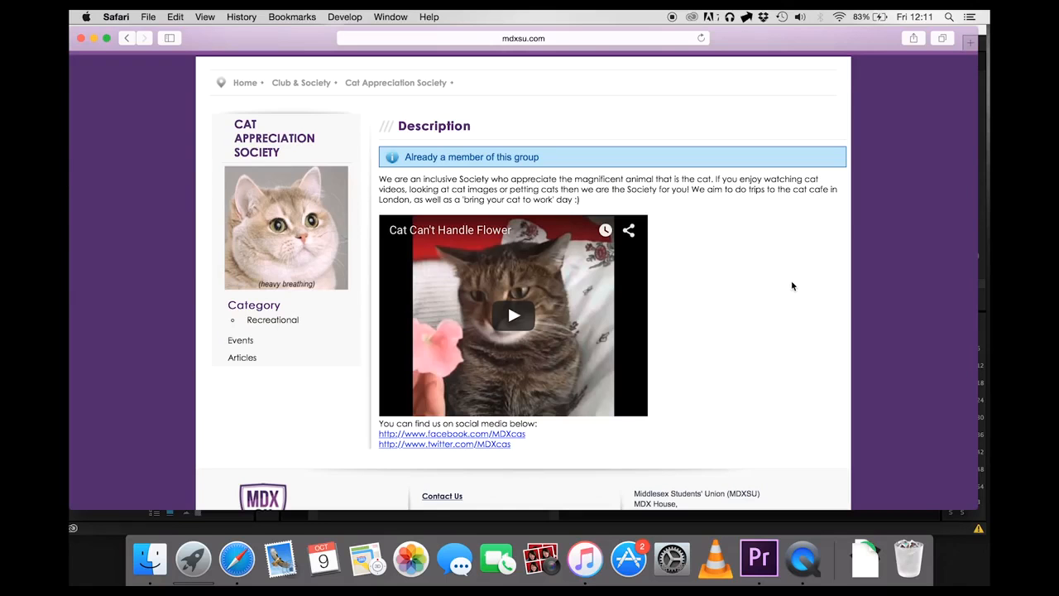
mouse_move(807, 273)
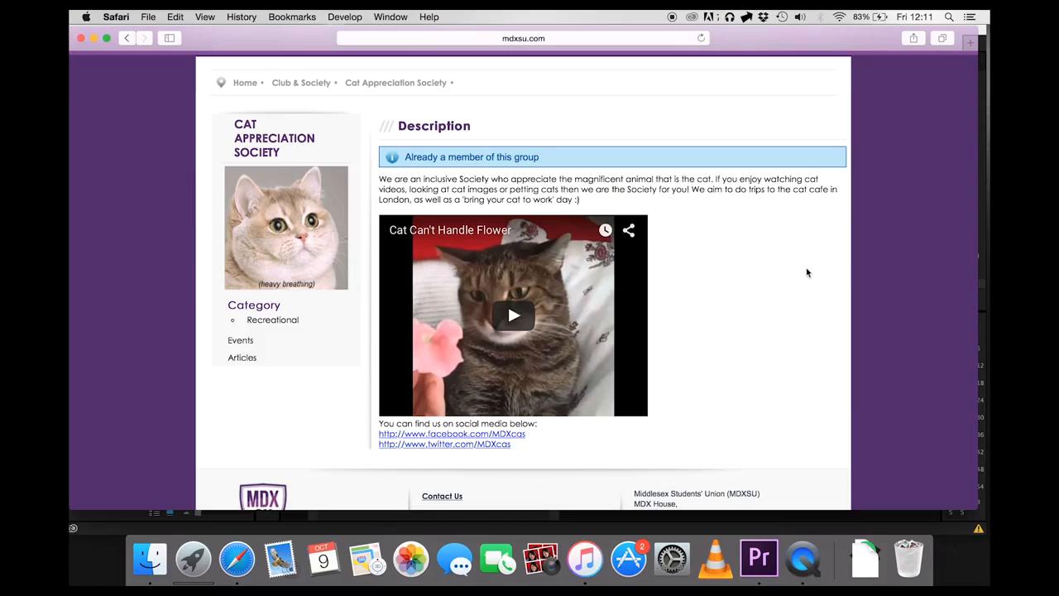
mouse_move(625, 448)
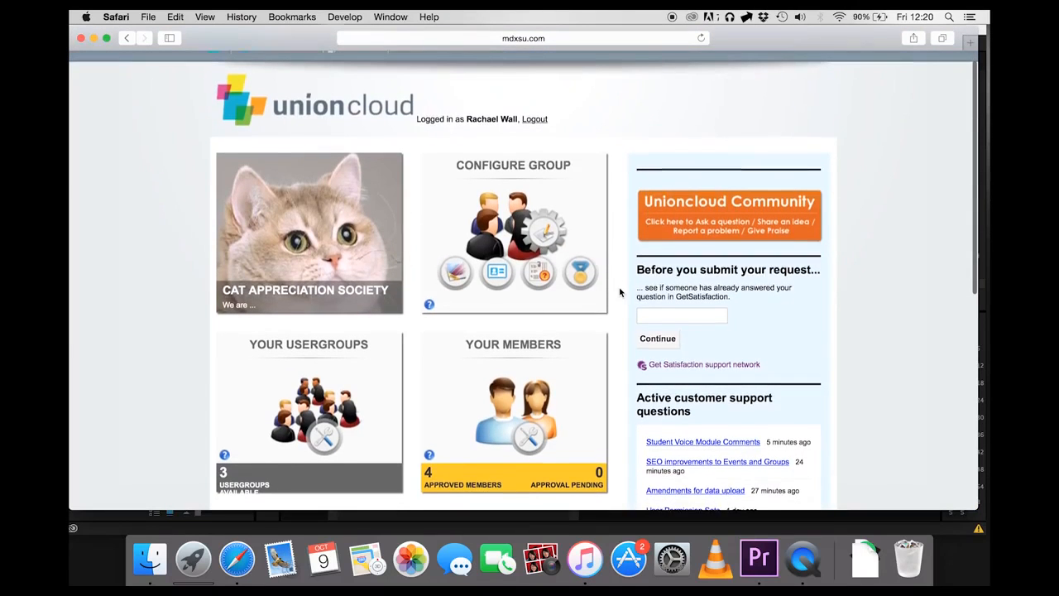
mouse_move(546, 233)
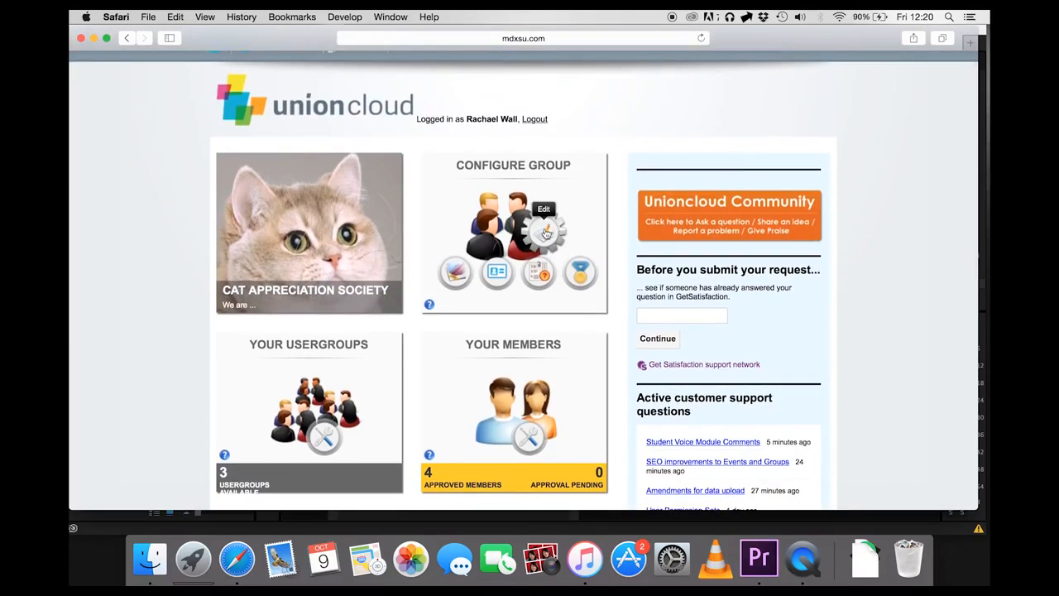
- Reach the Configure Group edit form showing name, nominal code and description
left_click(544, 231)
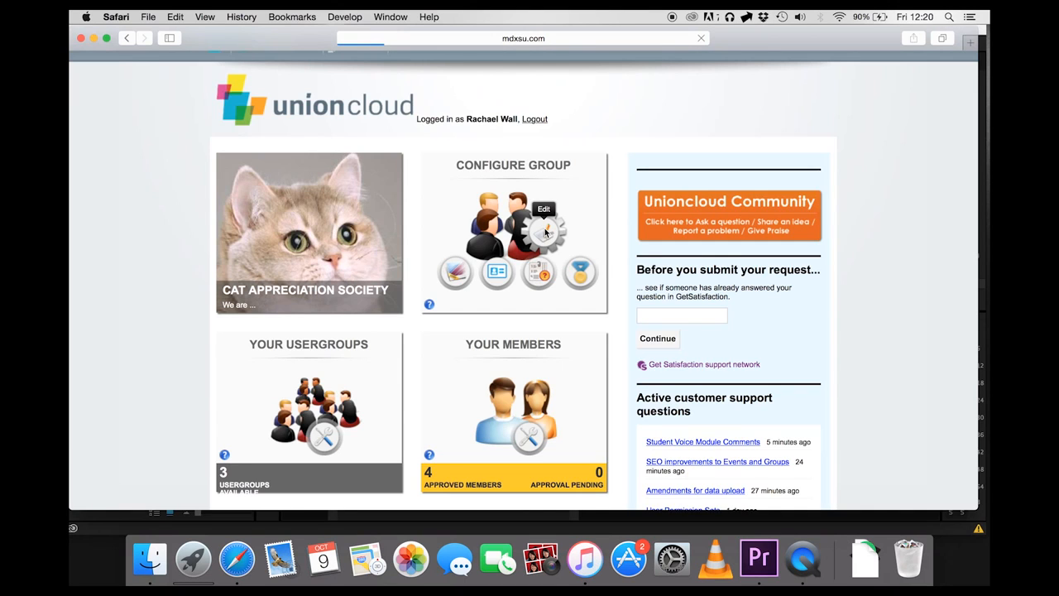
left_click(543, 231)
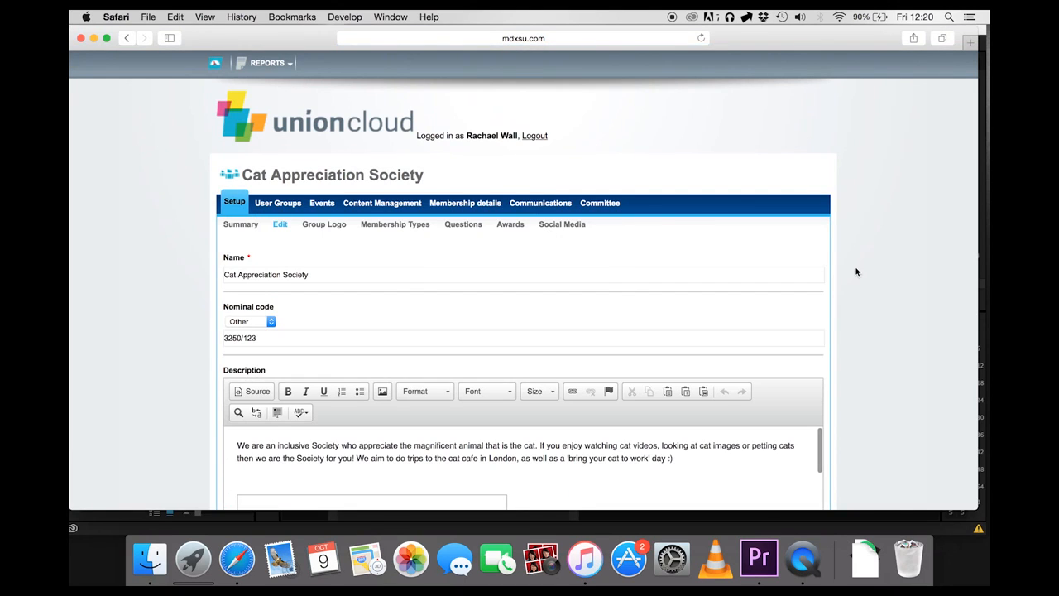
- Review the edit form and switch to the Group Logo page with the cat image
scroll("down", 3)
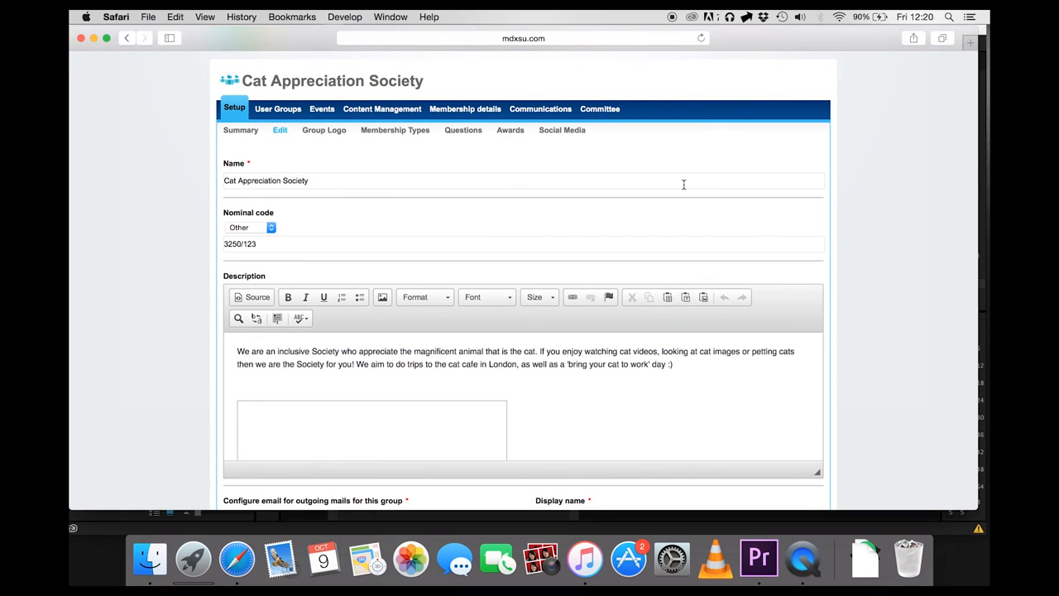
scroll("down", 3)
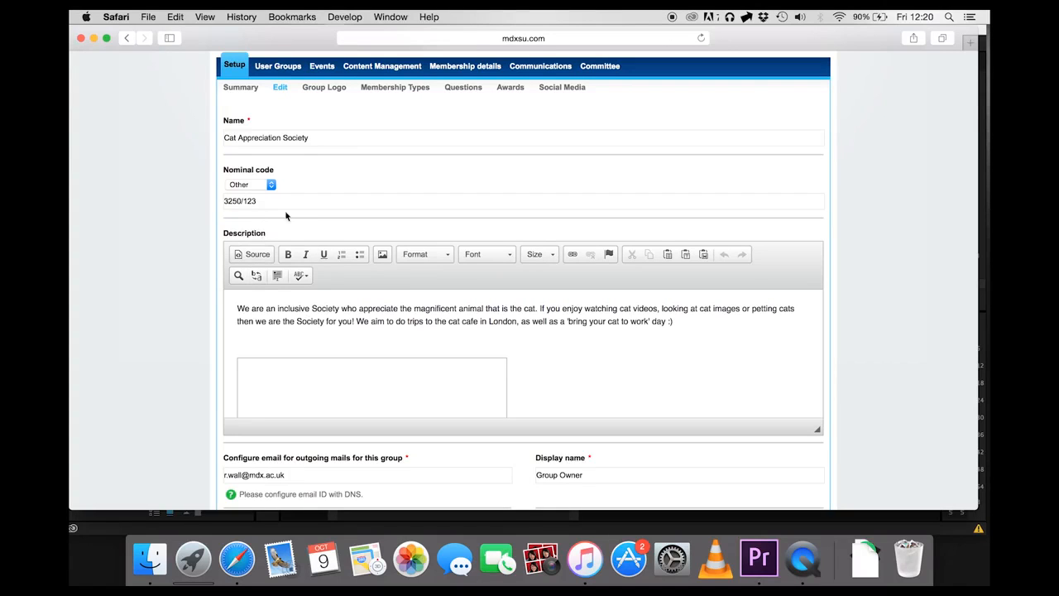
scroll("down", 3)
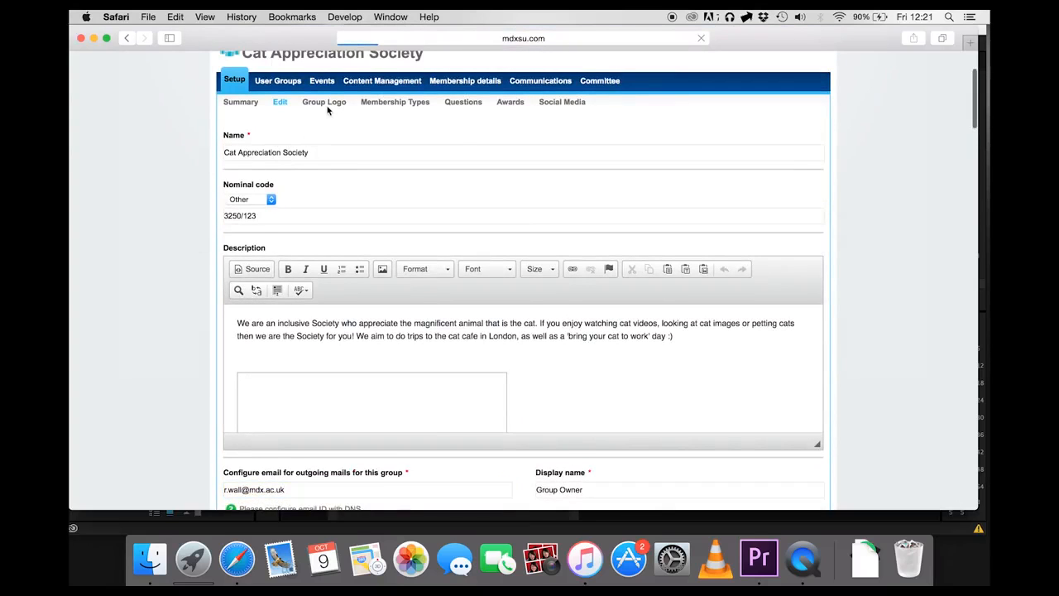
left_click(324, 103)
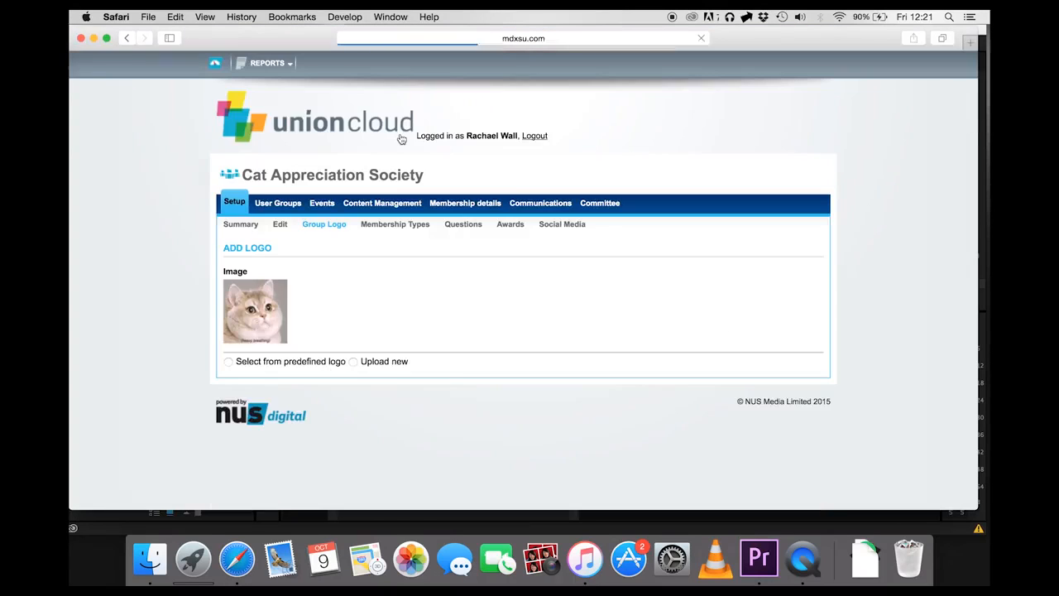
- Choose 'Upload new' to reveal the logo upload form, then return to the edit form
left_click(352, 361)
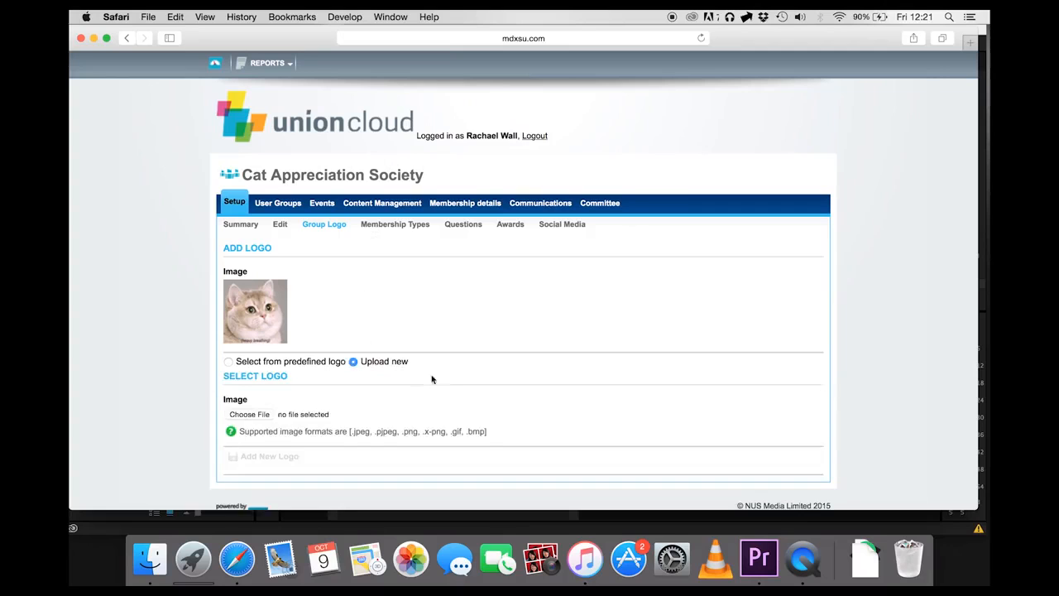
scroll("down", 3)
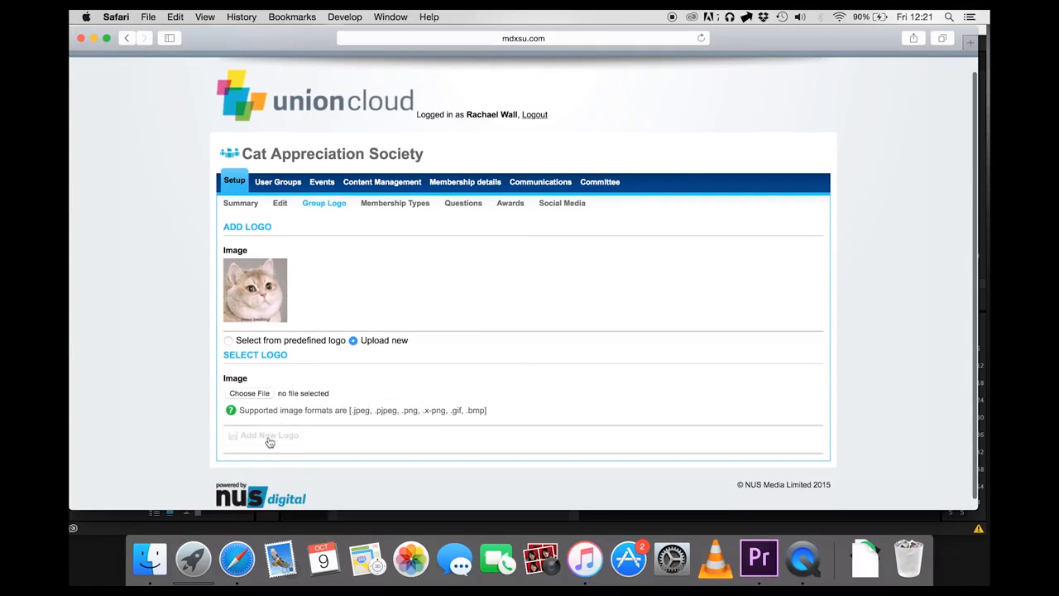
mouse_move(379, 341)
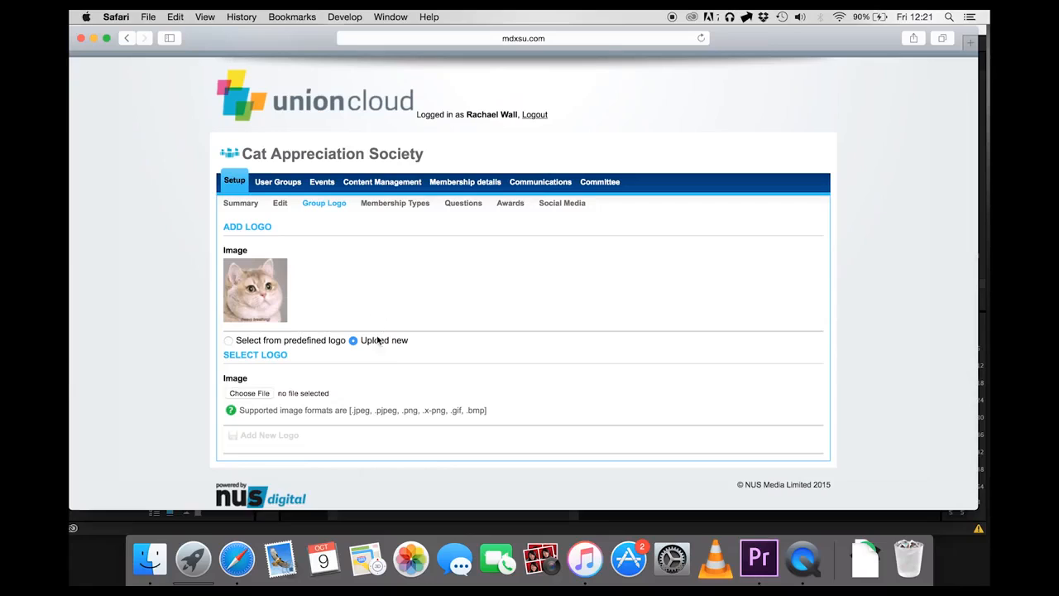
mouse_move(498, 414)
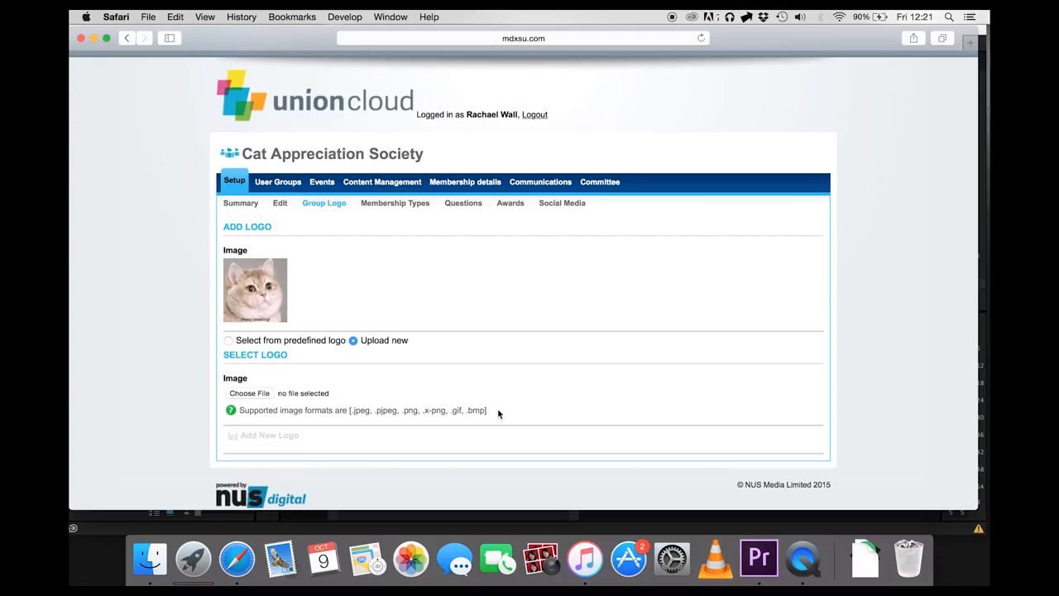
mouse_move(570, 321)
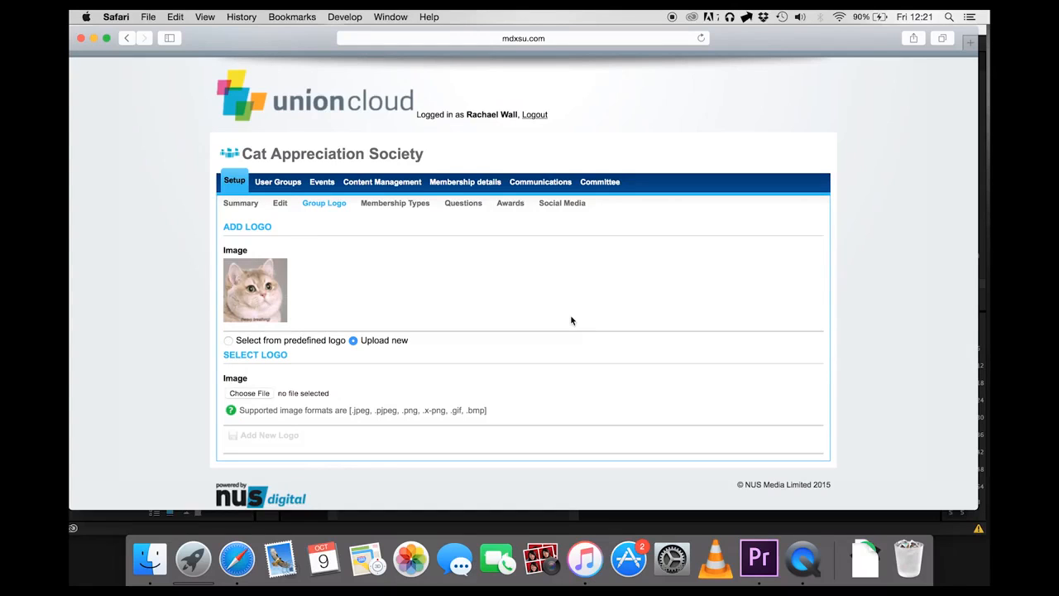
scroll("down", 3)
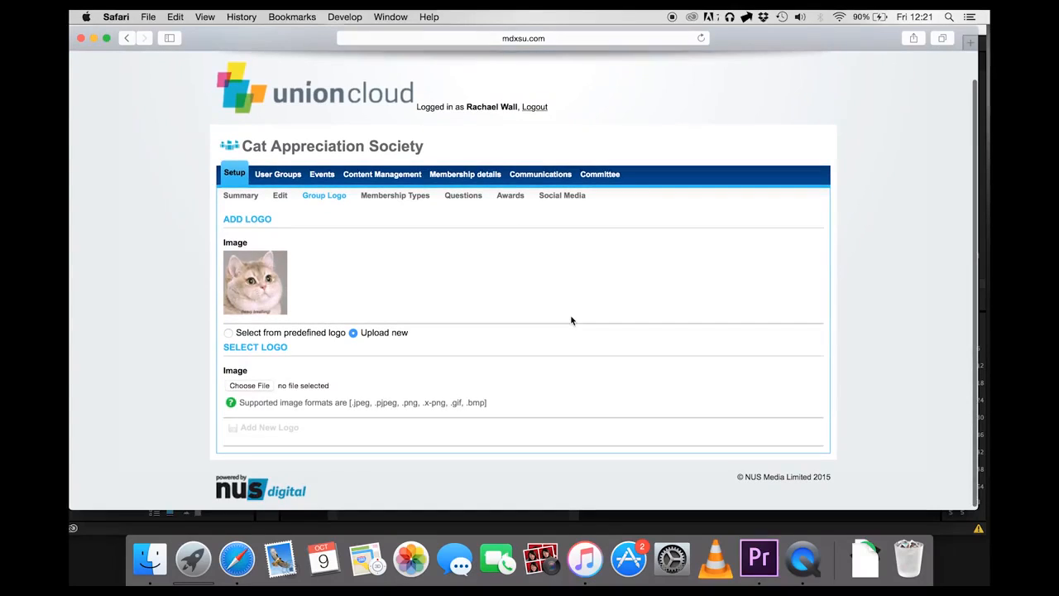
left_click(394, 196)
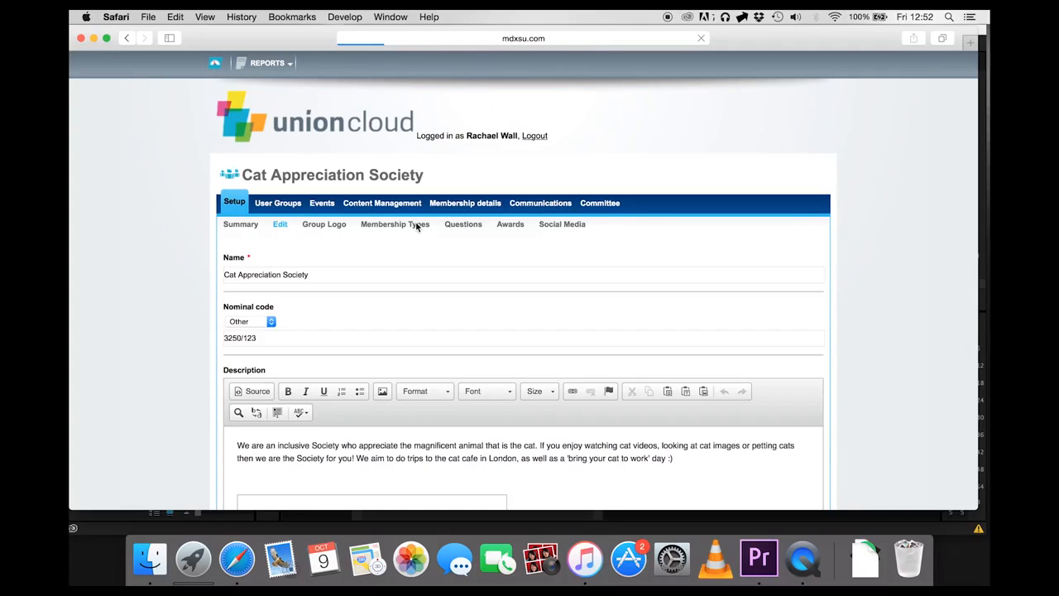
- Show the membership types list: Non-Student, Alumni and Premium Member
left_click(394, 223)
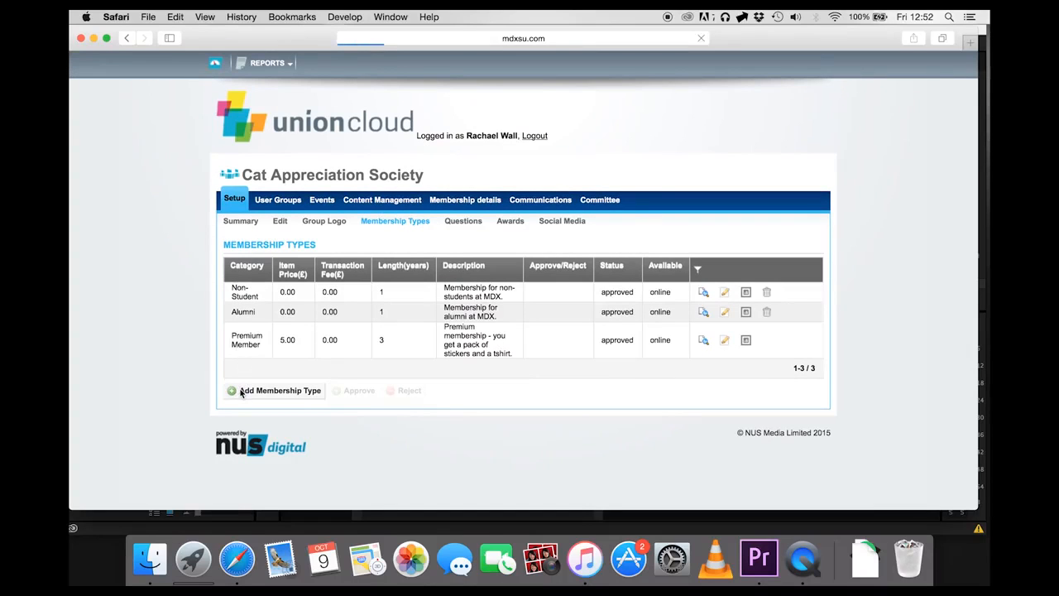
- Create a free Member membership type, online only, described 'Free membership', and save it
left_click(279, 391)
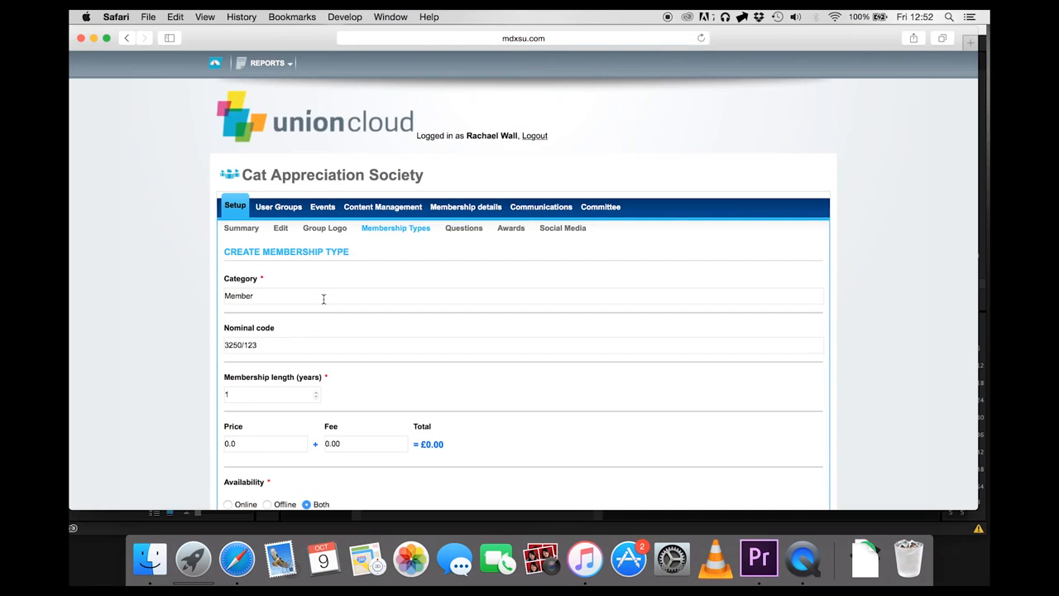
mouse_move(277, 331)
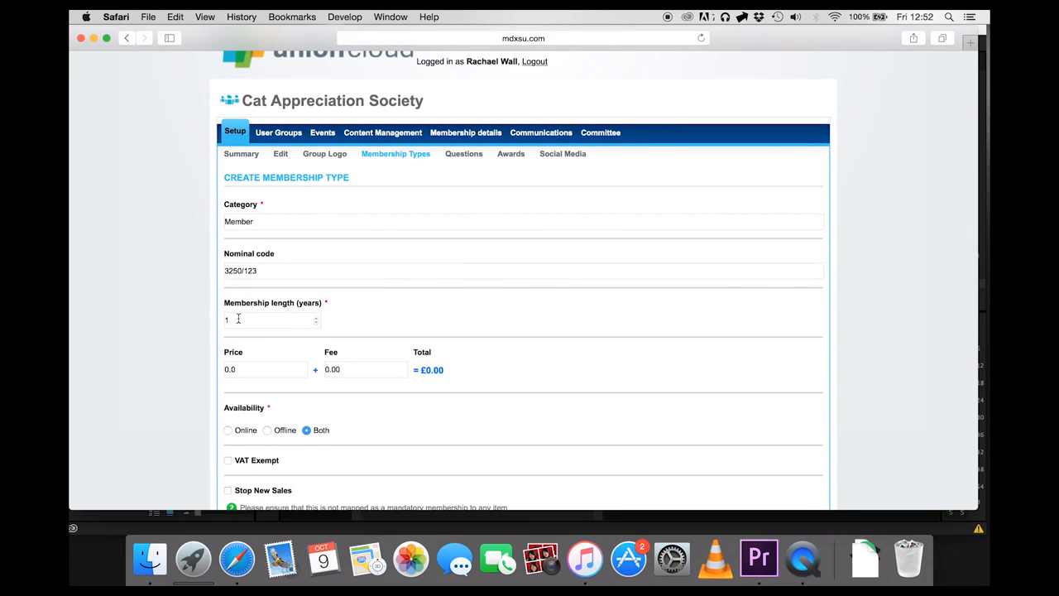
scroll("down", 3)
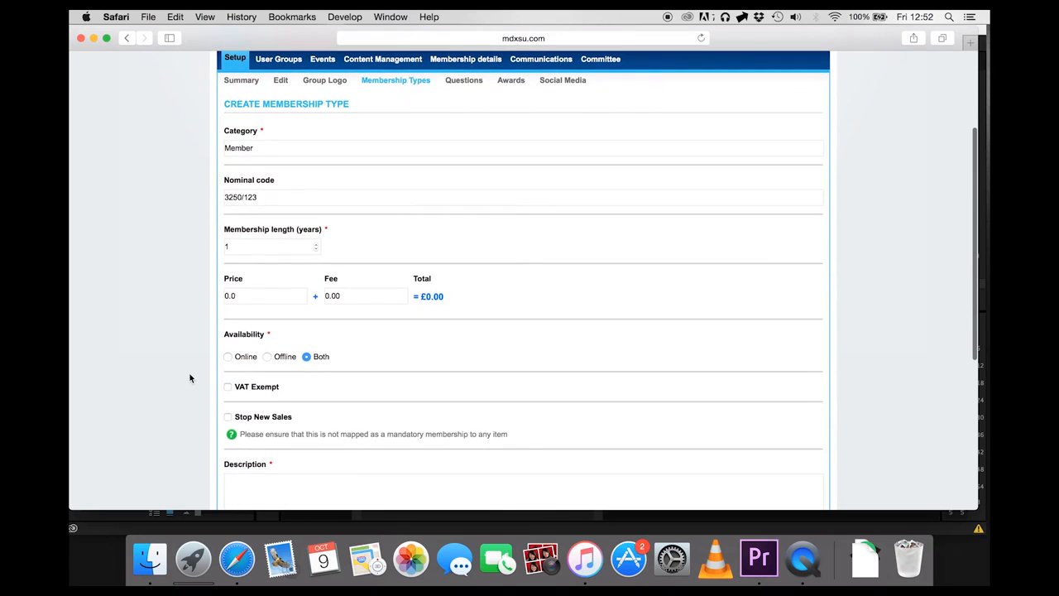
mouse_move(259, 310)
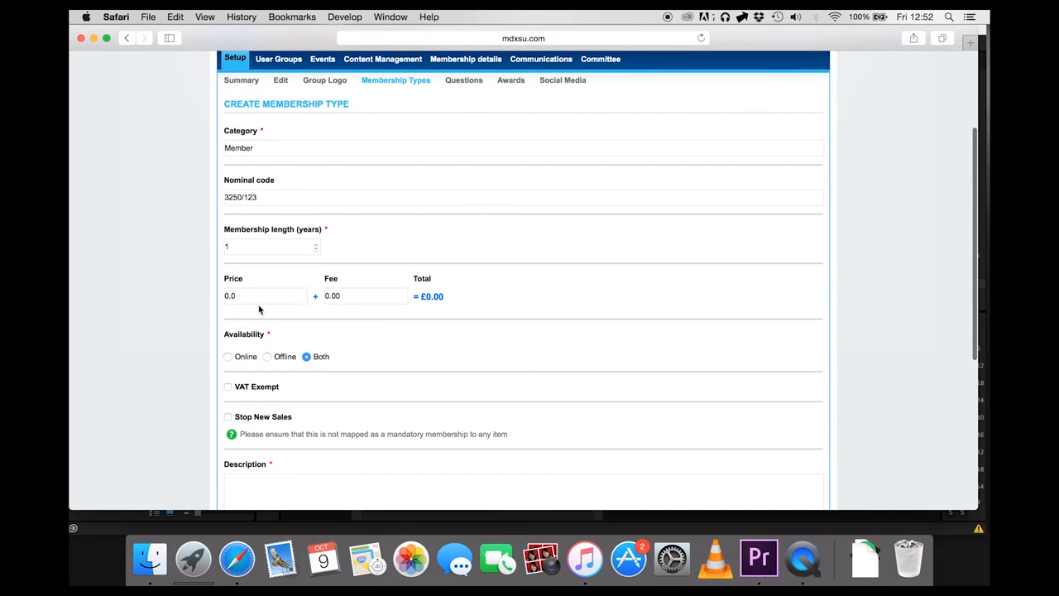
scroll("down", 3)
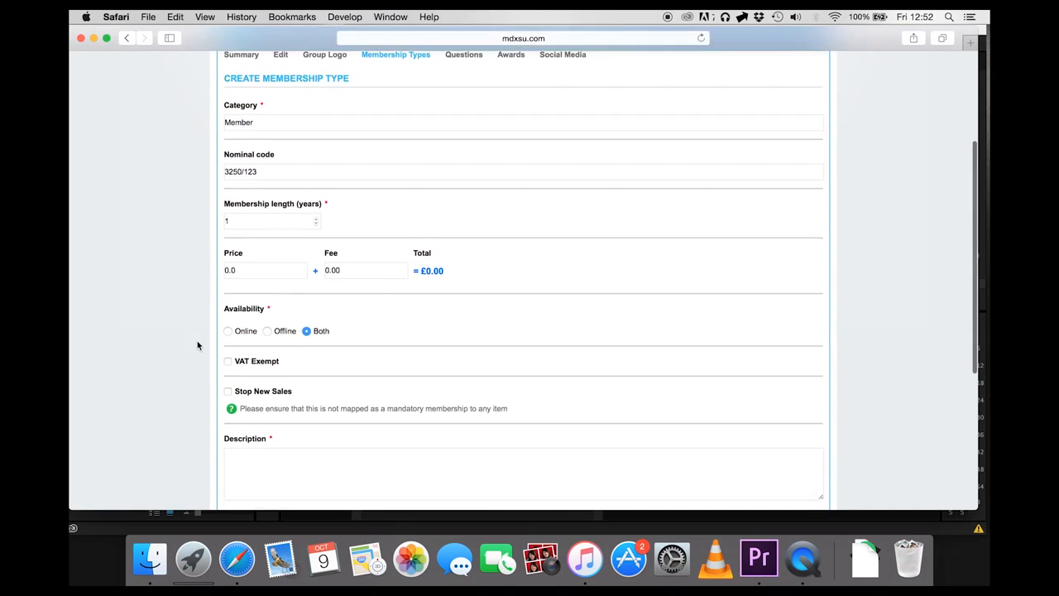
scroll("down", 3)
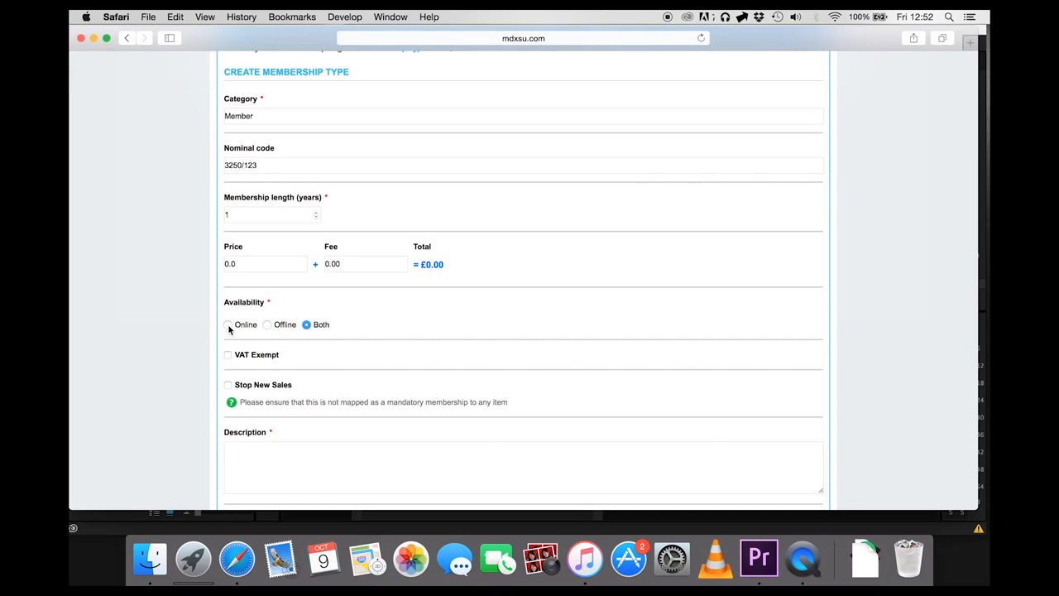
left_click(228, 325)
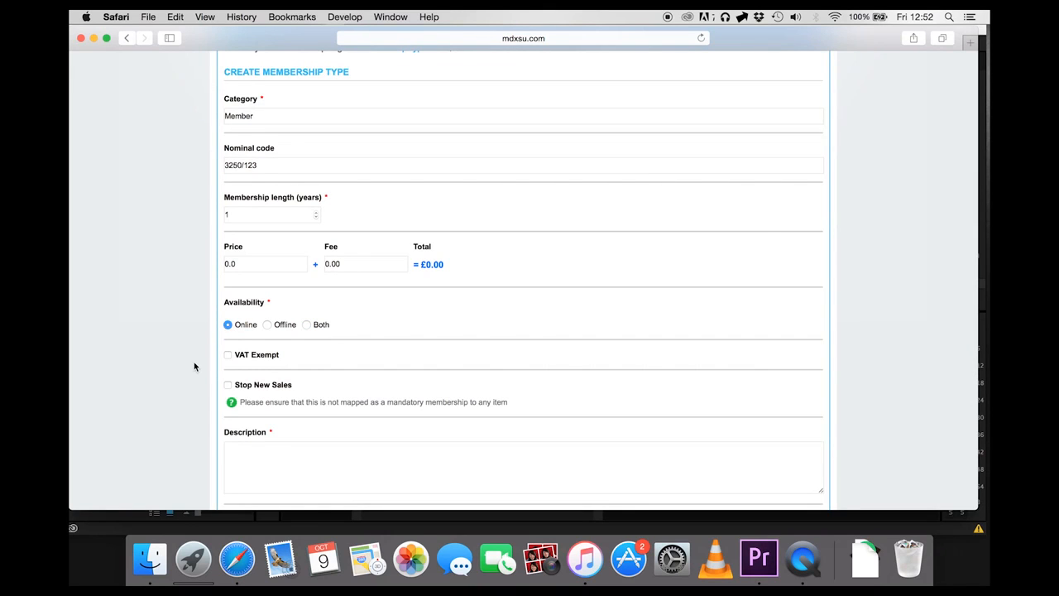
type("Free membership")
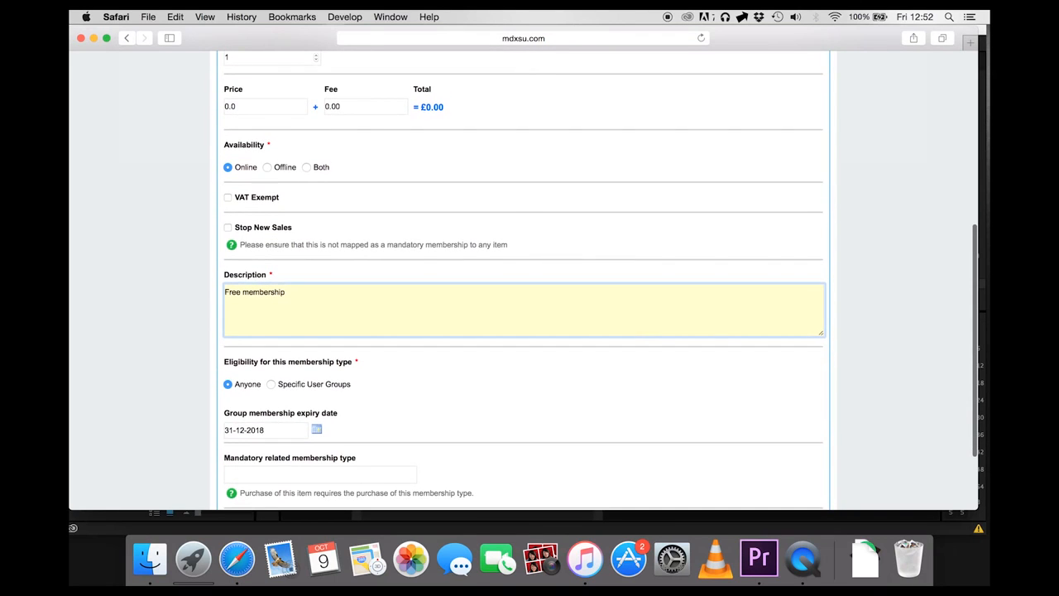
scroll("down", 3)
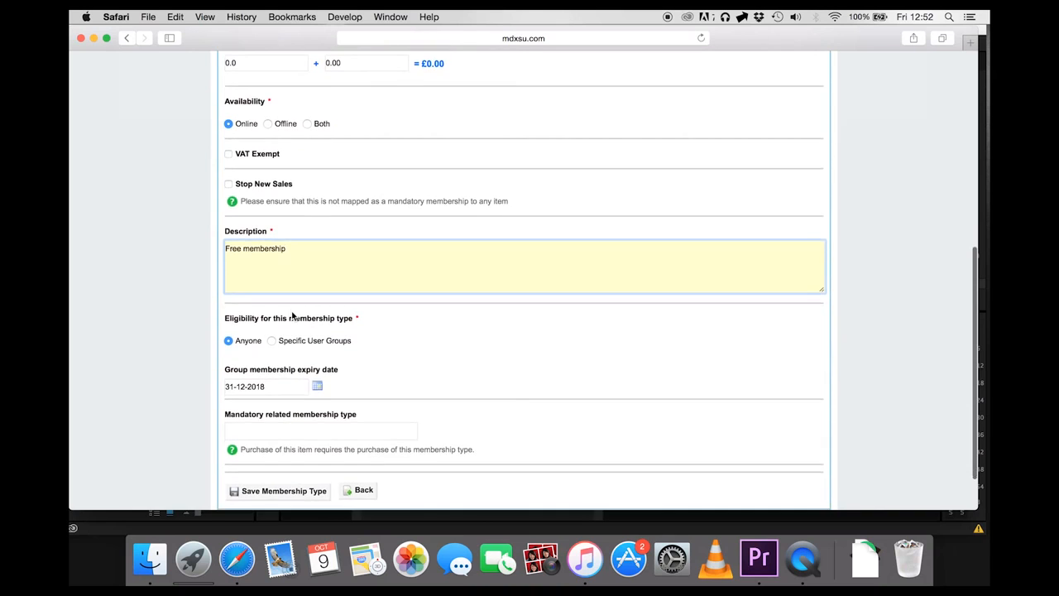
scroll("down", 3)
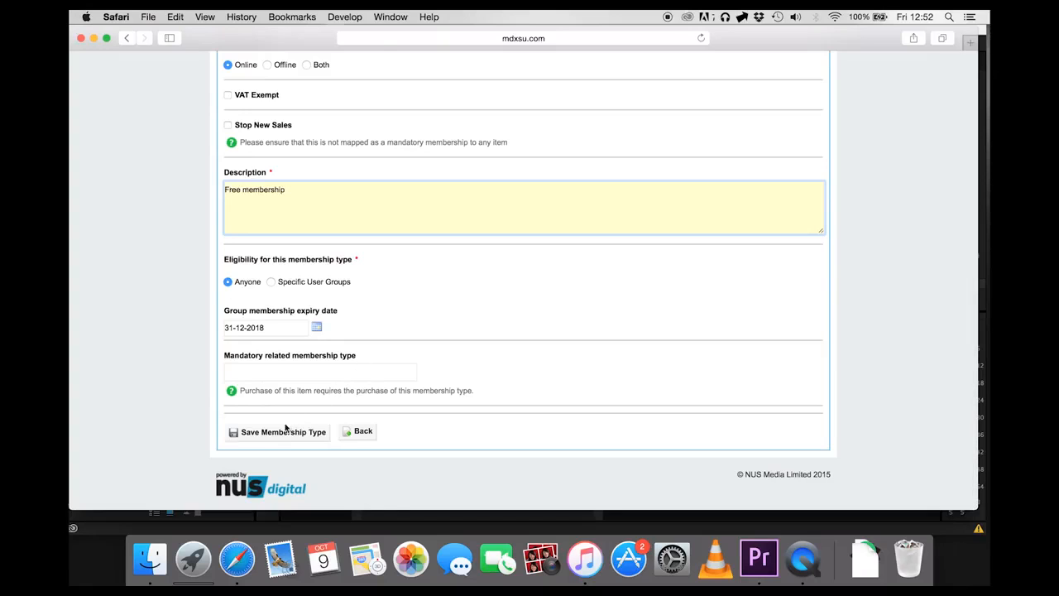
left_click(283, 430)
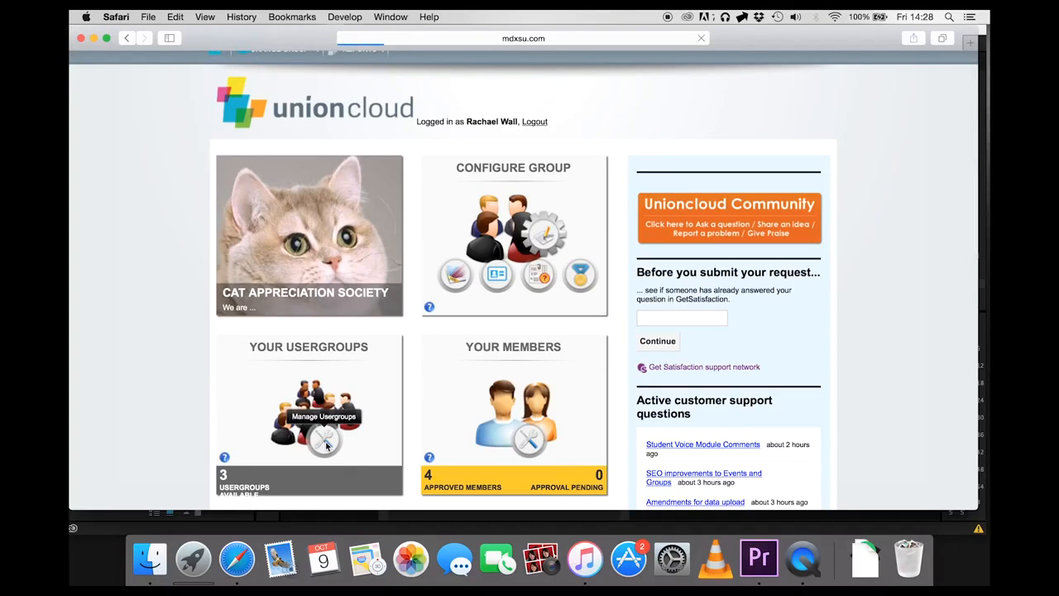
left_click(324, 417)
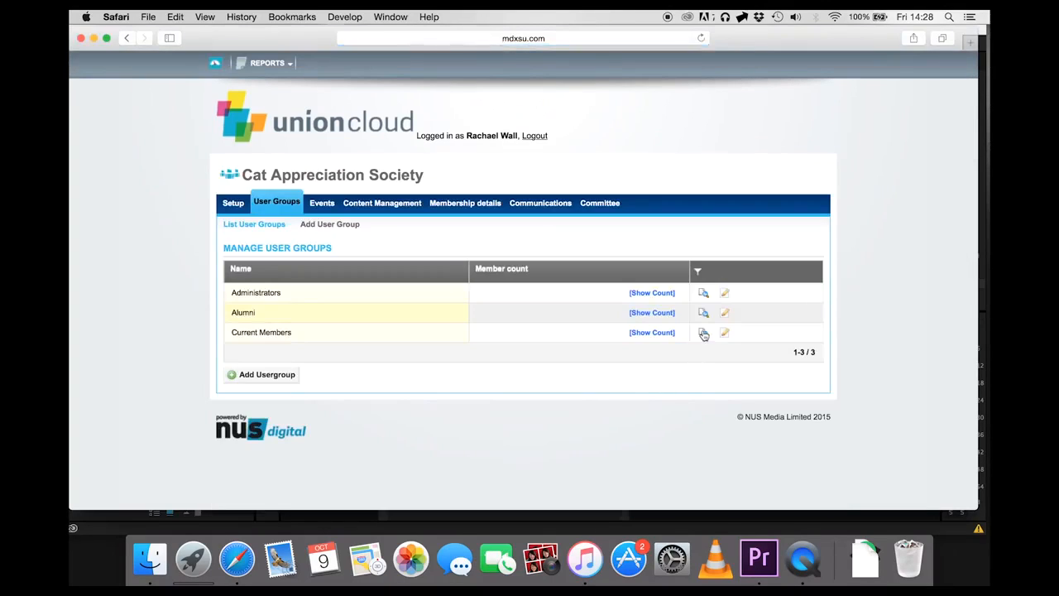
left_click(652, 331)
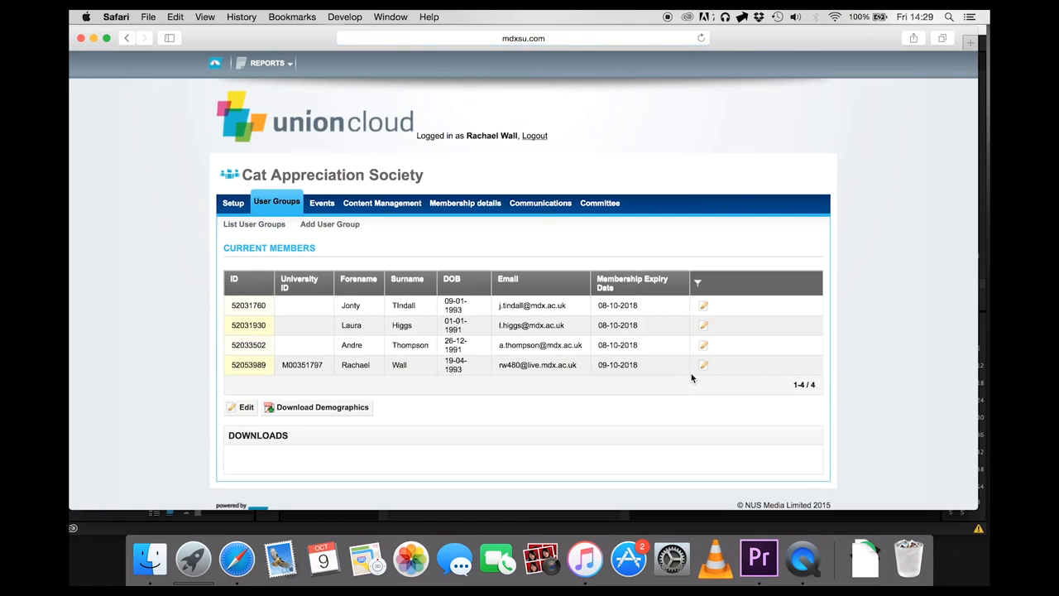
mouse_move(671, 400)
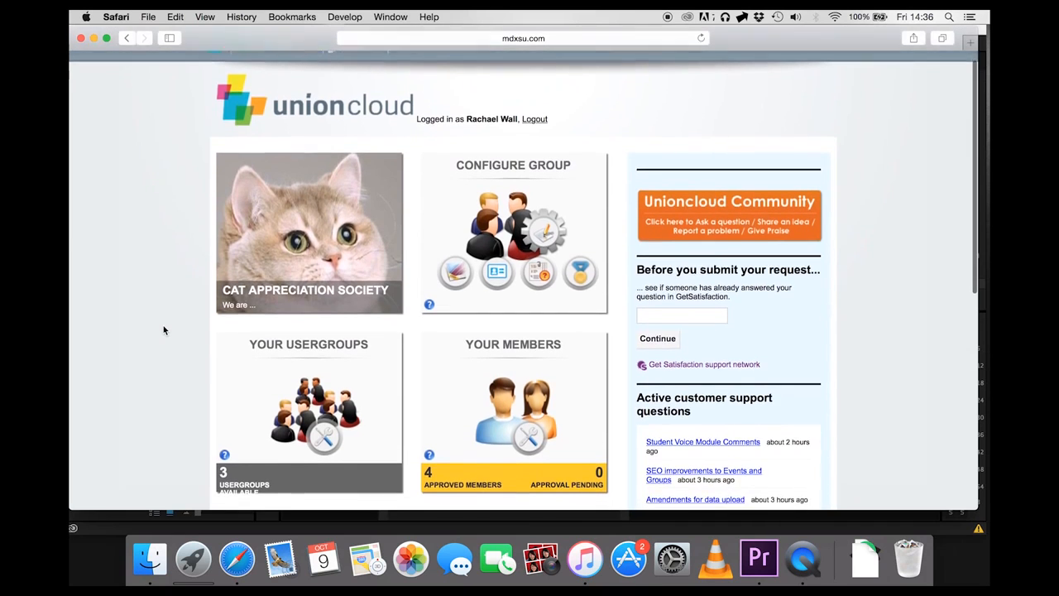
- Start a new campaign from the society's Communications area, reaching the empty Campaign Manager form
scroll("down", 3)
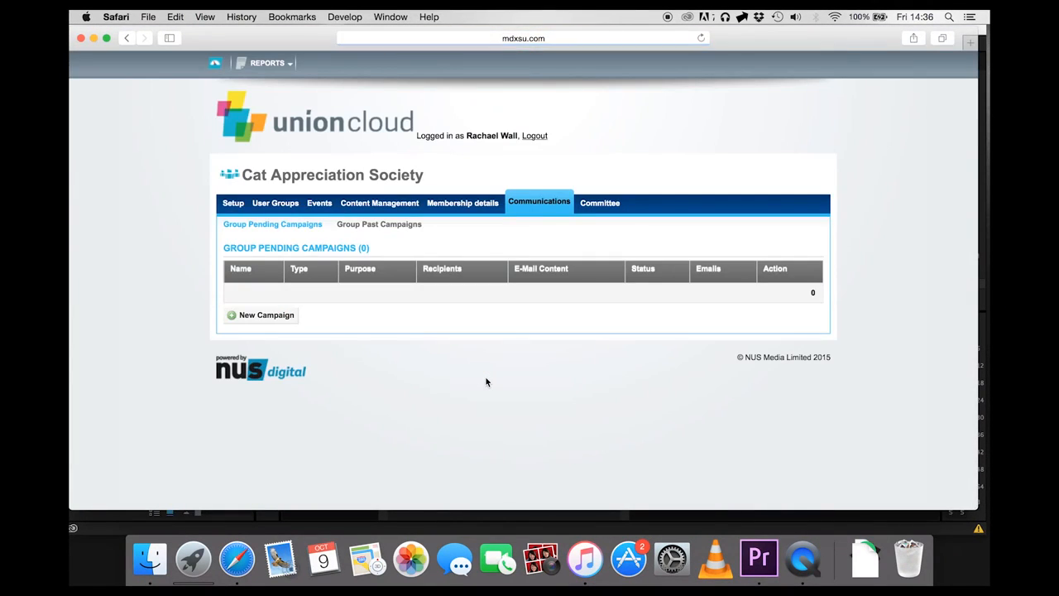
left_click(264, 314)
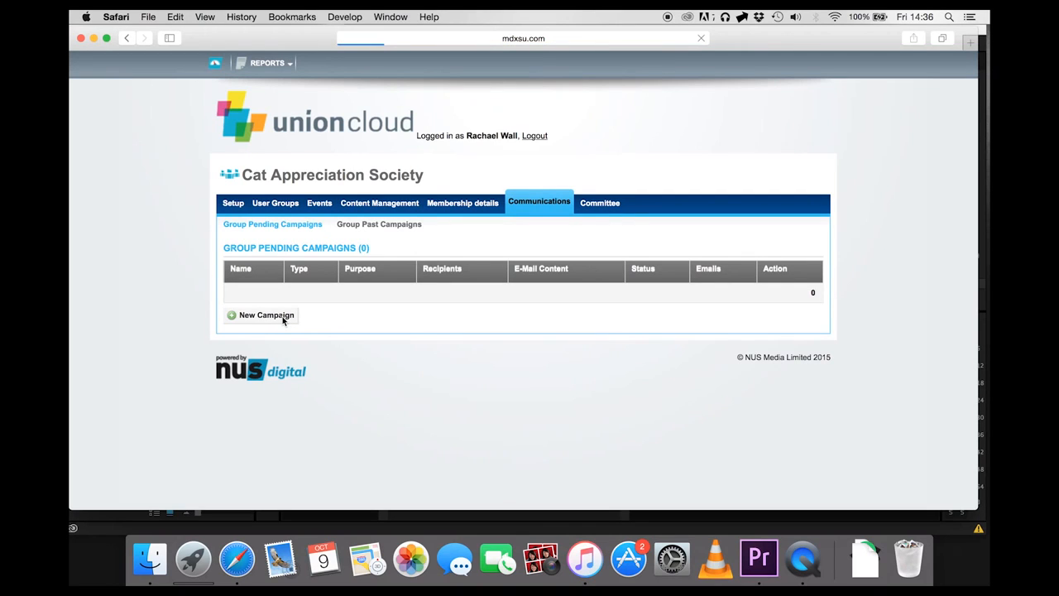
left_click(266, 315)
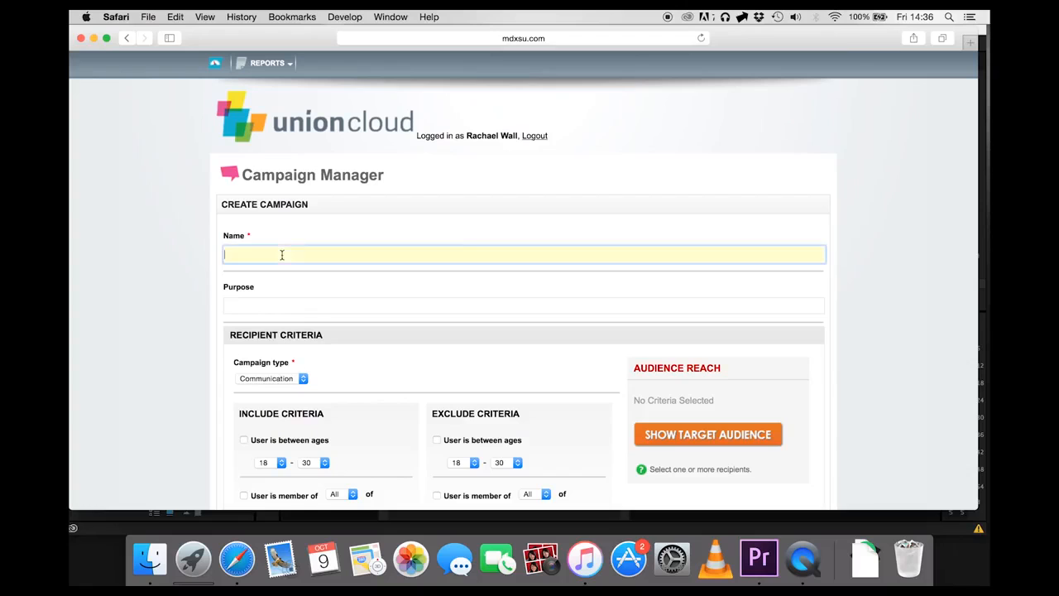
- Name the campaign 'intro email' with the purpose of introducing the society to new members
type("intro email")
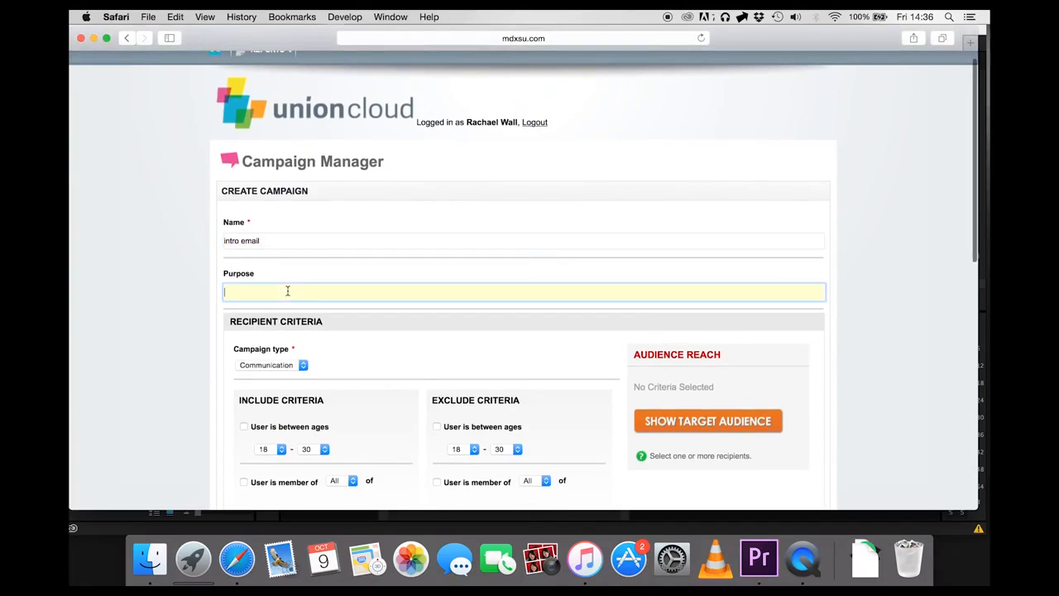
type("introducing to new members")
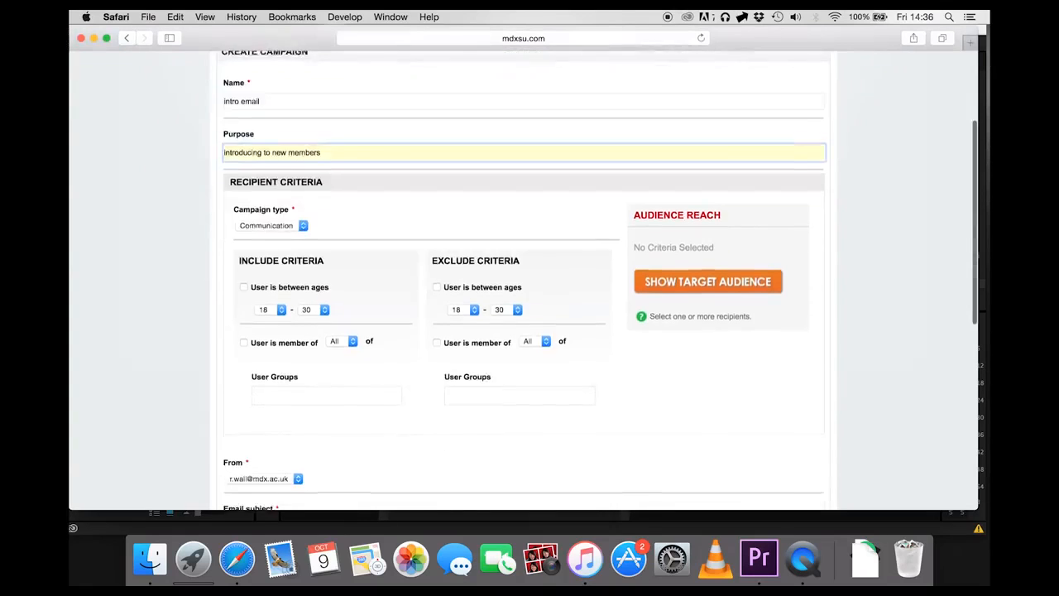
scroll("down", 3)
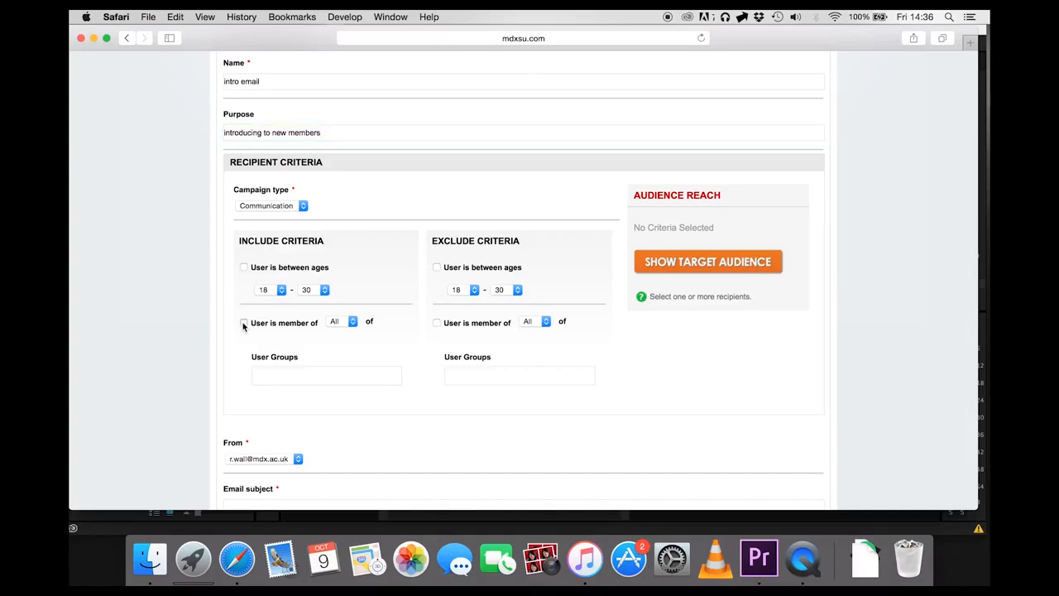
- Target the Current Members--Cat Appreciation Society user group and show a target audience of 4
left_click(243, 321)
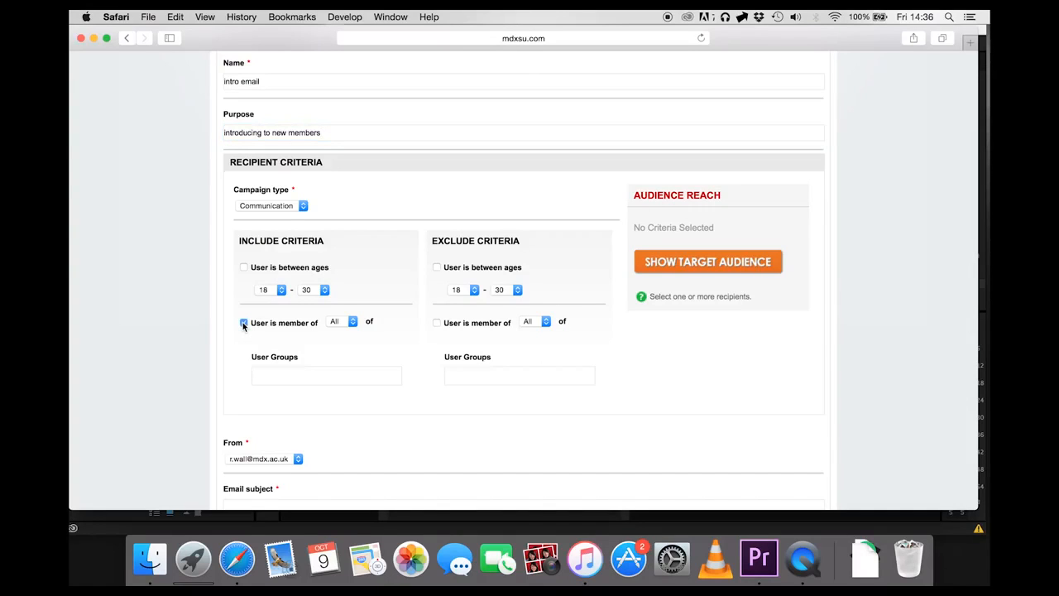
left_click(243, 321)
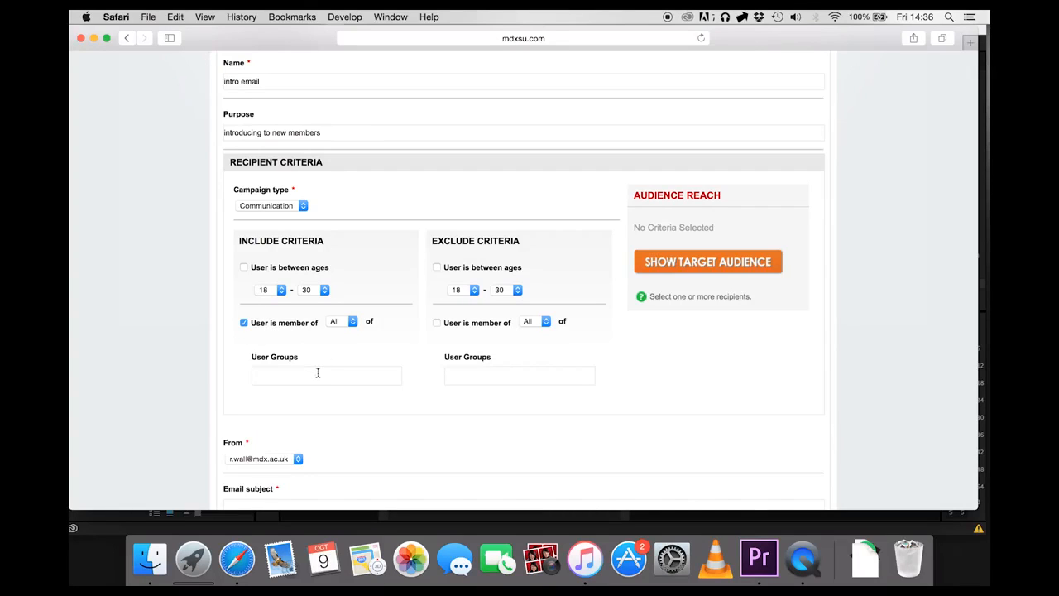
type("current")
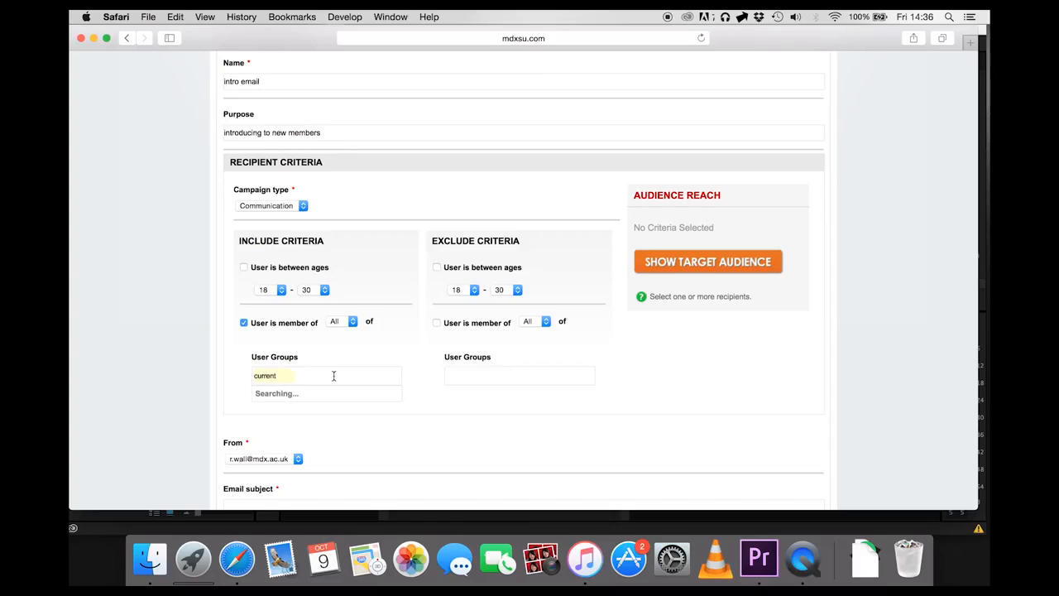
left_click(322, 374)
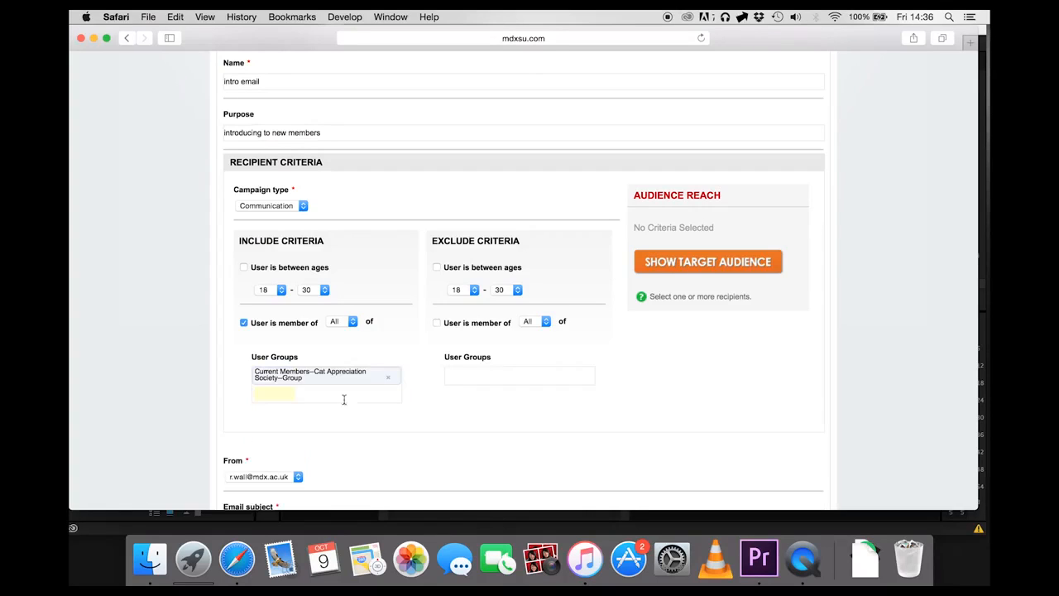
mouse_move(298, 296)
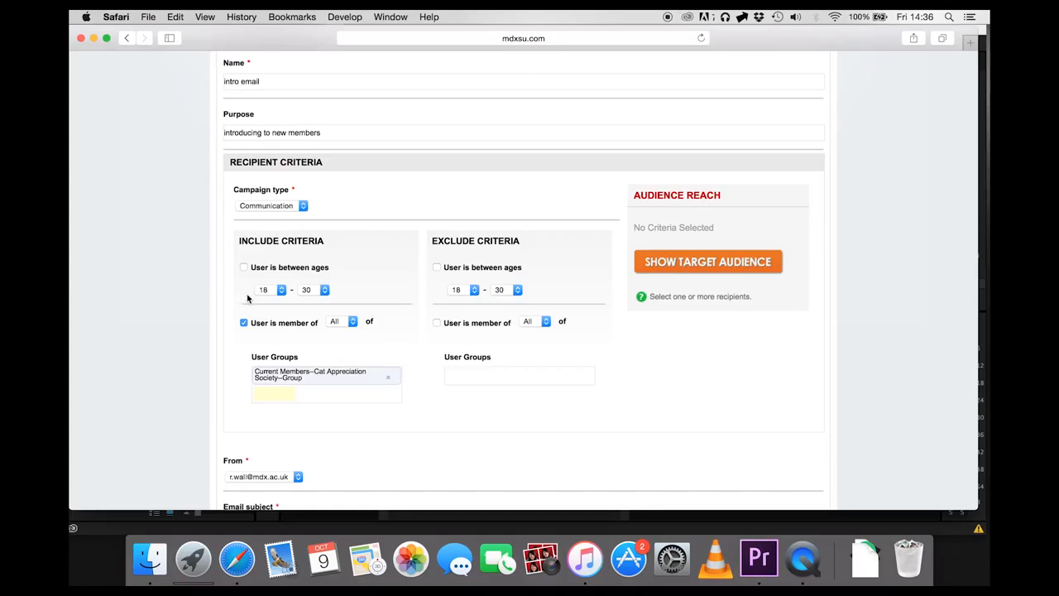
left_click(708, 262)
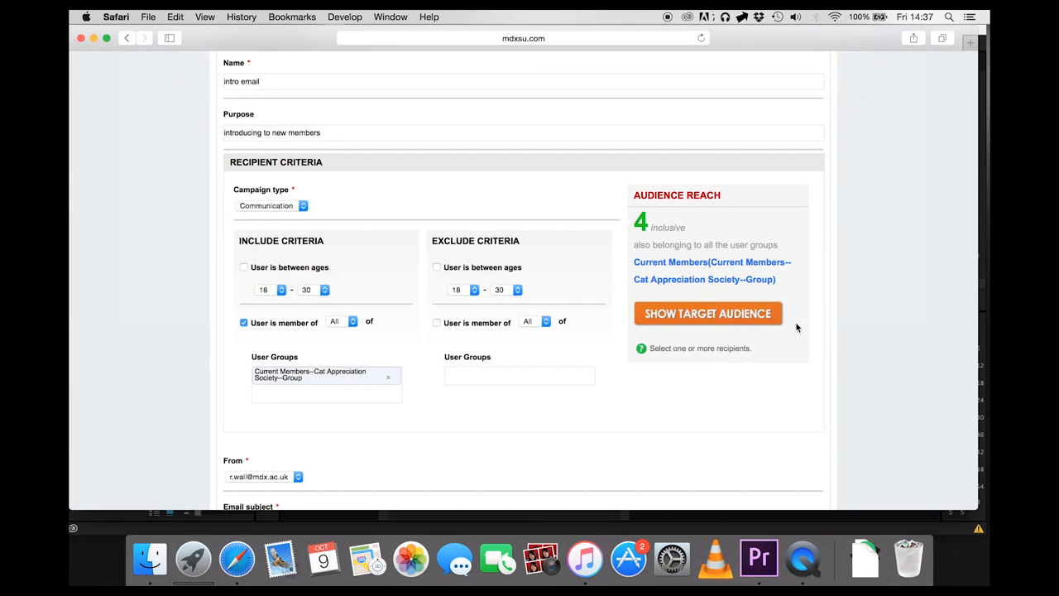
scroll("down", 3)
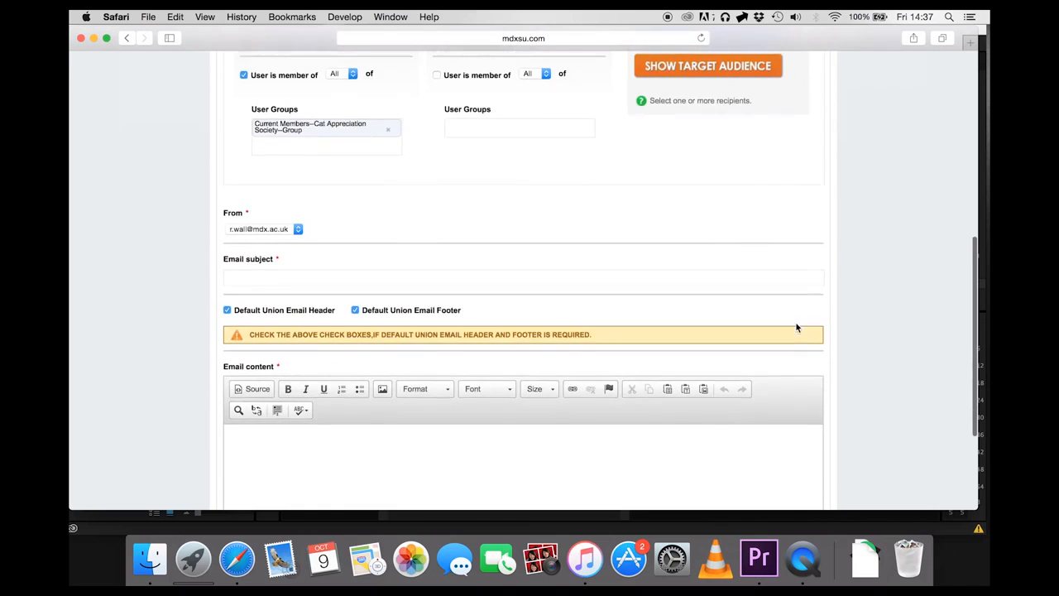
- Send the email with subject 'intro' and body 'hey!' to the 4 recipients
scroll("down", 3)
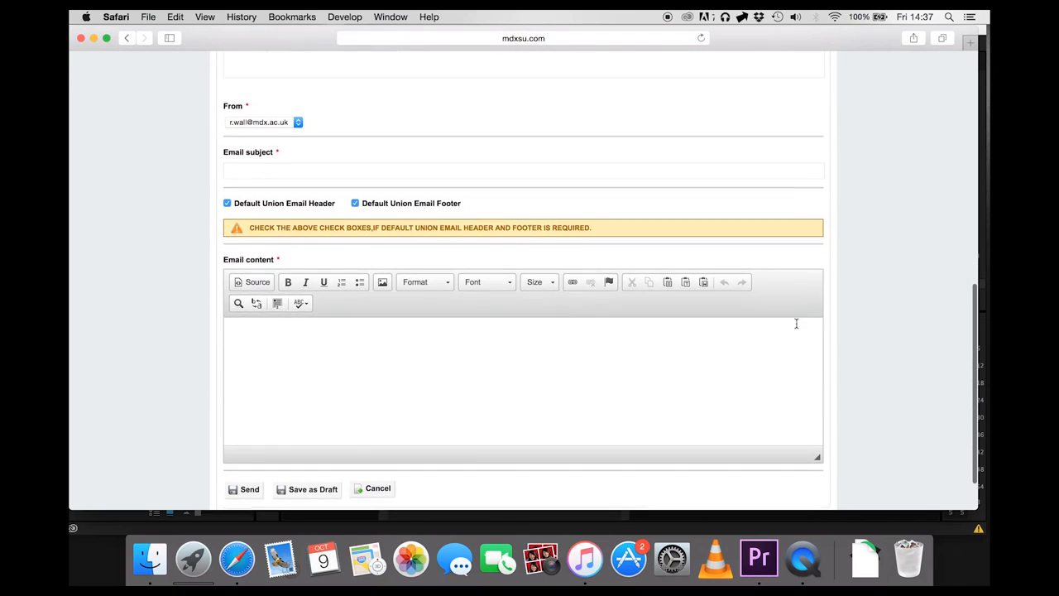
left_click(522, 173)
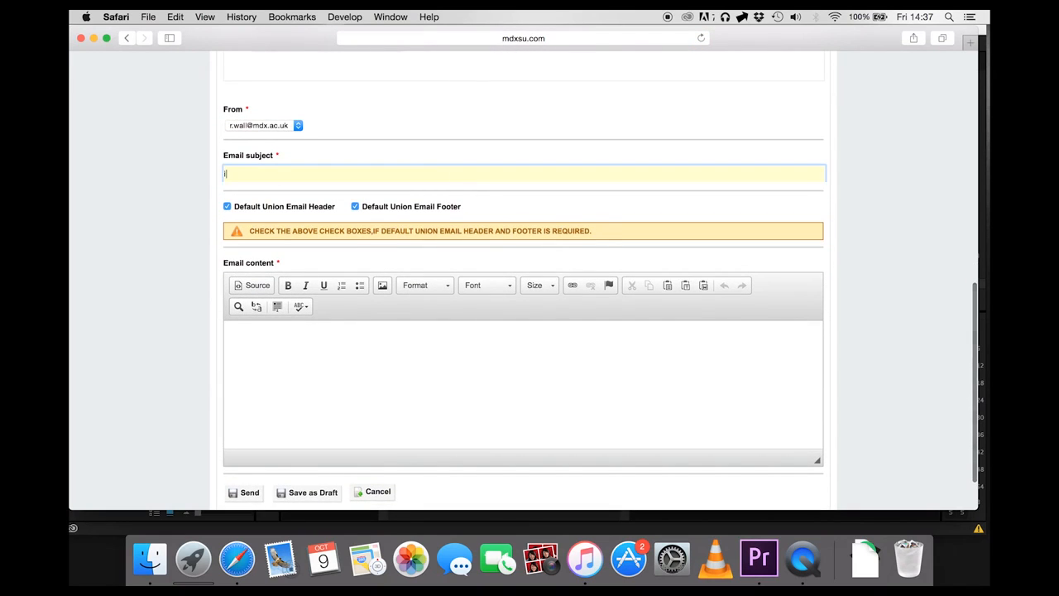
type("intro")
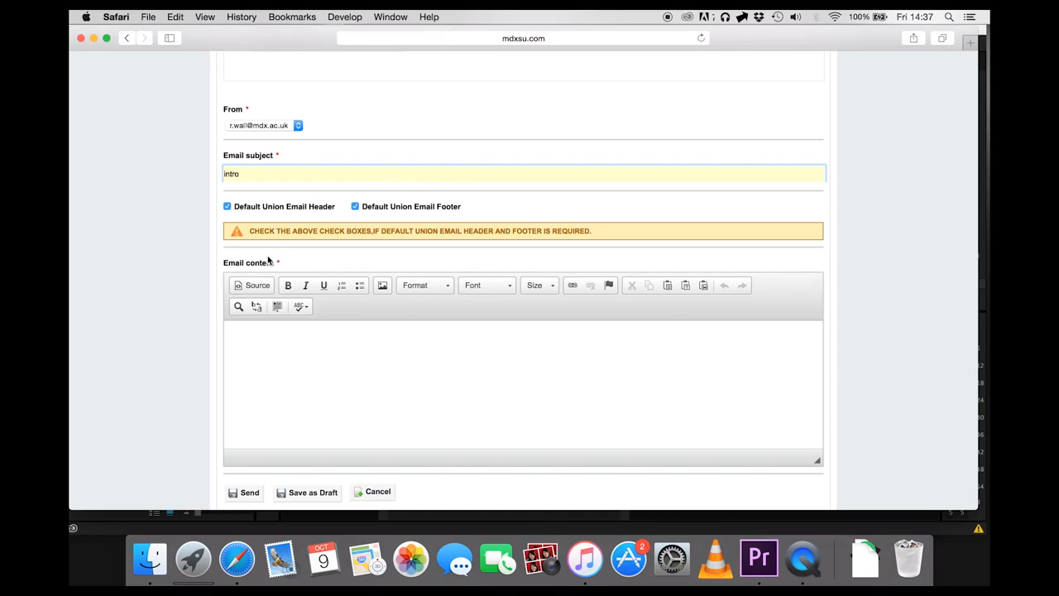
type("hey!")
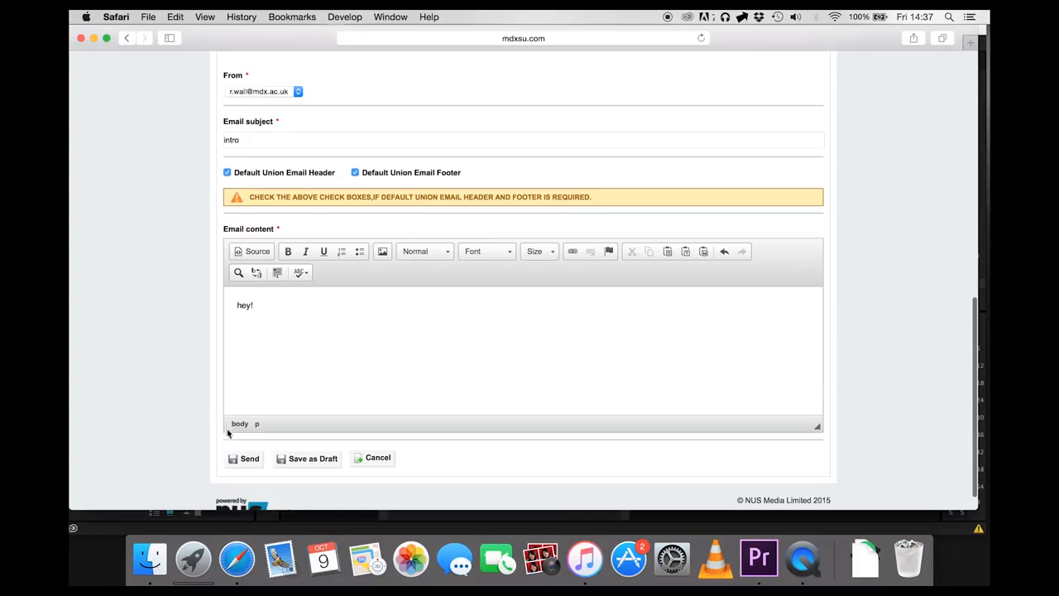
left_click(245, 457)
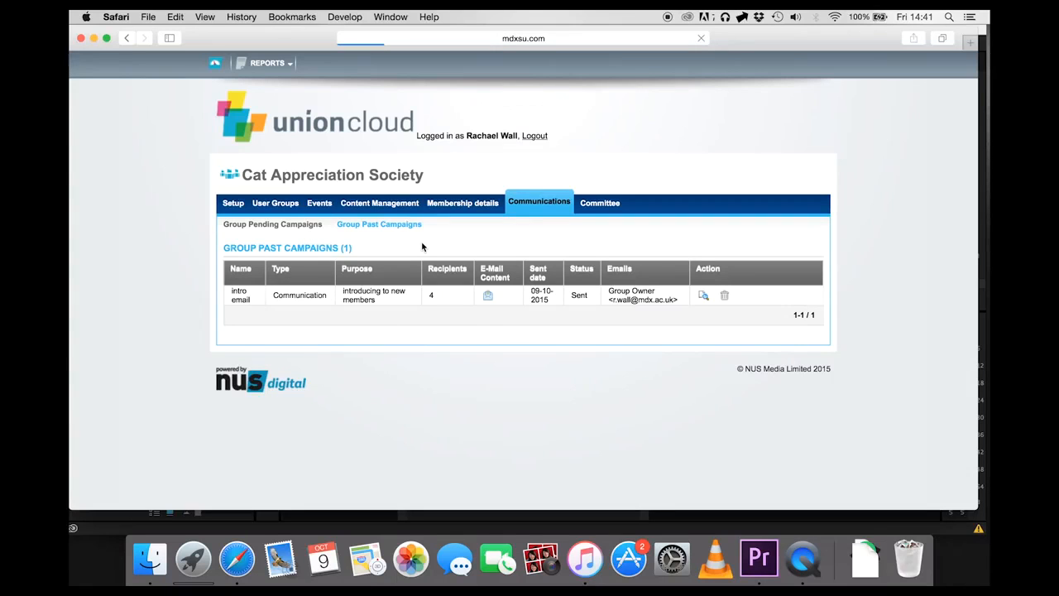
left_click(271, 224)
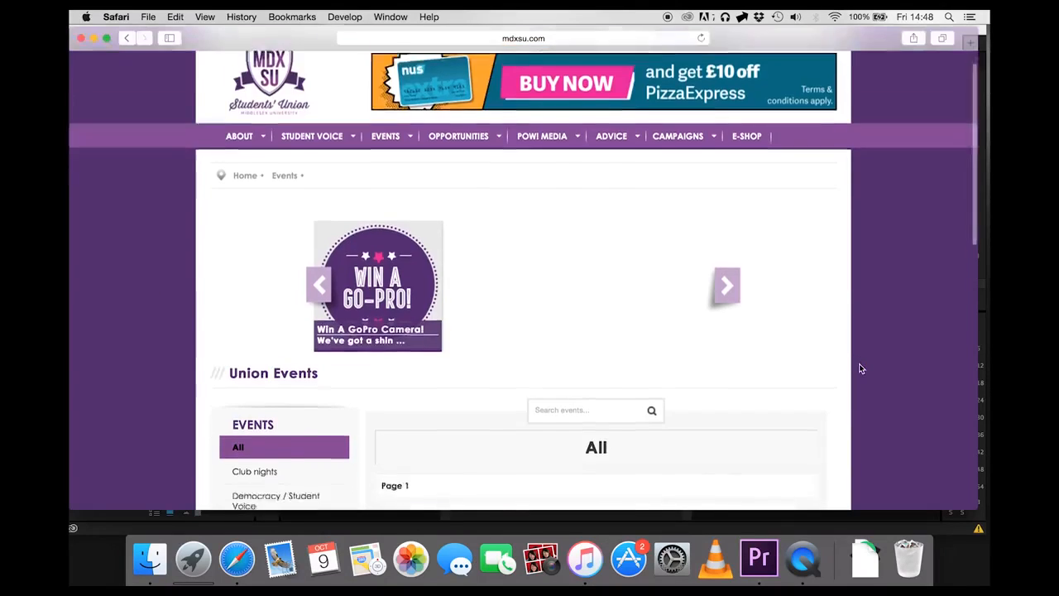
- Return to Your Dashboard via the Hello account dropdown
scroll("down", 3)
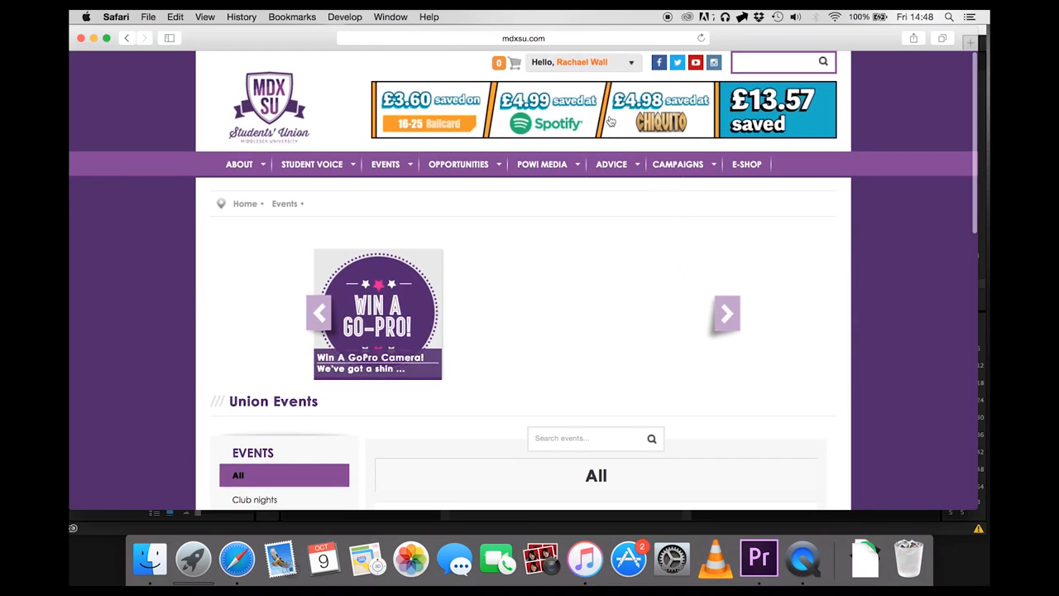
left_click(579, 63)
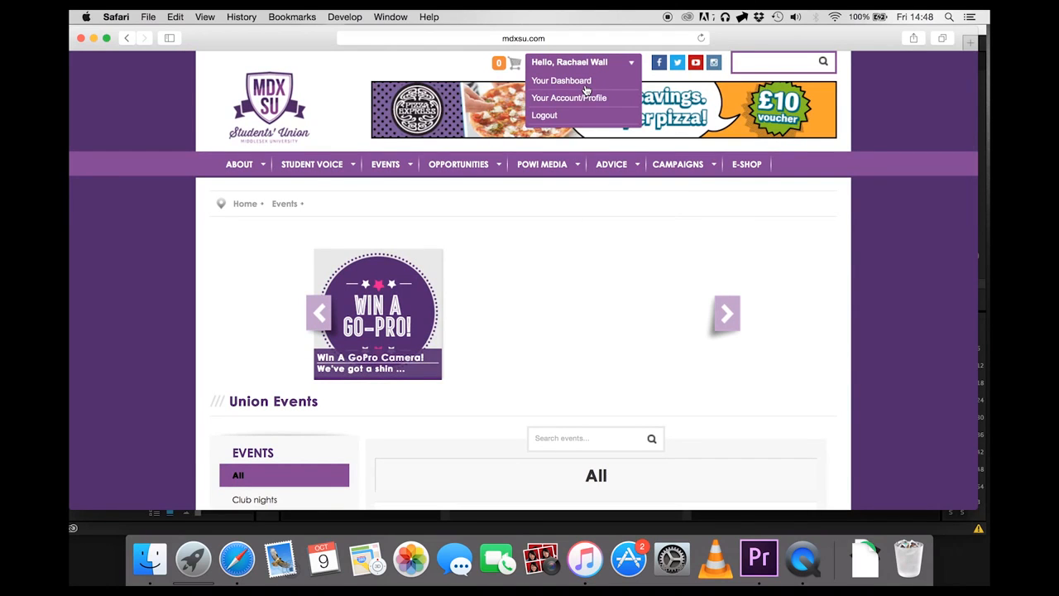
left_click(561, 79)
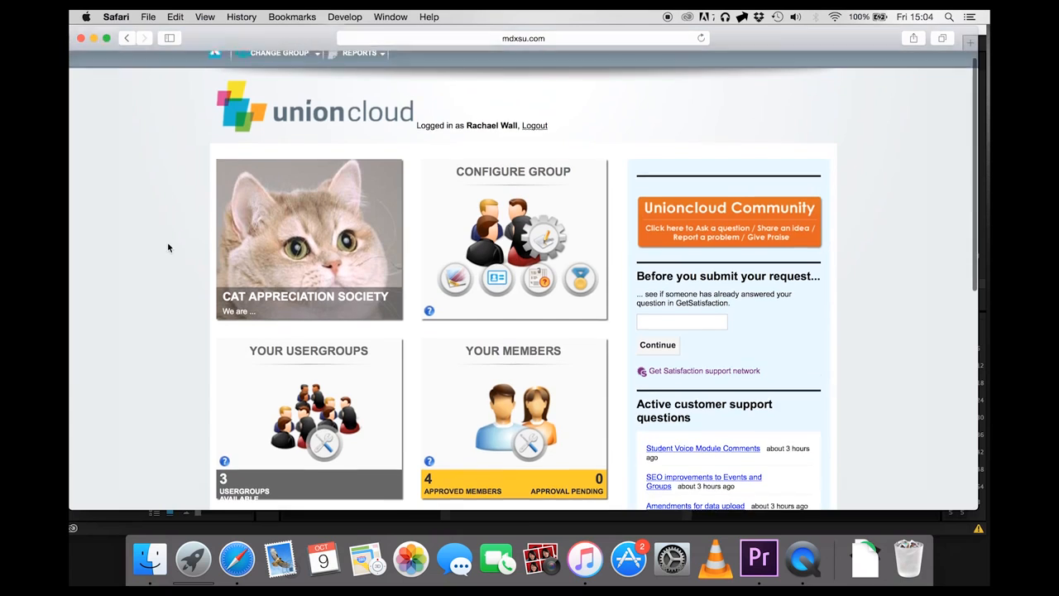
scroll("down", 3)
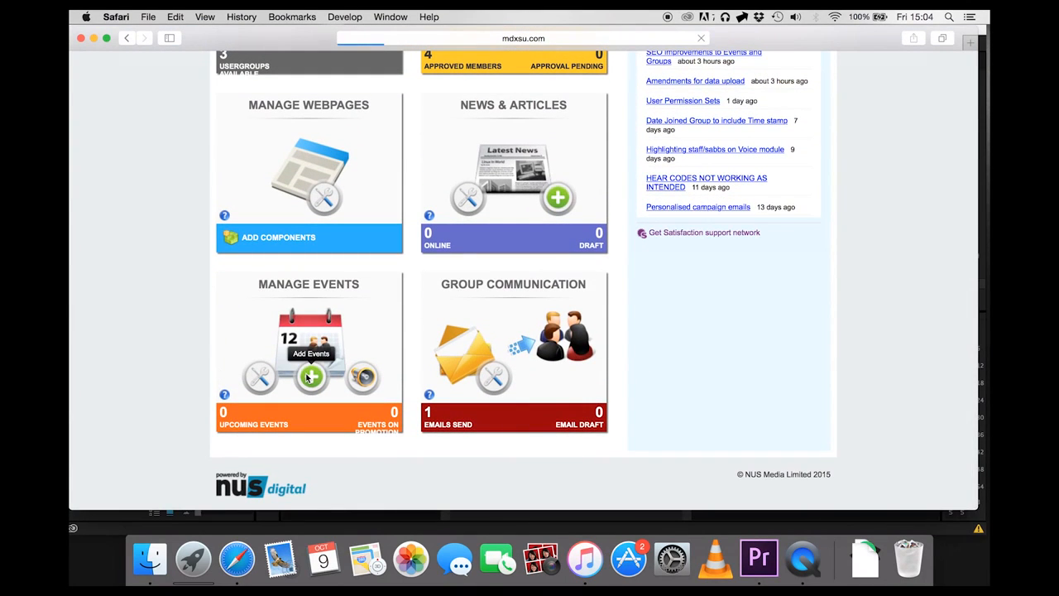
- Add an event named 'tea party' running 12-10-2015 from 08:00 am to 12:00 pm
left_click(312, 378)
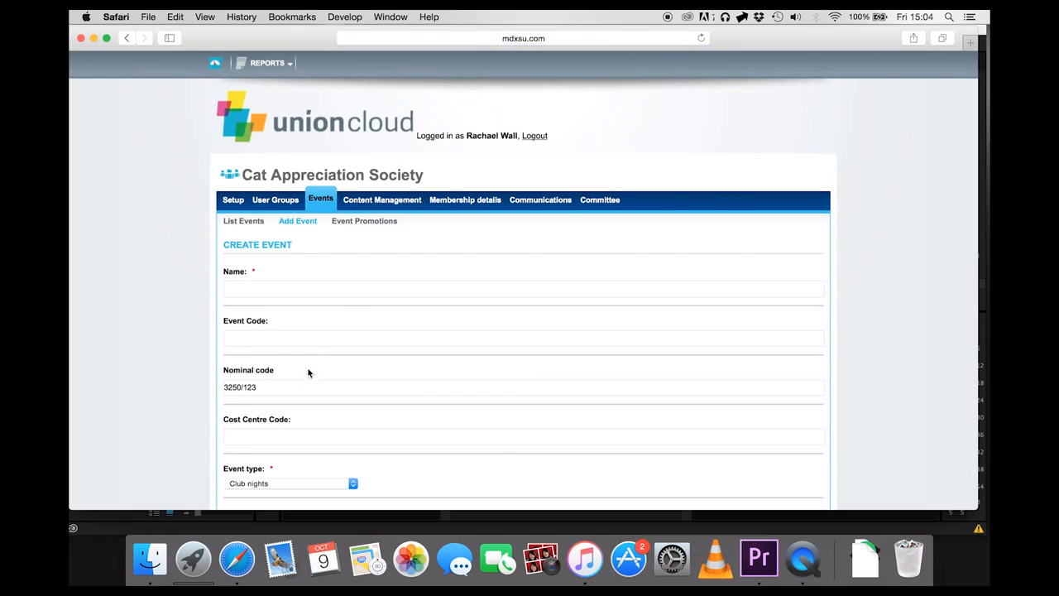
type("tea party")
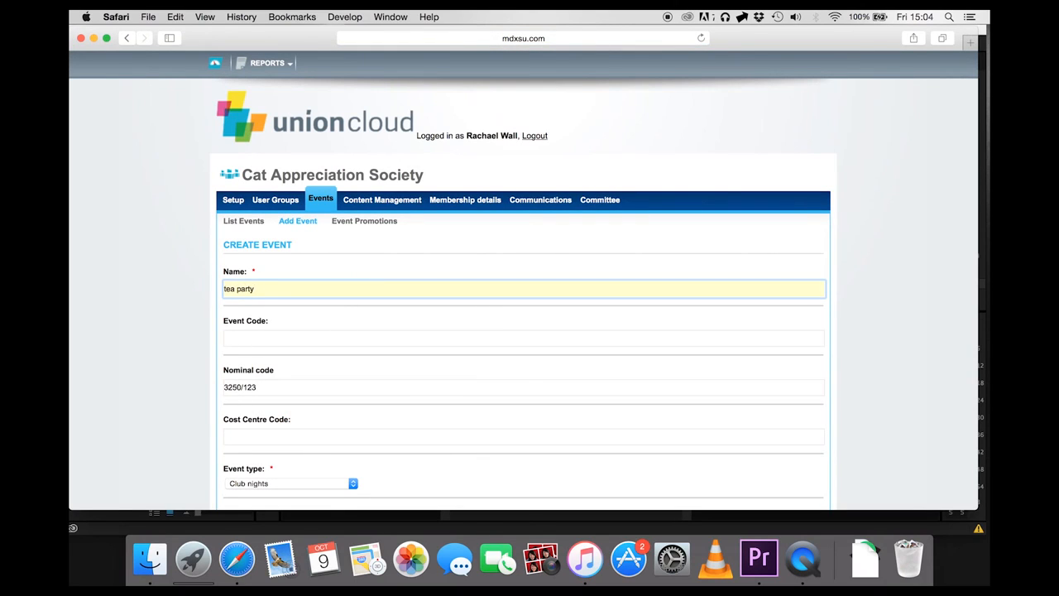
scroll("down", 3)
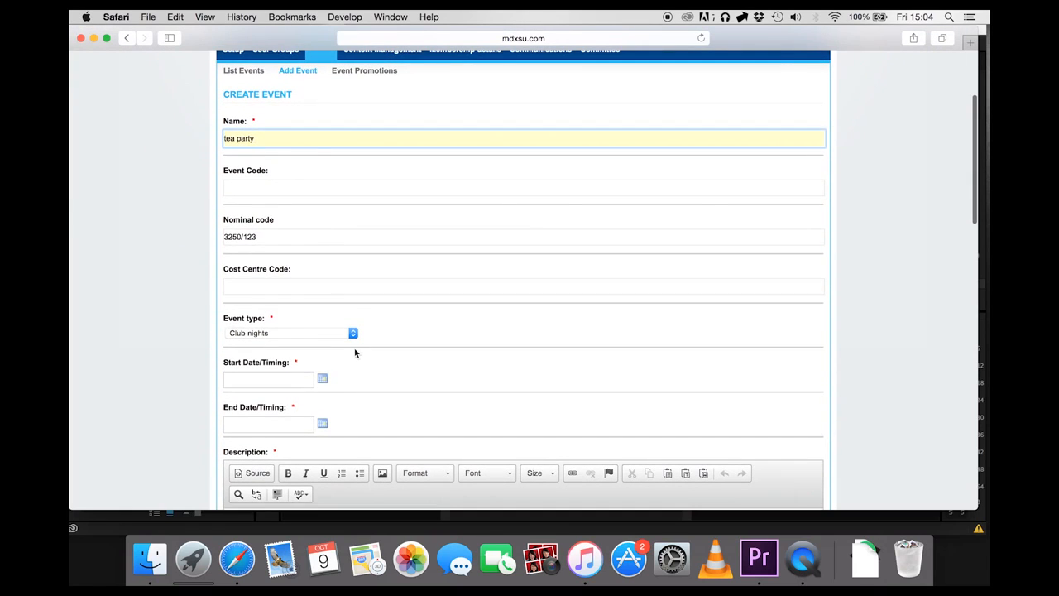
left_click(268, 378)
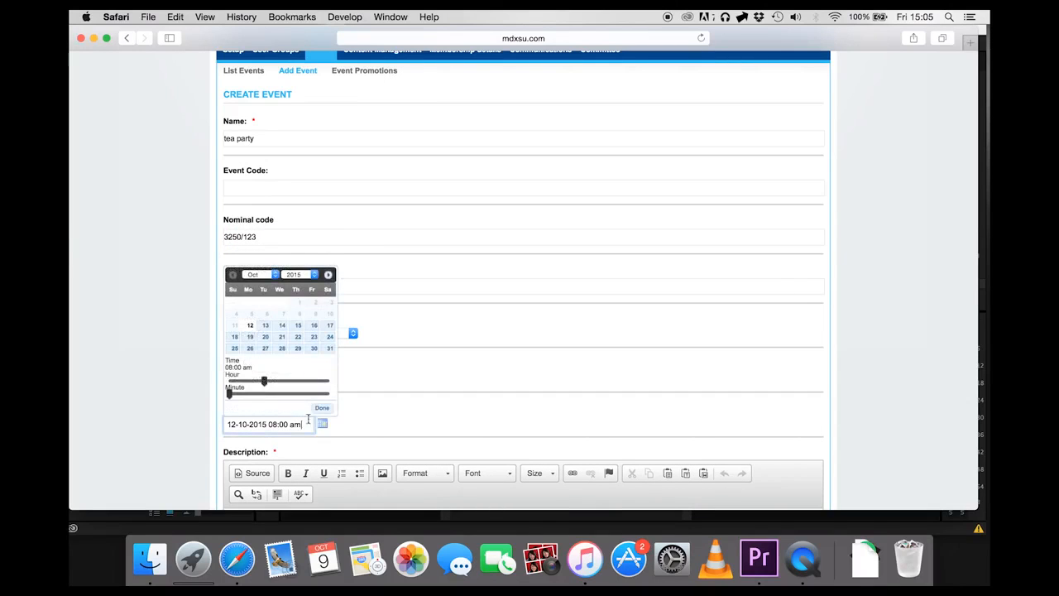
left_click(321, 407)
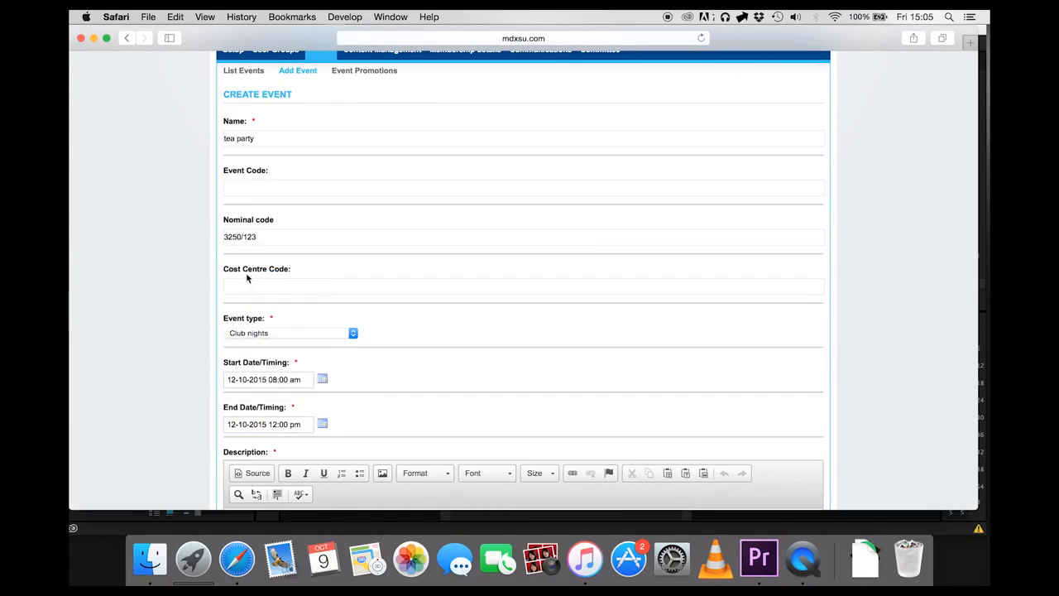
mouse_move(217, 212)
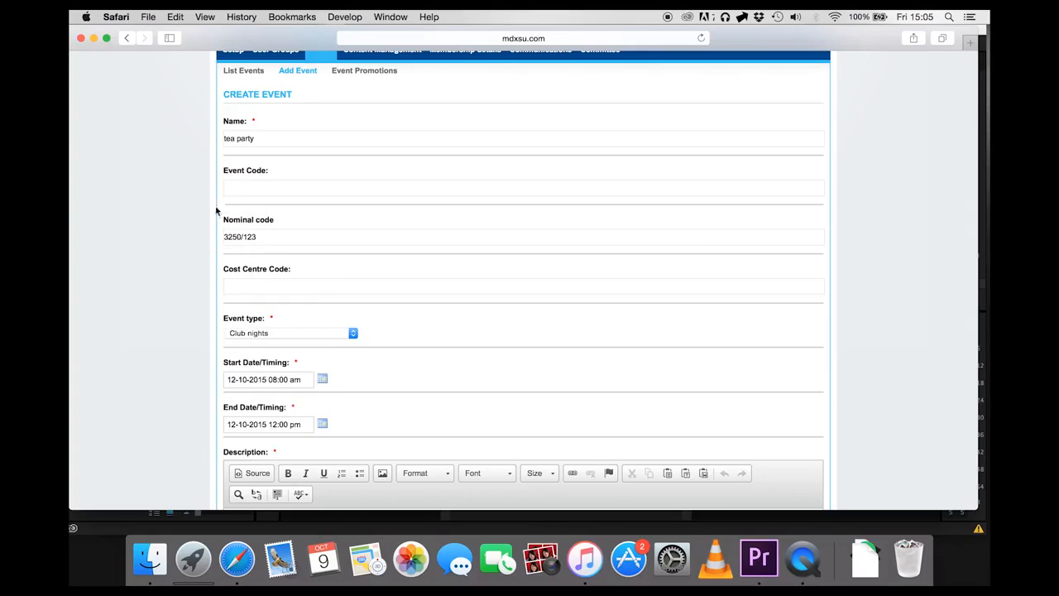
mouse_move(188, 309)
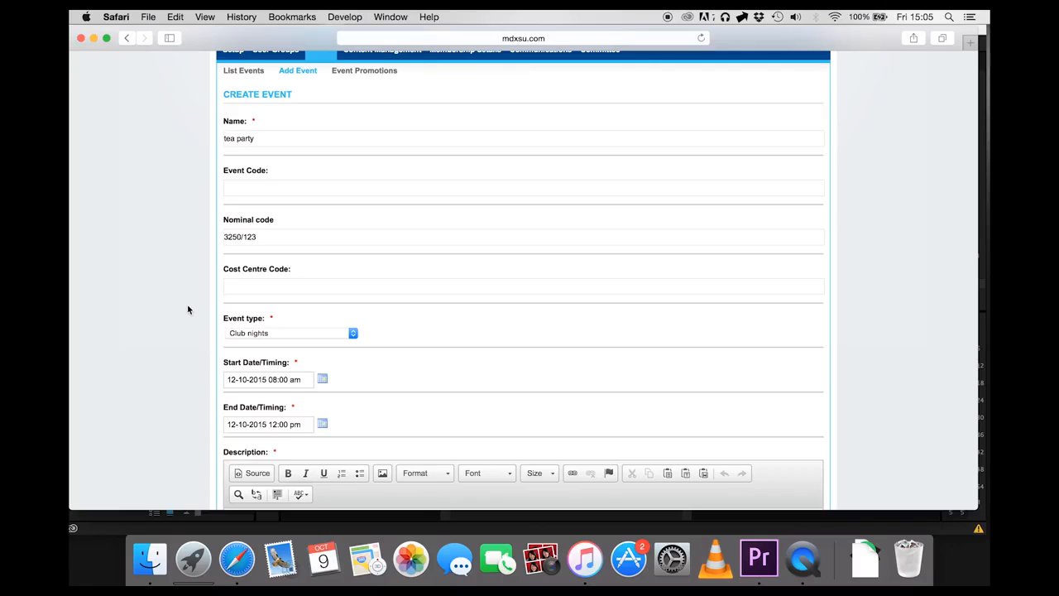
- Set venue 'mdx house', contact details '123' and capacity 10, then save the event
scroll("down", 3)
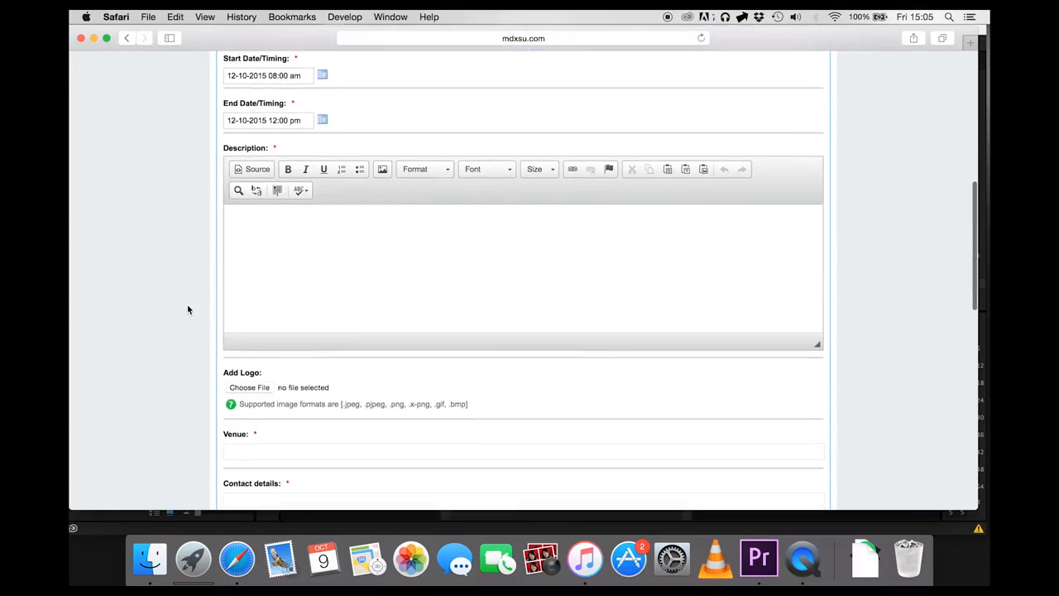
type("tea party!")
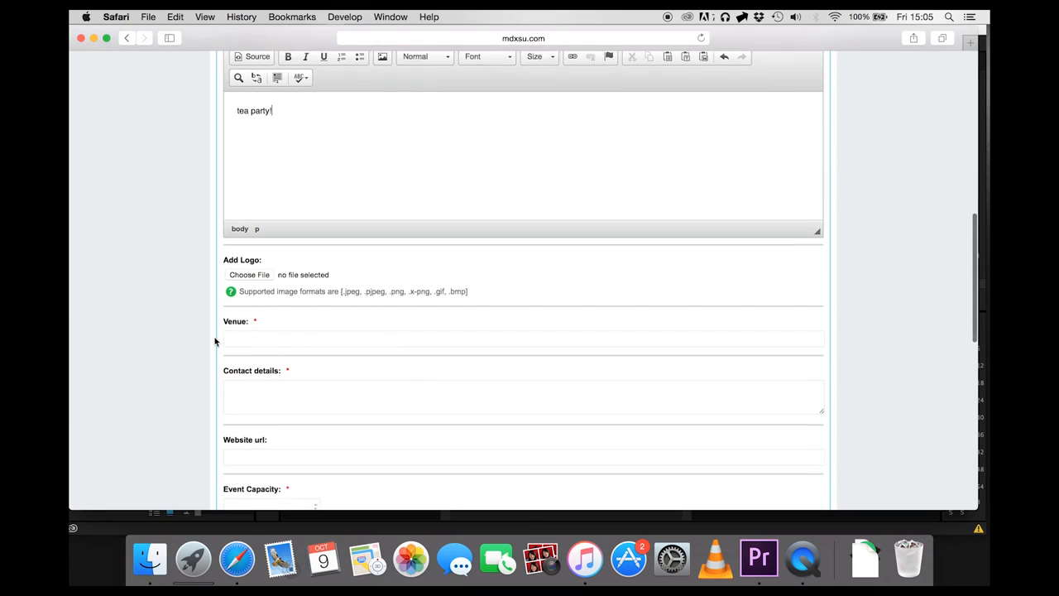
type("mdx house")
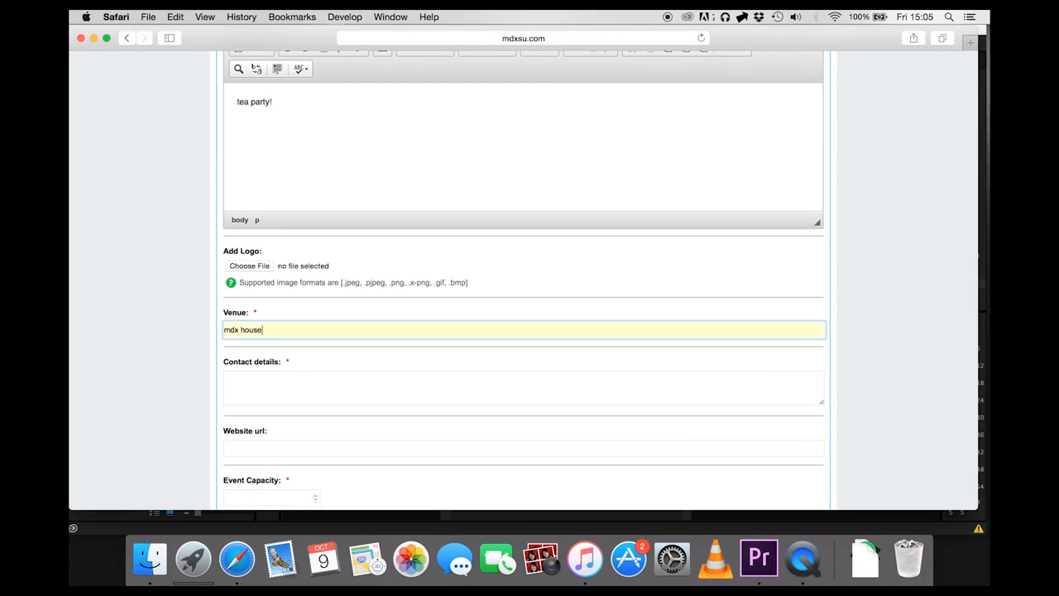
scroll("down", 3)
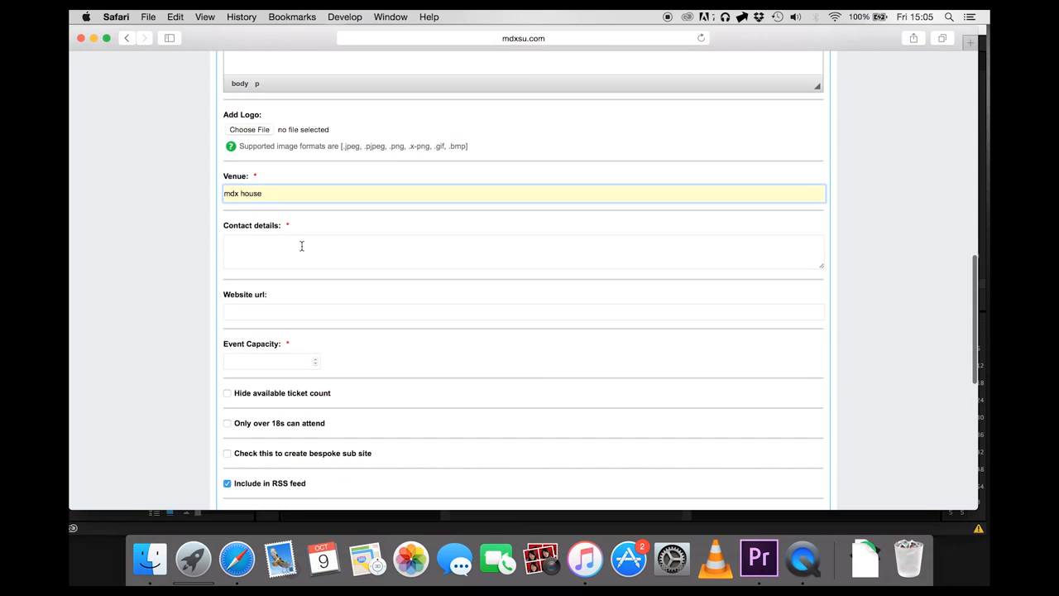
type("123")
left_click(271, 361)
type("10")
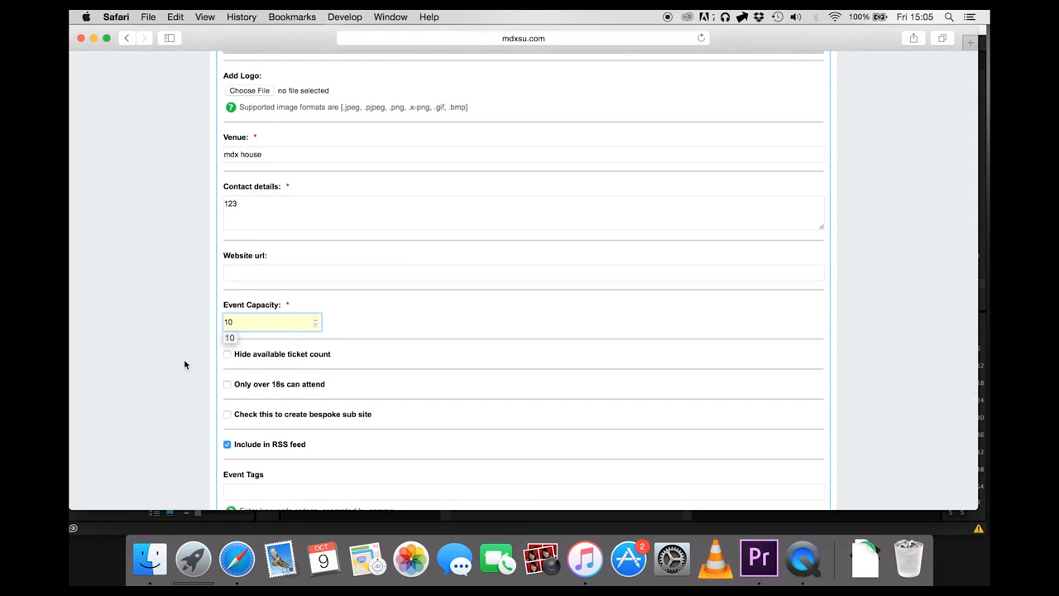
scroll("down", 3)
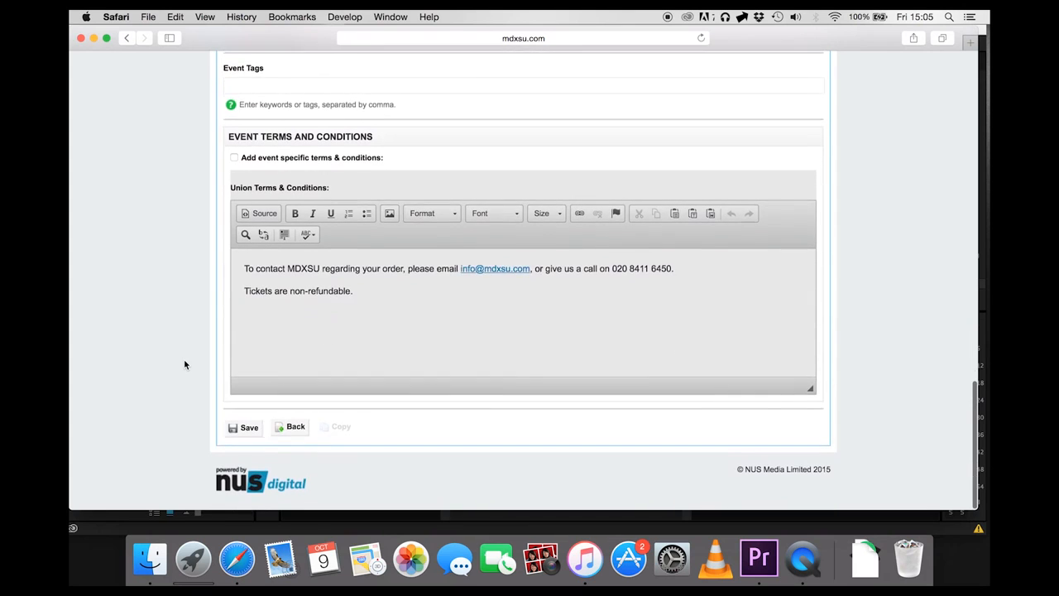
left_click(248, 427)
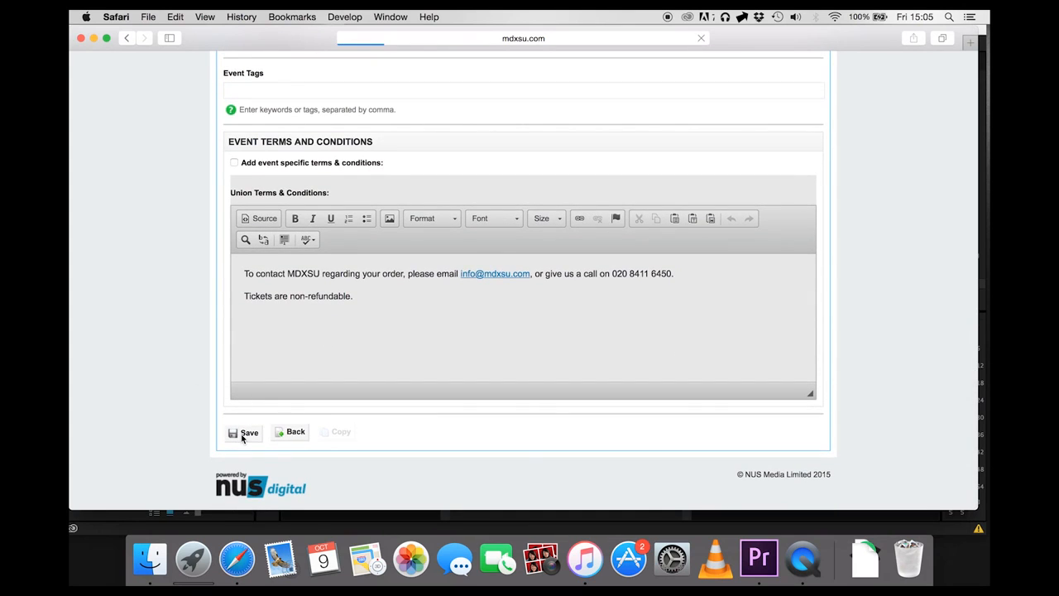
left_click(245, 432)
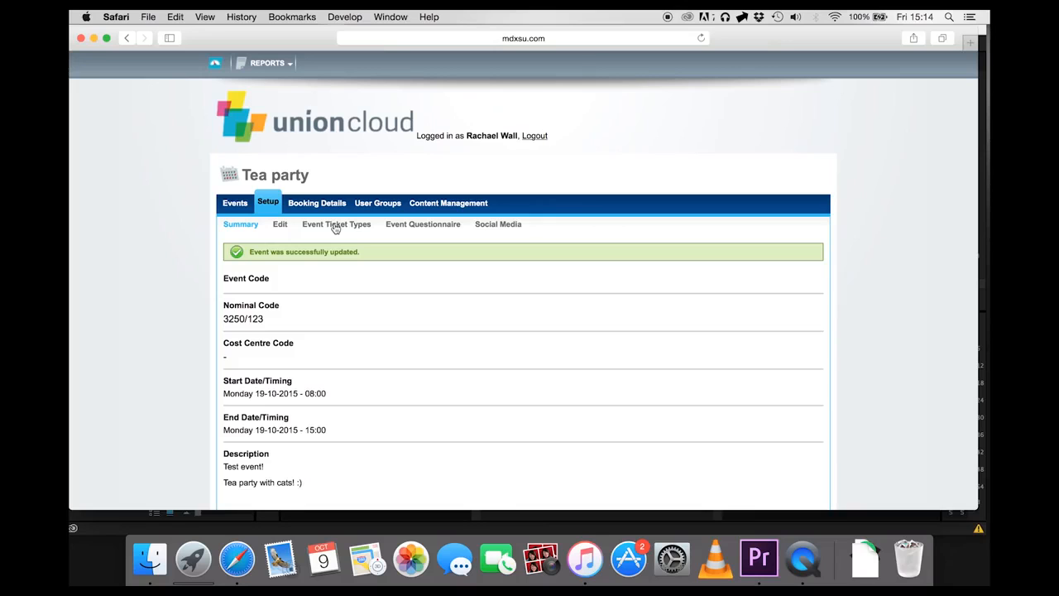
- Add a new ticket type from the Tea party's Event Ticket Types list
left_click(336, 225)
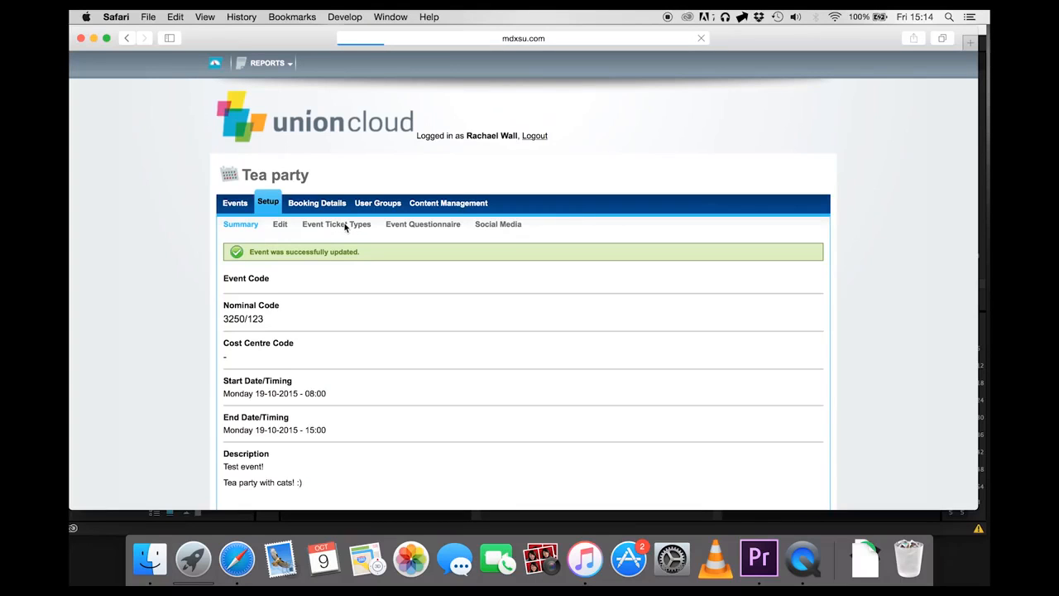
left_click(336, 224)
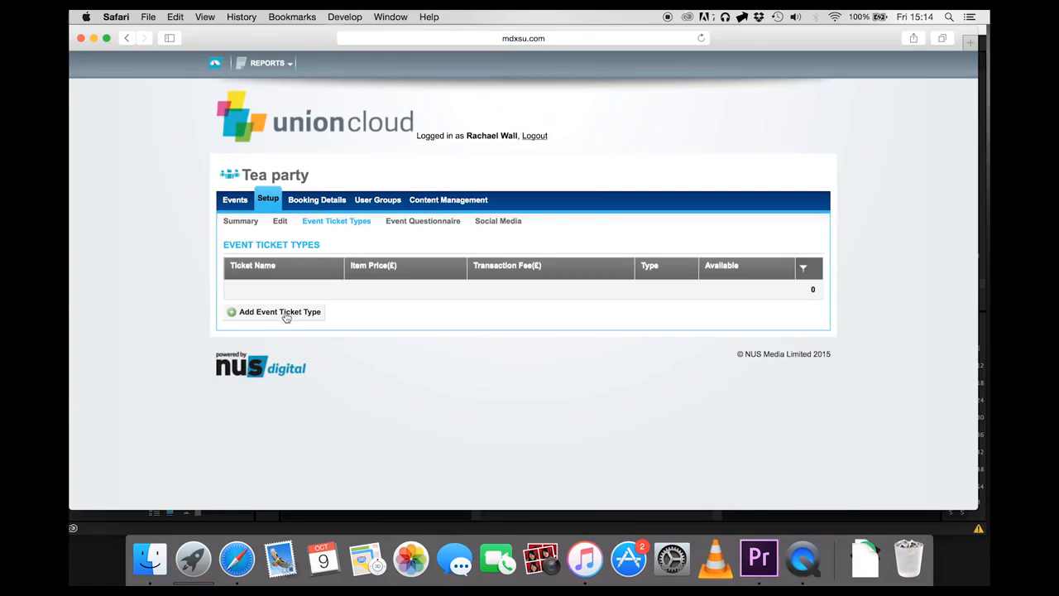
left_click(280, 311)
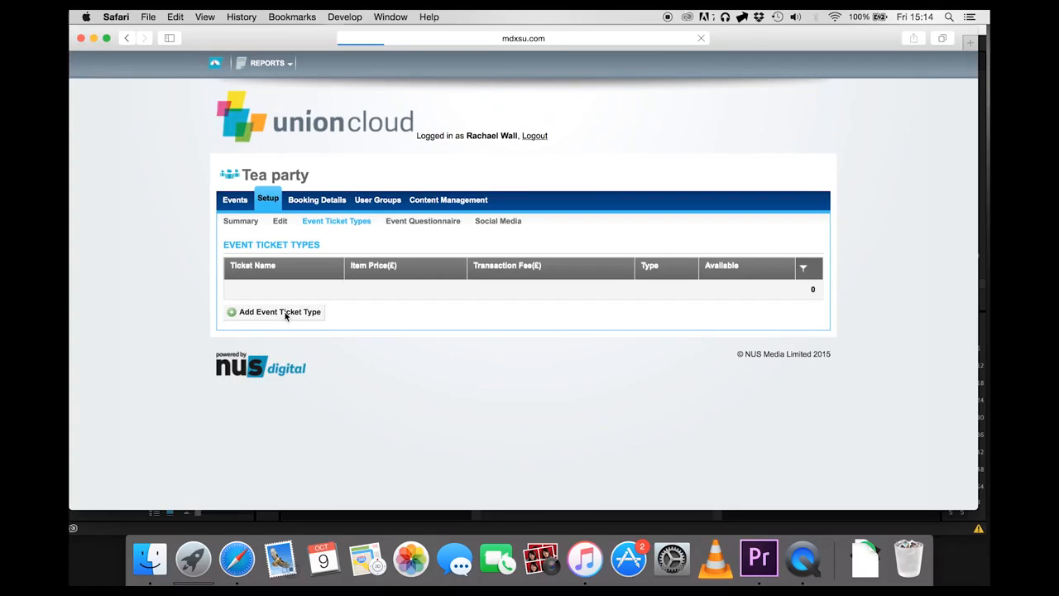
left_click(279, 311)
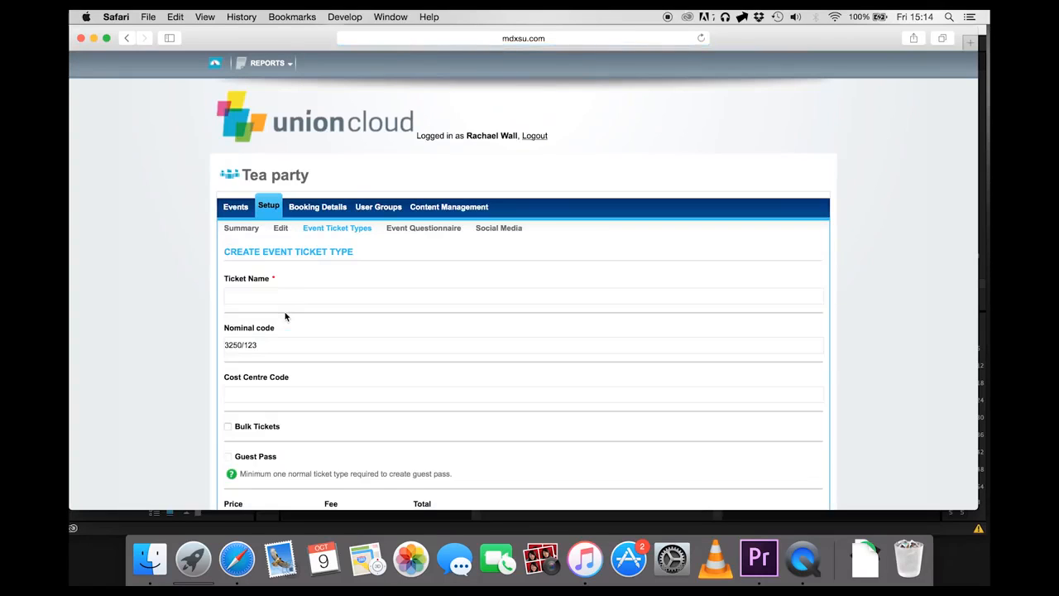
- Name the ticket type 'free ticket', leaving the price at 0.00
type("free ticket")
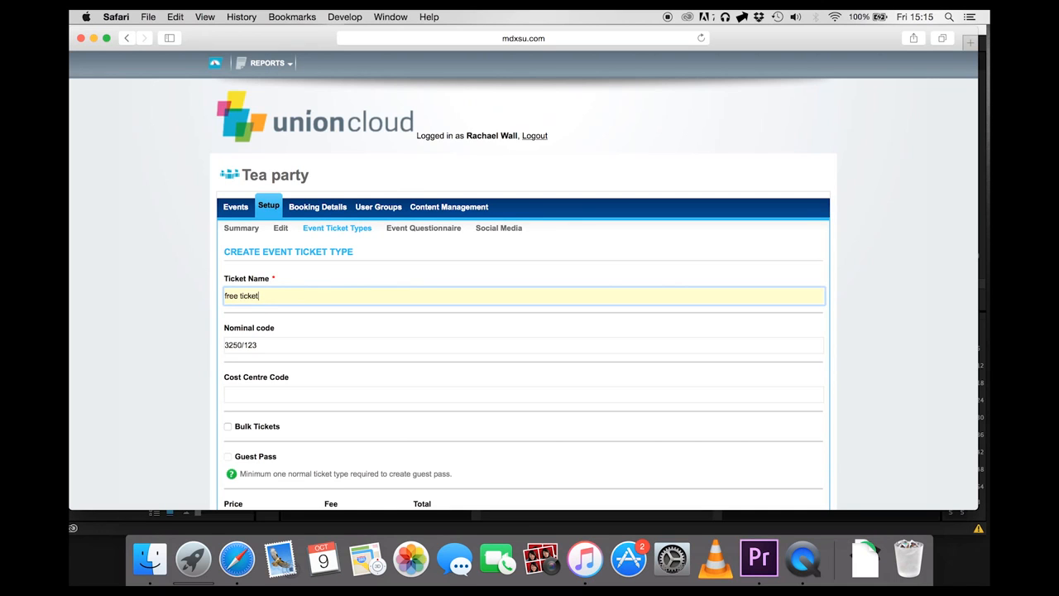
scroll("down", 3)
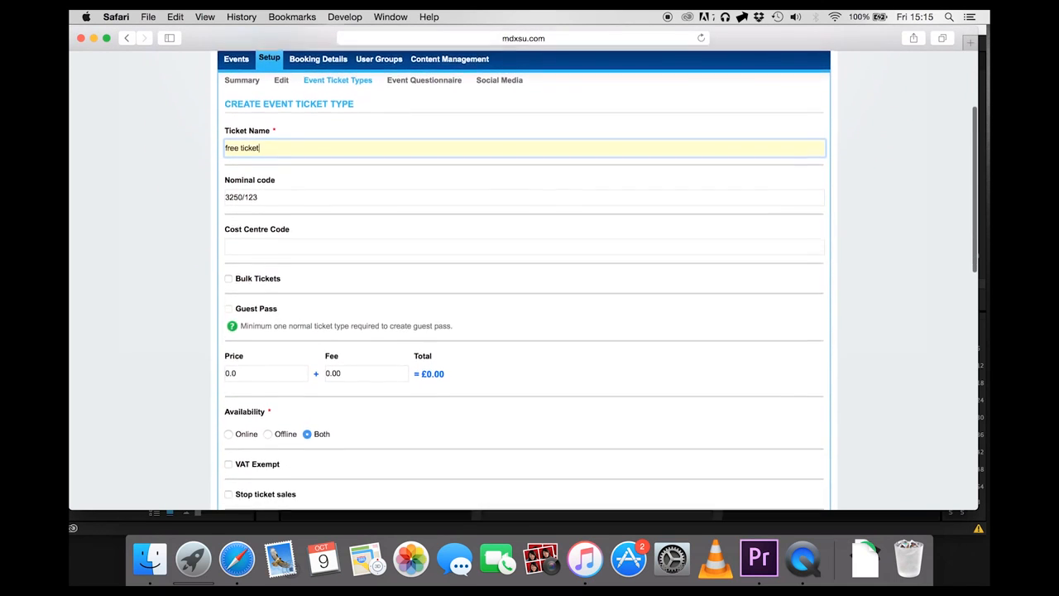
scroll("down", 3)
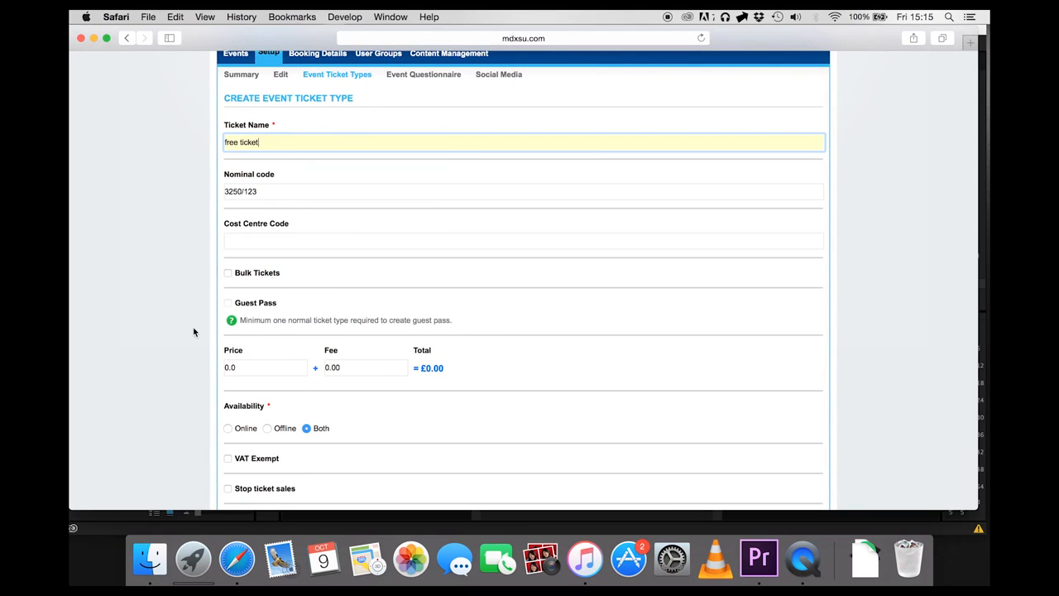
scroll("down", 3)
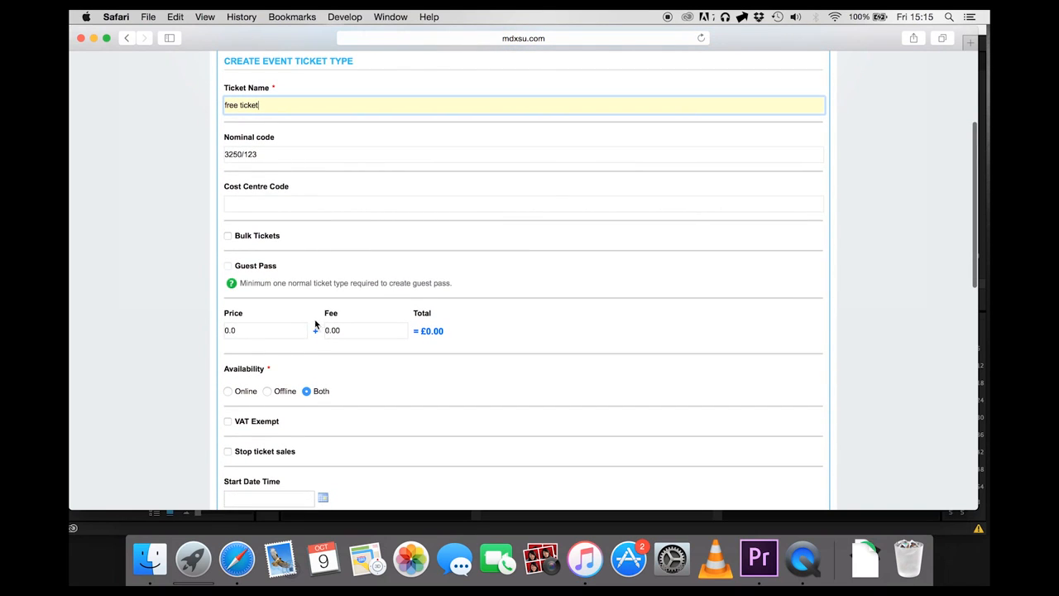
scroll("down", 3)
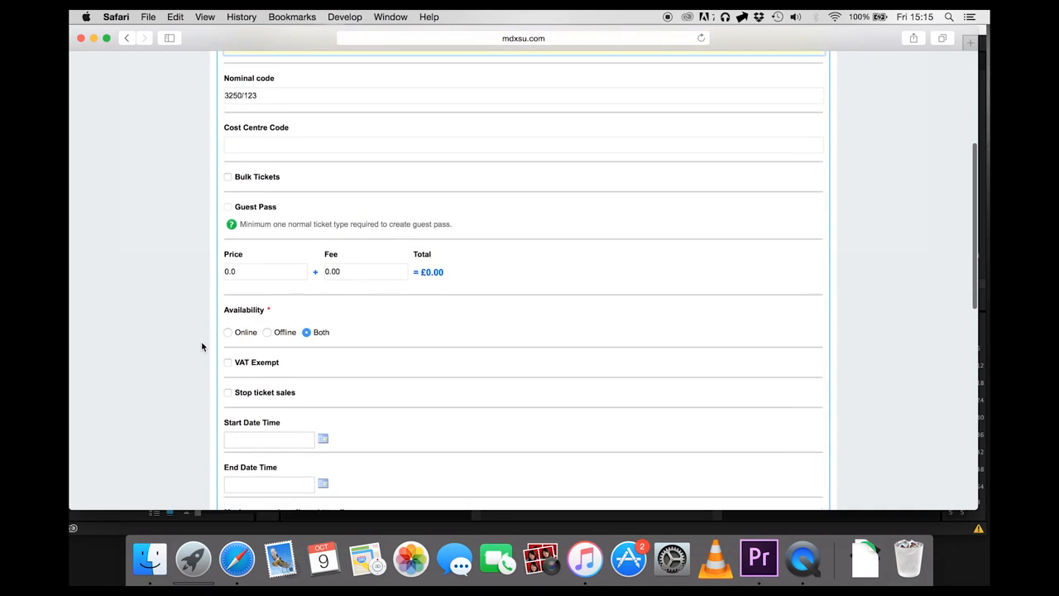
scroll("down", 3)
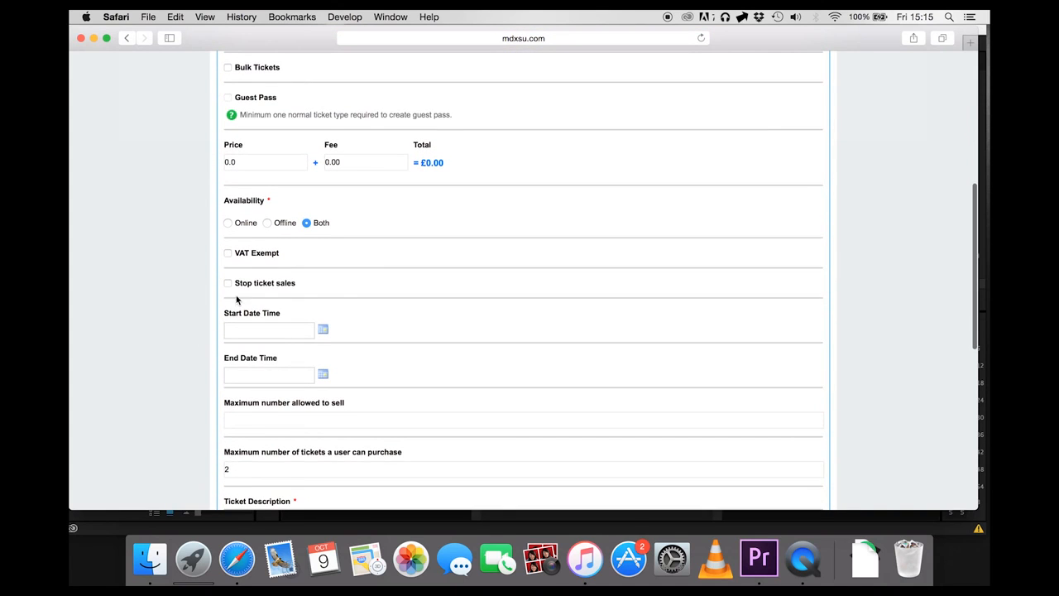
mouse_move(251, 305)
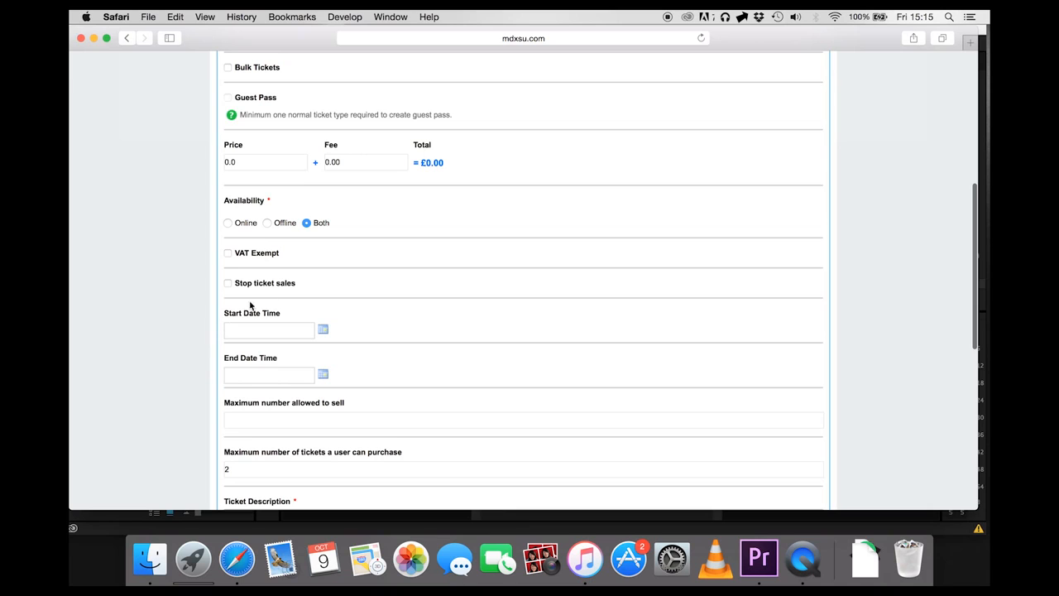
scroll("down", 3)
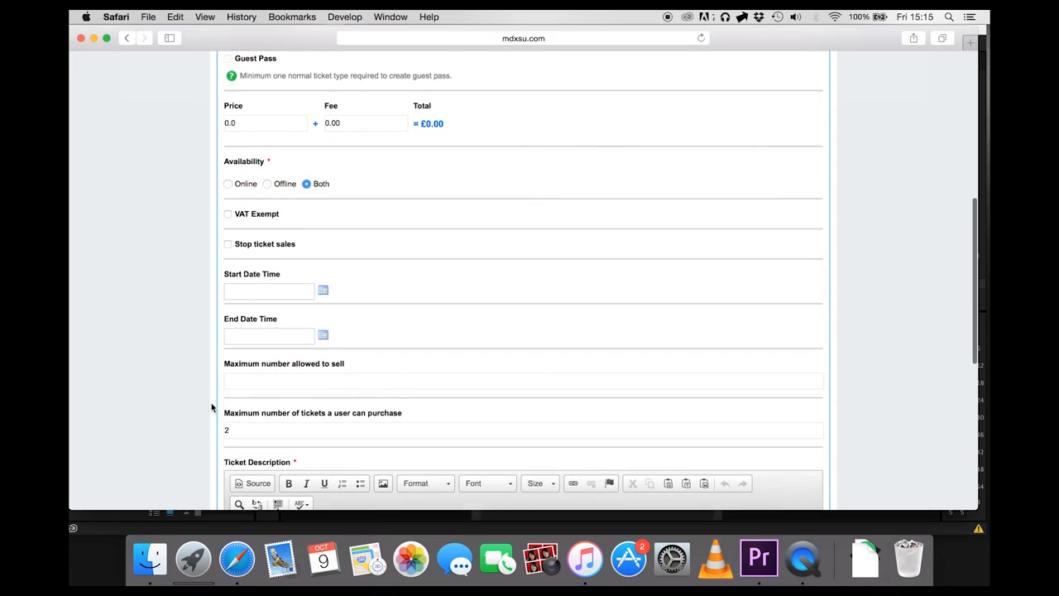
- Limit sales to a maximum of 10 and describe it as 'free ticket to tea party'
type("10")
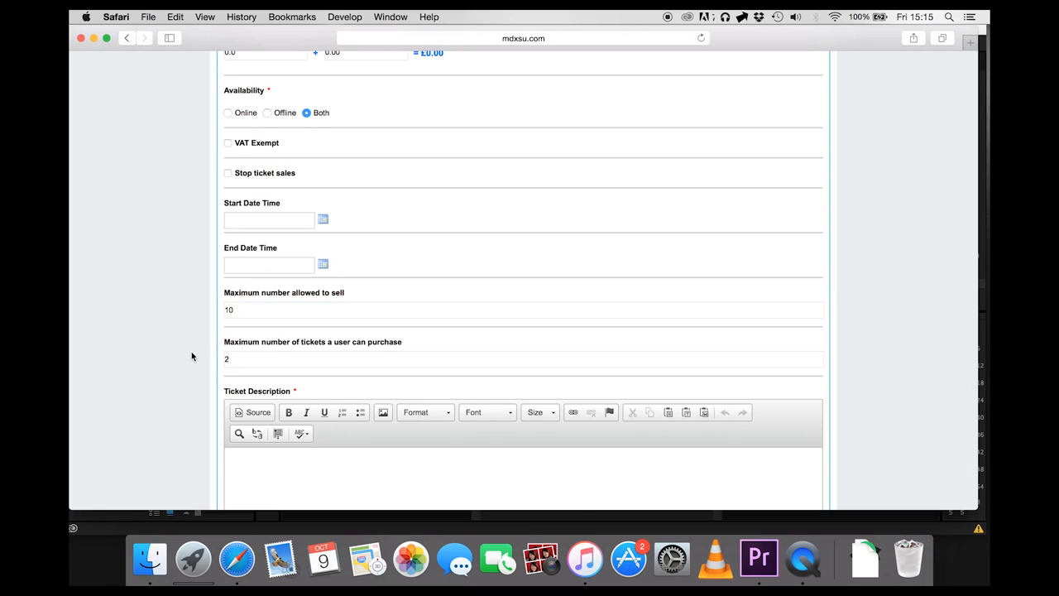
scroll("down", 3)
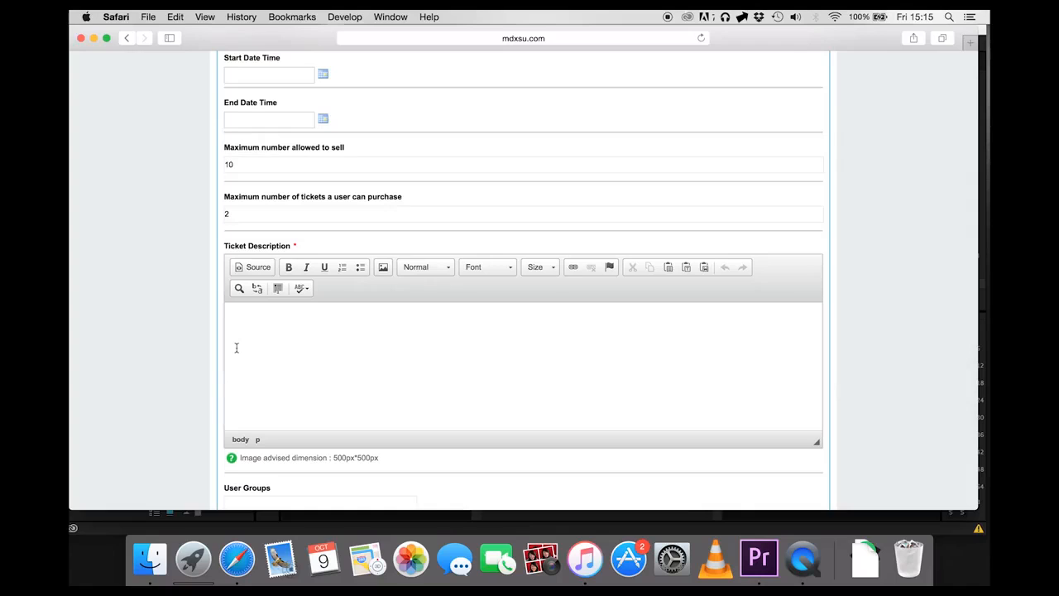
type("free ticket to")
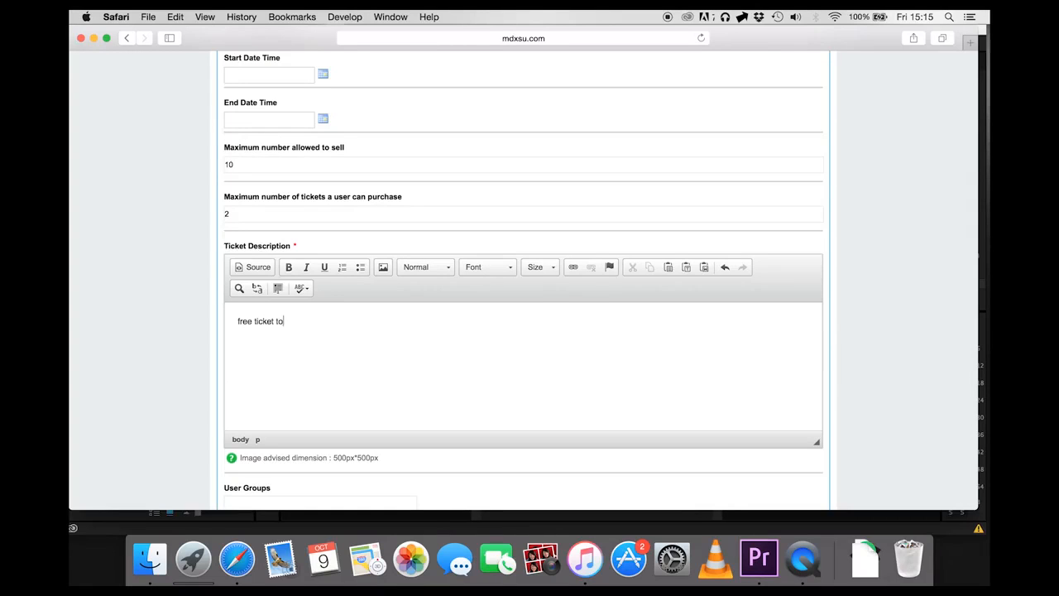
type("tea party")
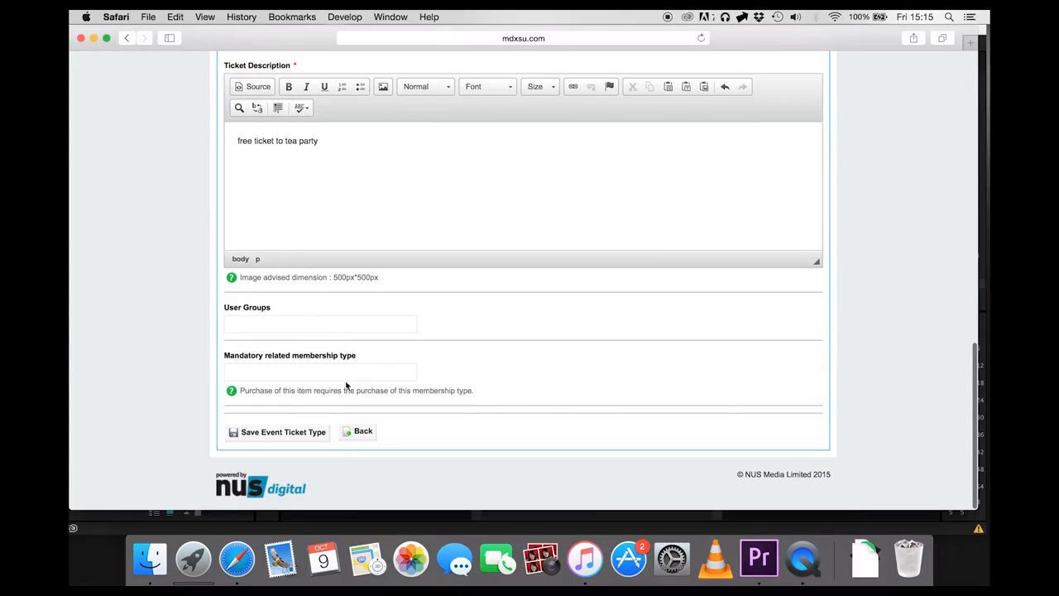
mouse_move(252, 410)
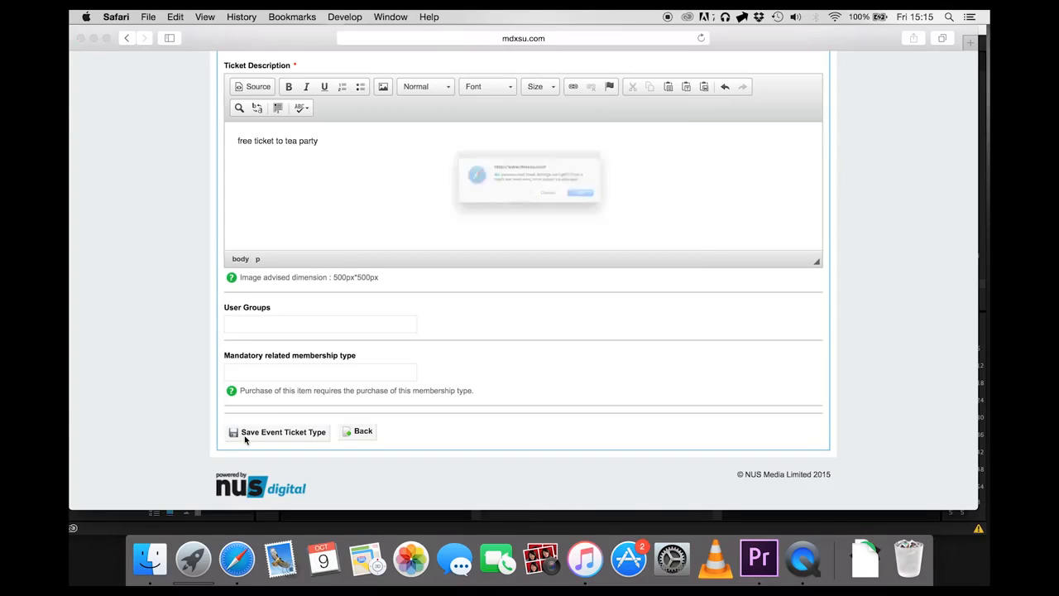
- Save the free ticket type and confirm the alert so it is created at 0.00
left_click(283, 430)
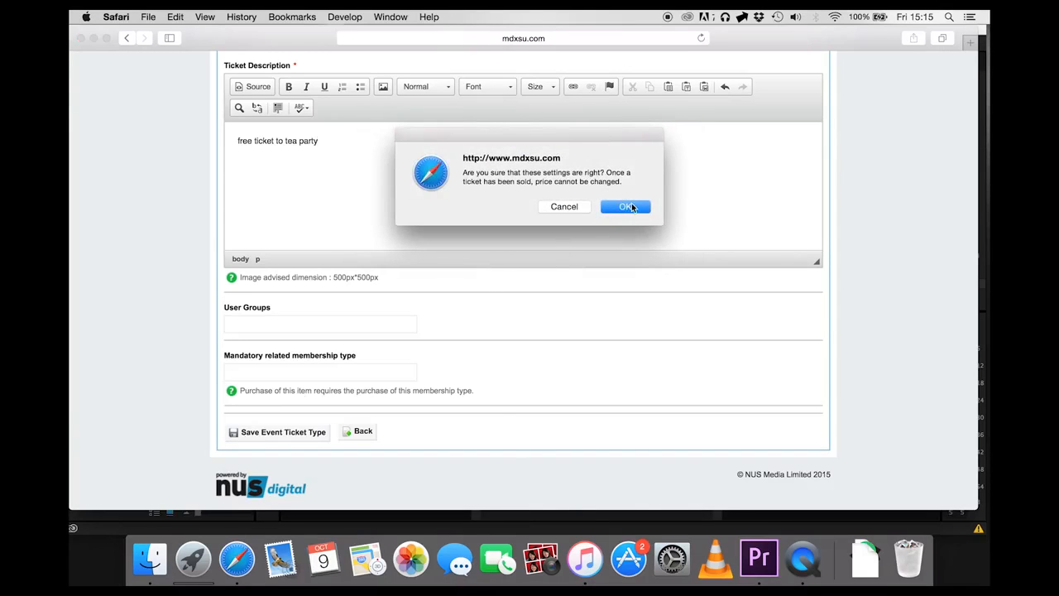
left_click(625, 206)
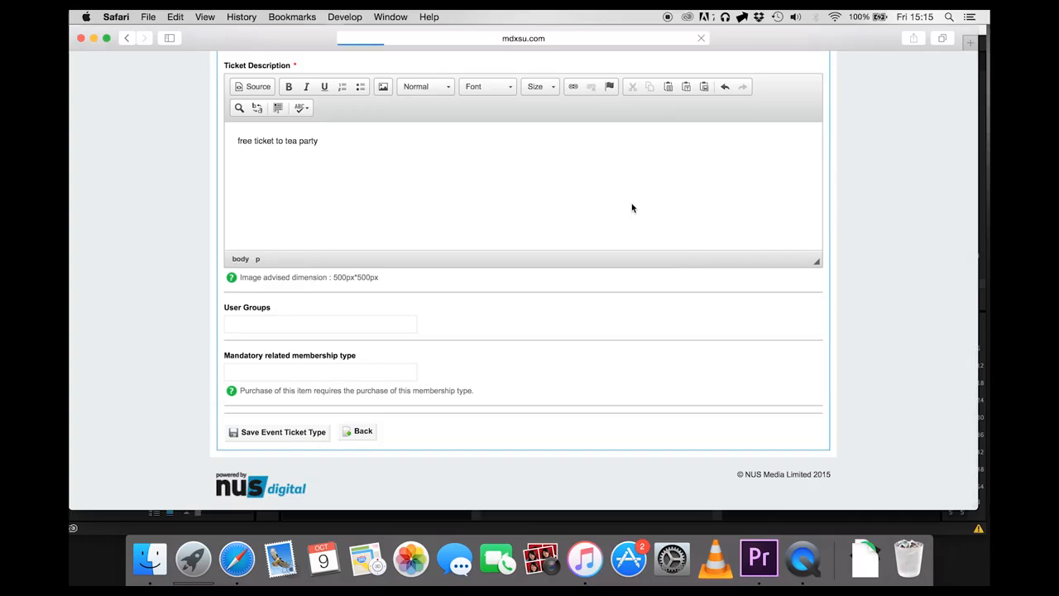
left_click(278, 430)
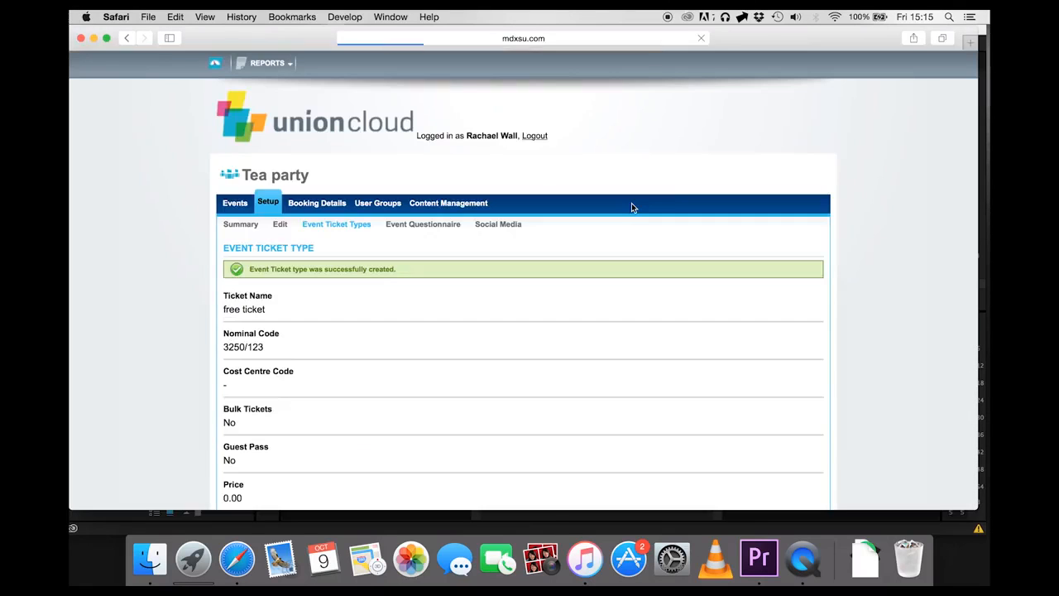